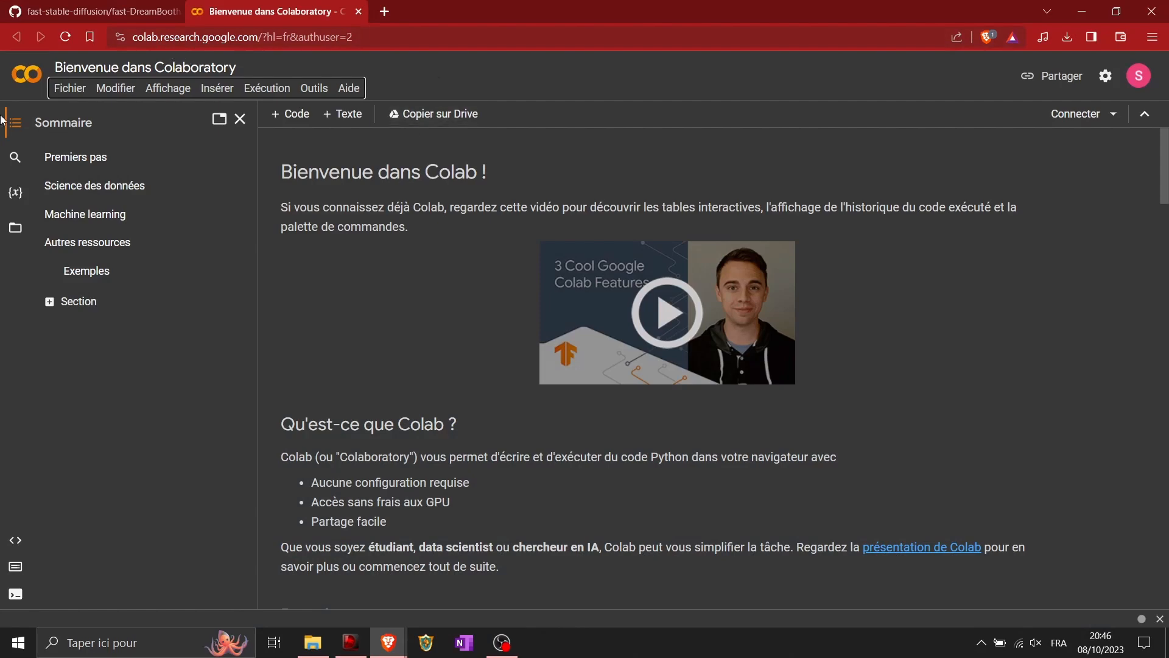
mouse_move(147, 10)
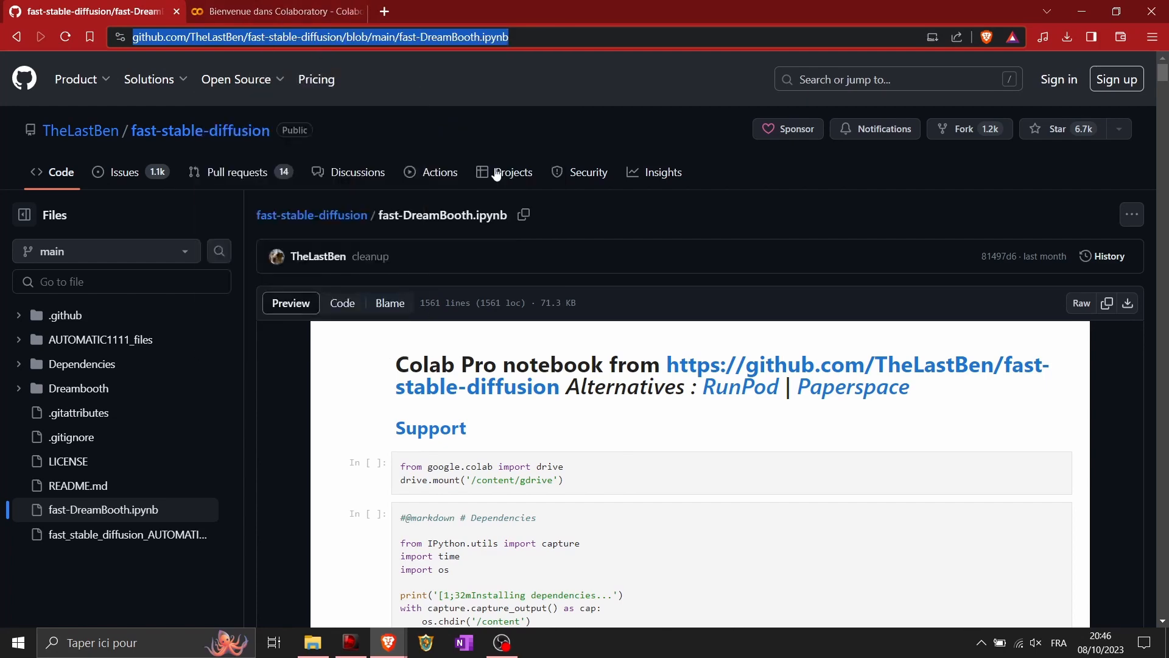
Step: Open TheLastBen's fast-DreamBooth.ipynb in Colab from its GitHub URL
click(273, 11)
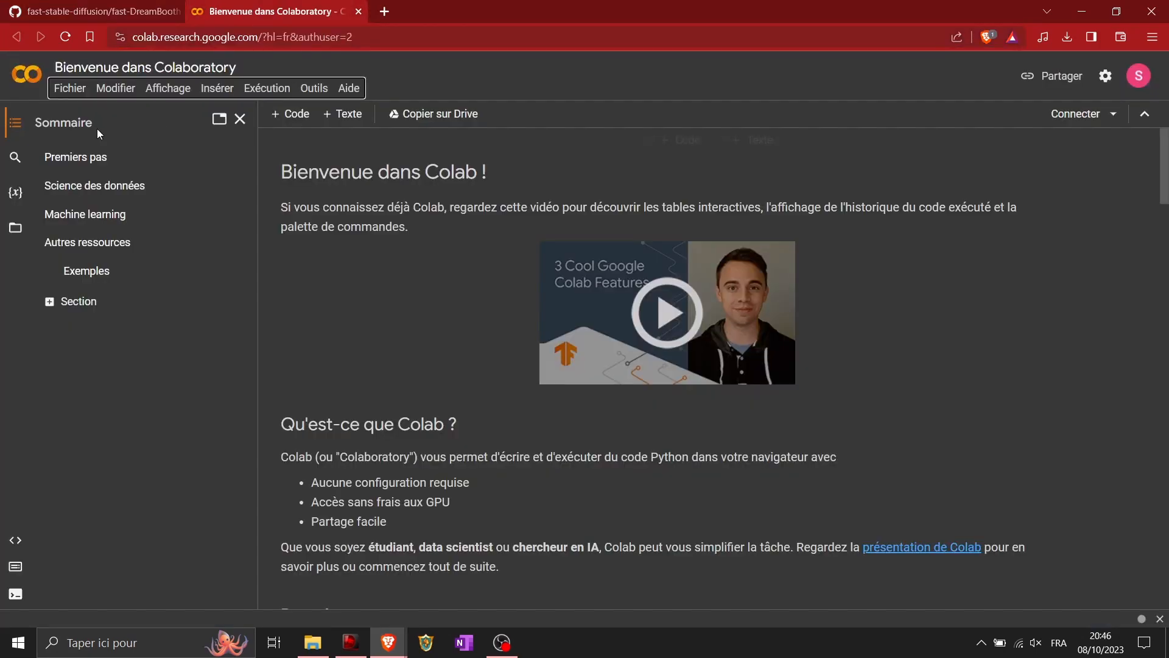
click(69, 87)
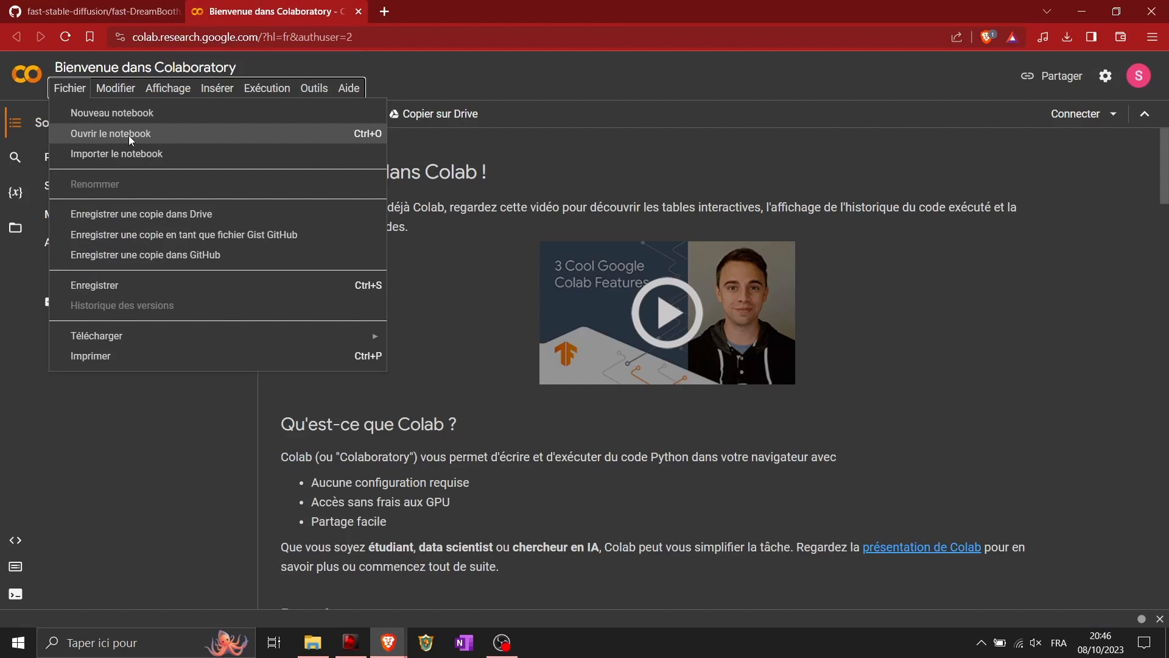
click(110, 134)
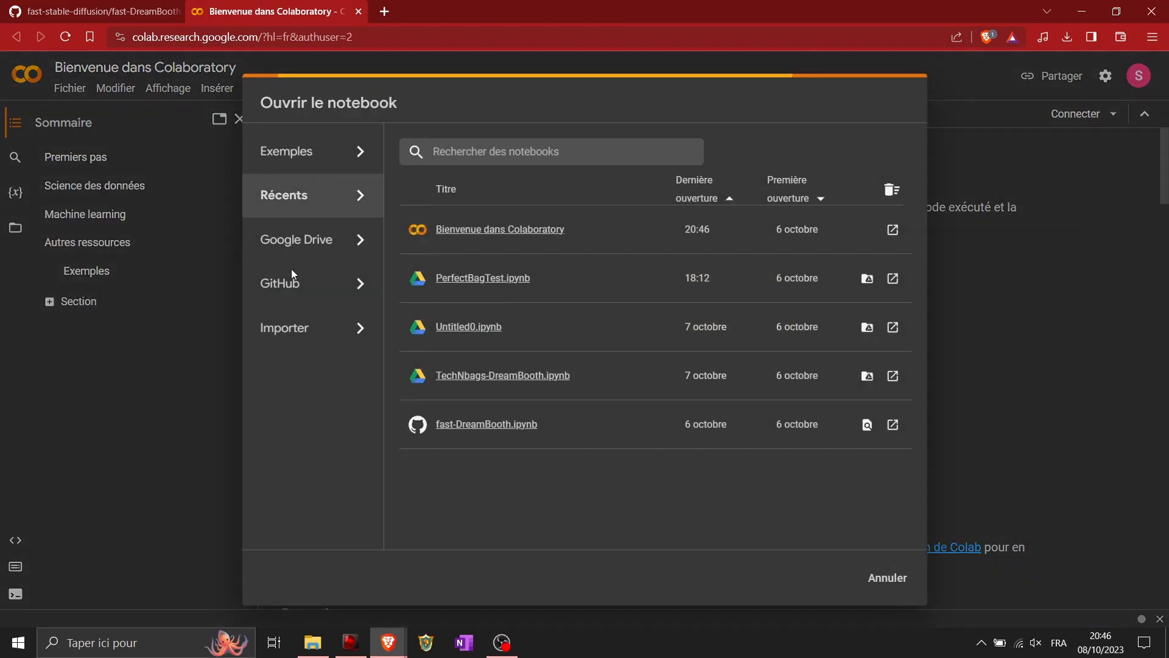
click(280, 282)
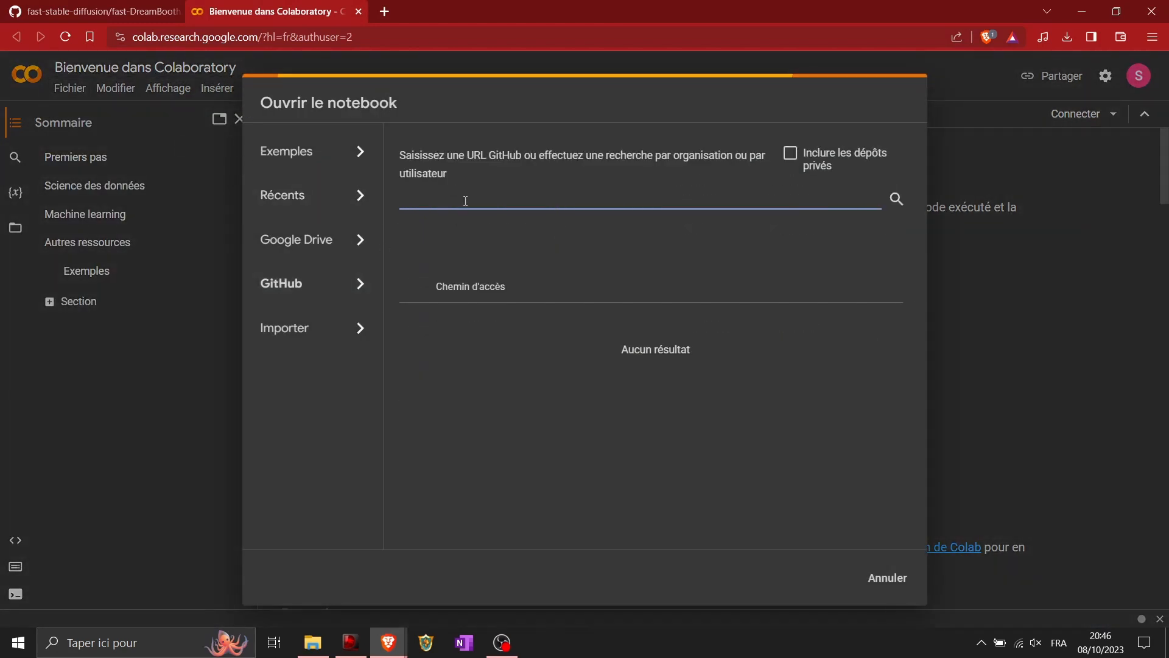
text(https://github.com/TheLastBen/fast-stable-diffusion/blob/main/fast-DreamBooth.ipynb)
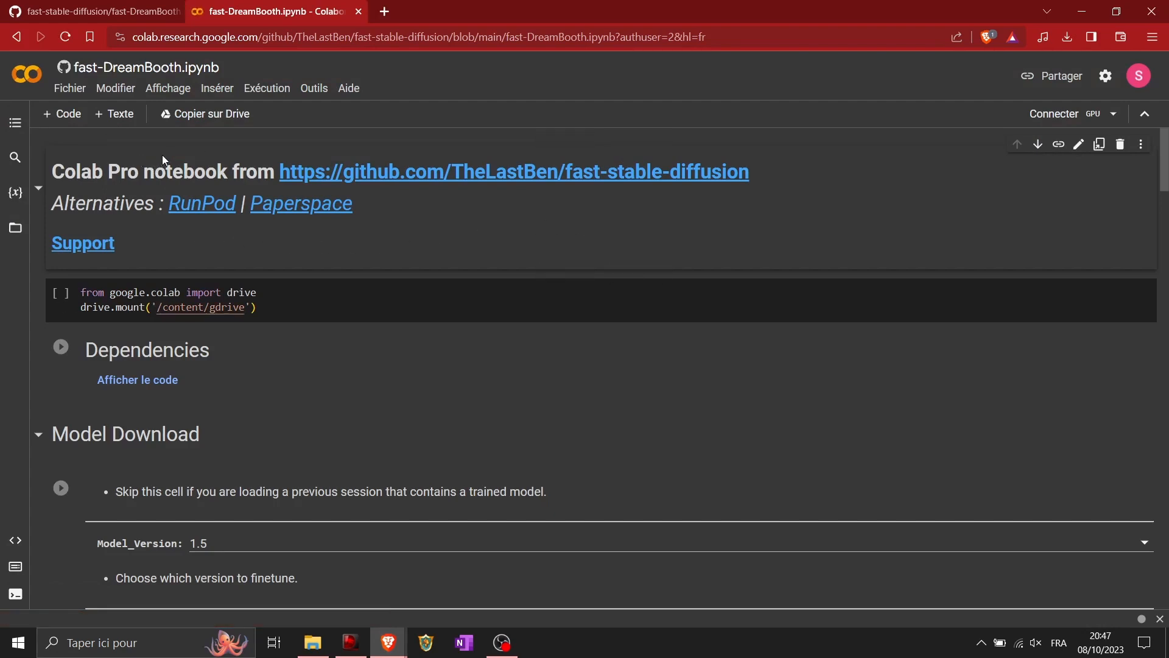
mouse_move(1054, 113)
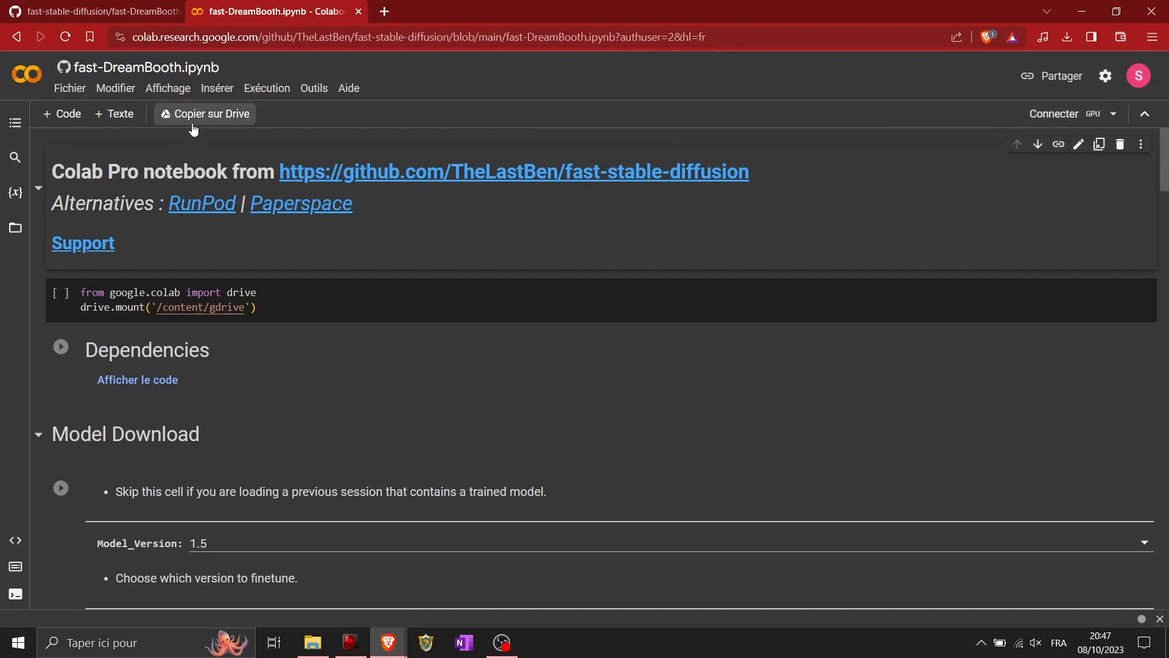
Step: Copy the notebook to Drive and retitle it TechNbags_perfect_backpack_fast-DreamBooth.ipynb
click(205, 114)
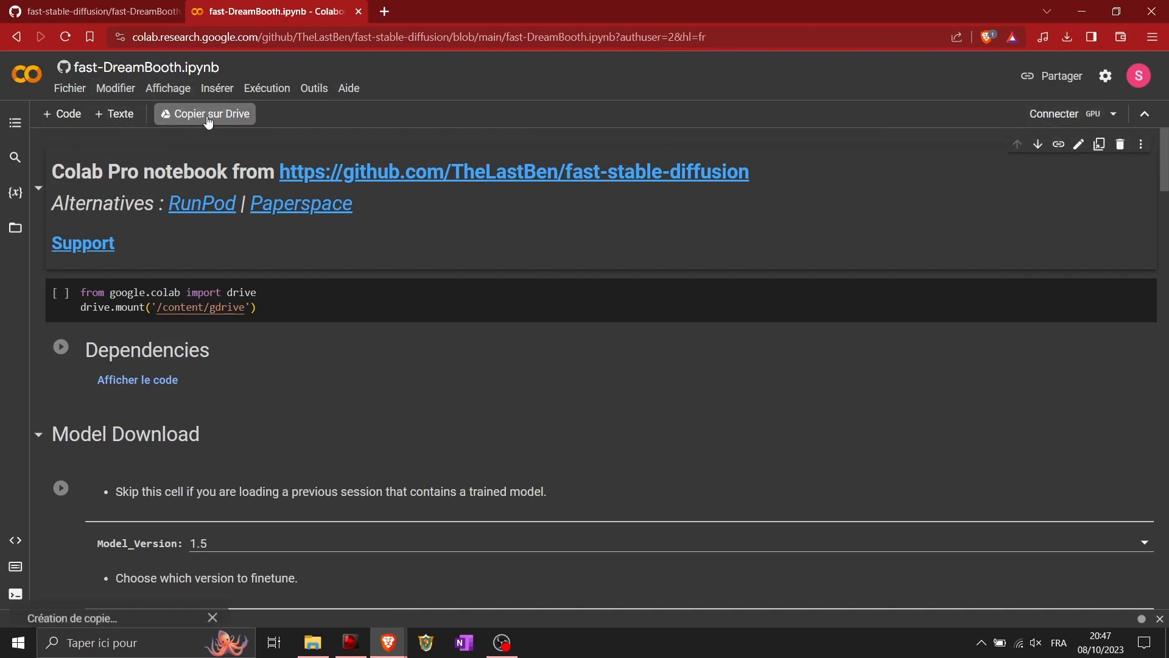
click(204, 113)
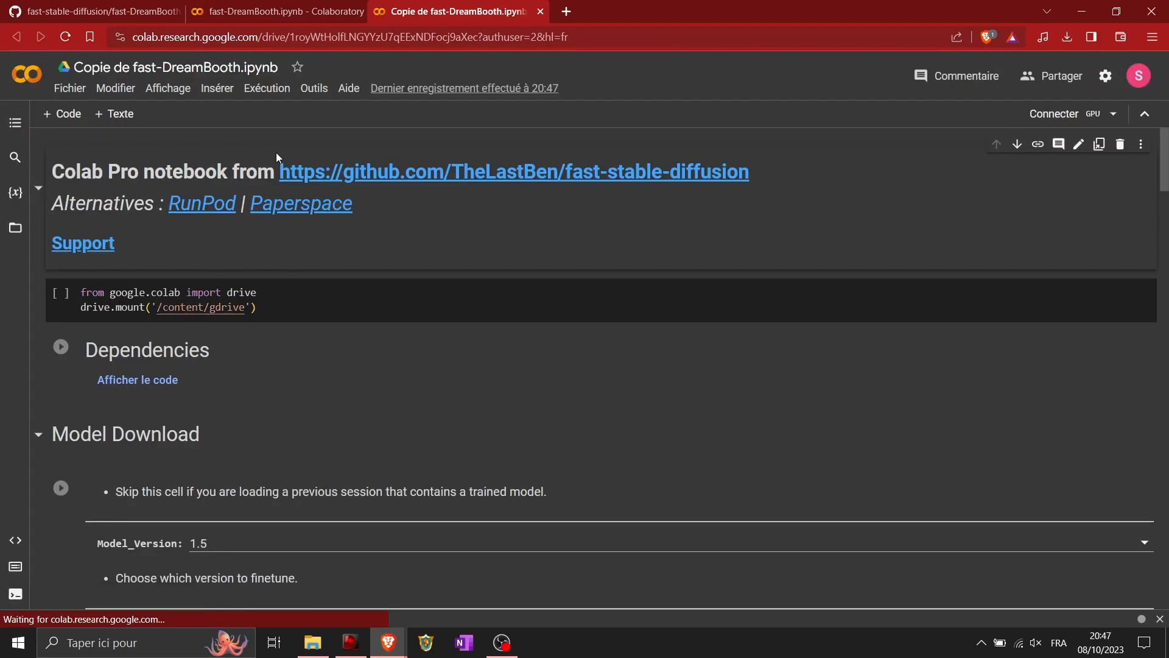
click(176, 66)
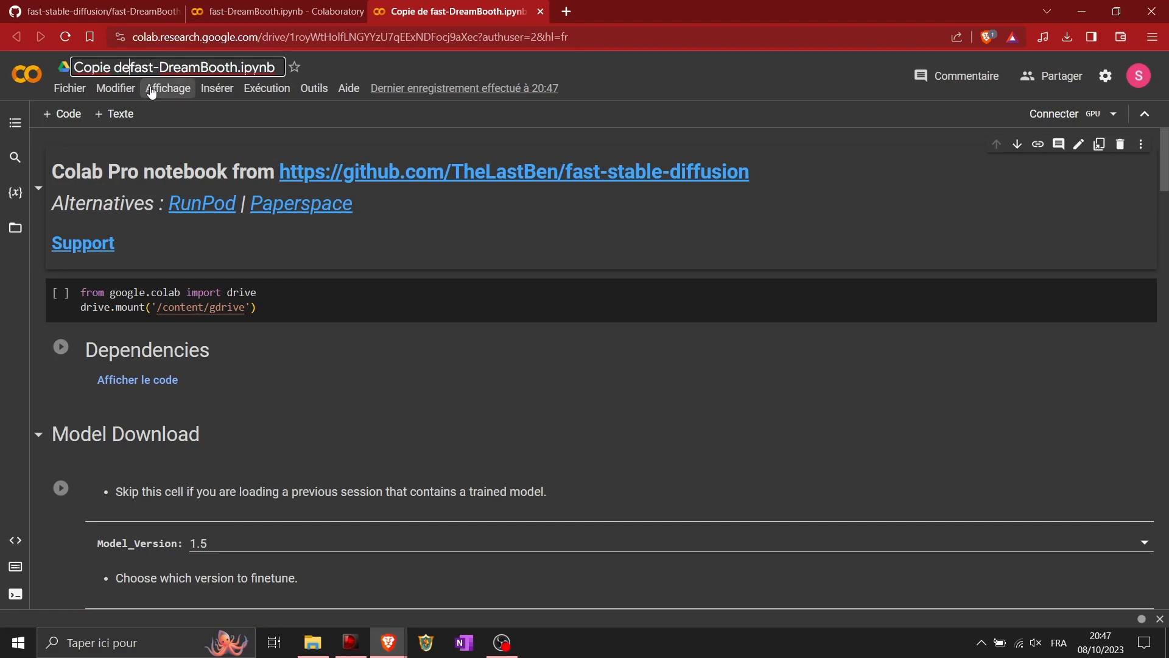
text(Te)
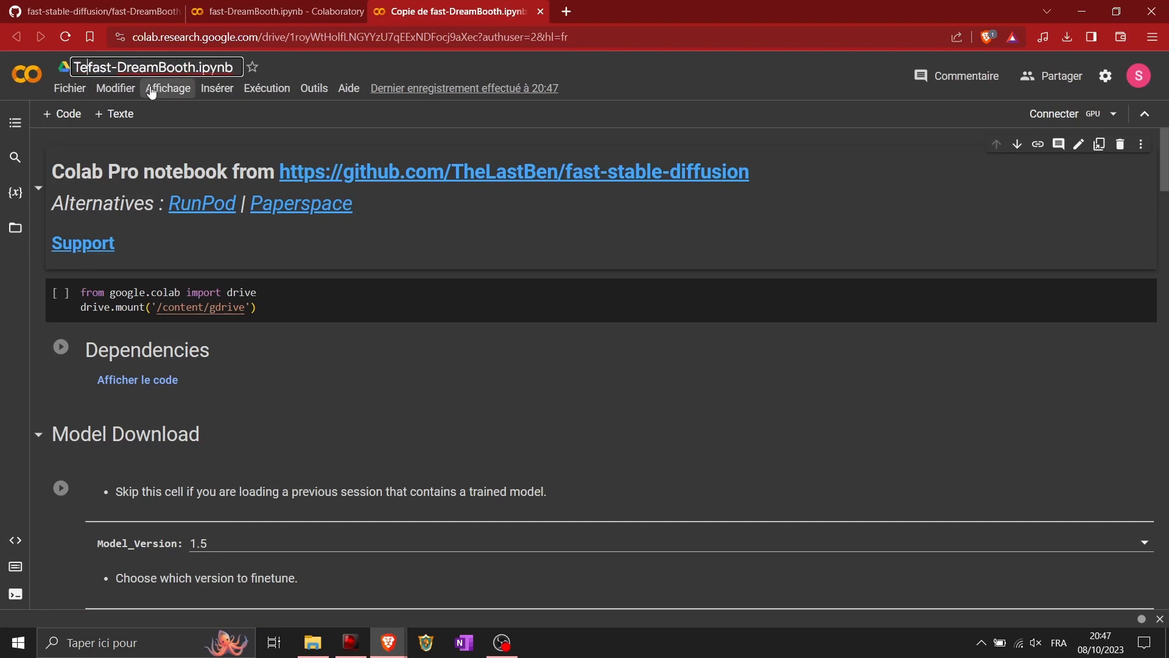
text(TechNbags)
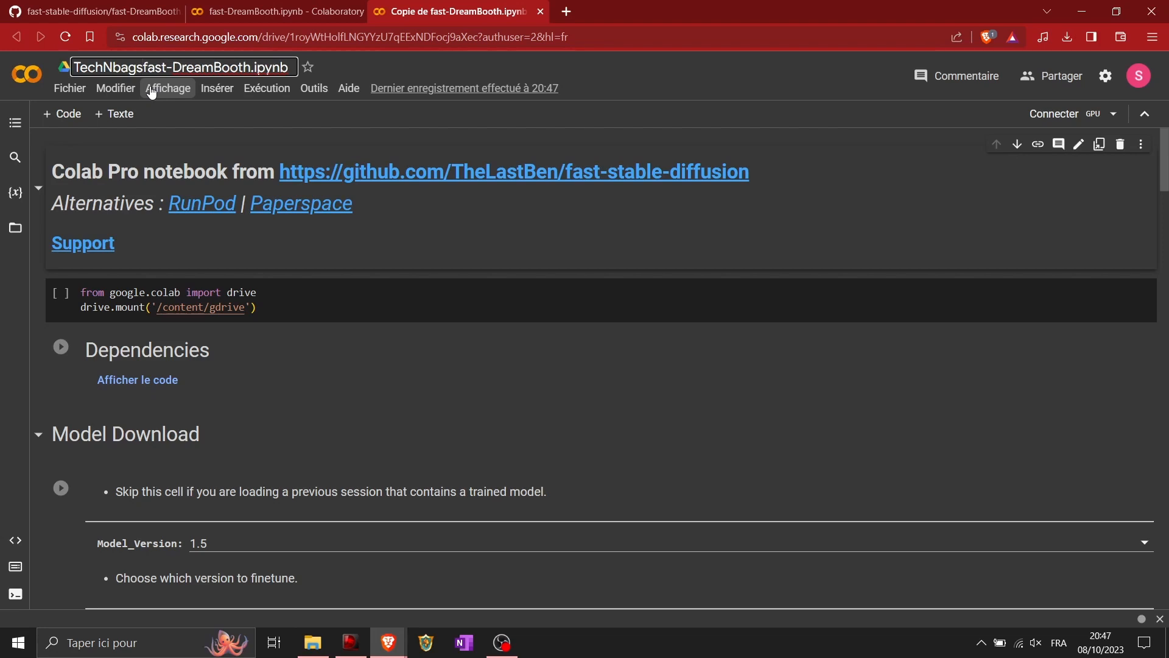
text(_perfect_)
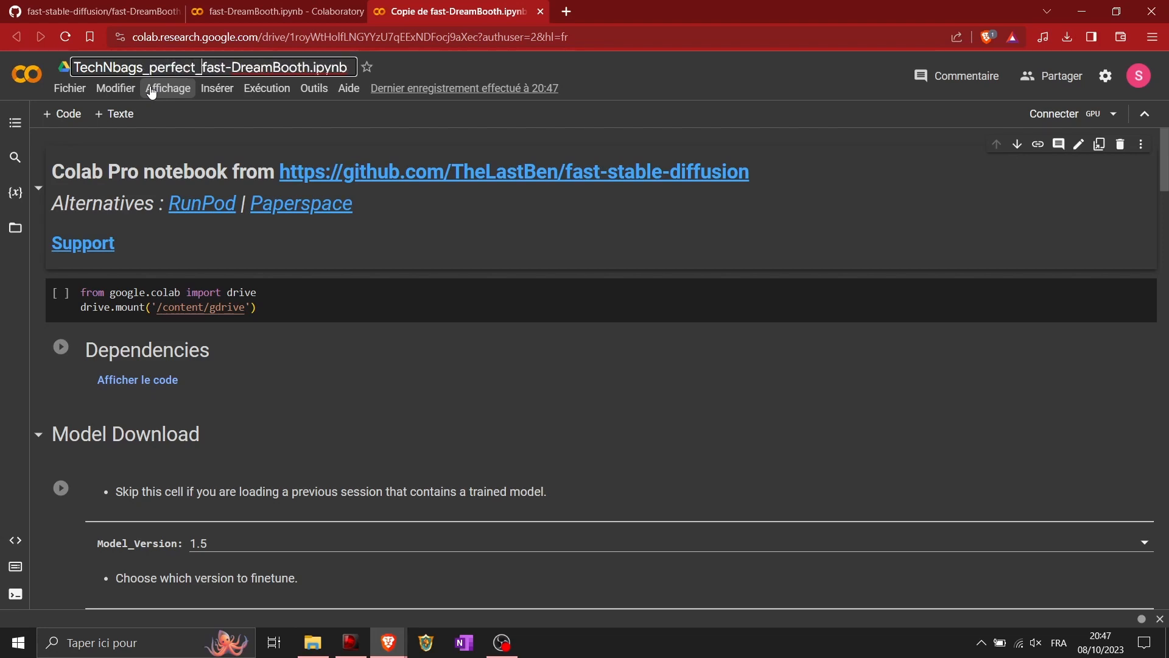
text(backpac)
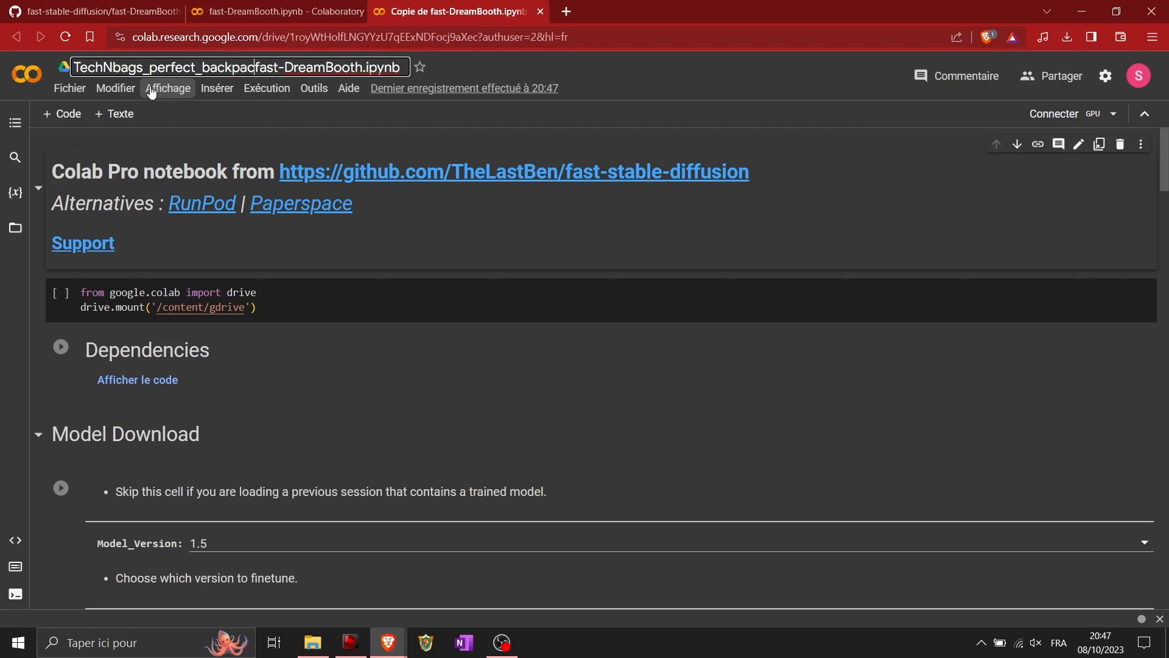
text(k_)
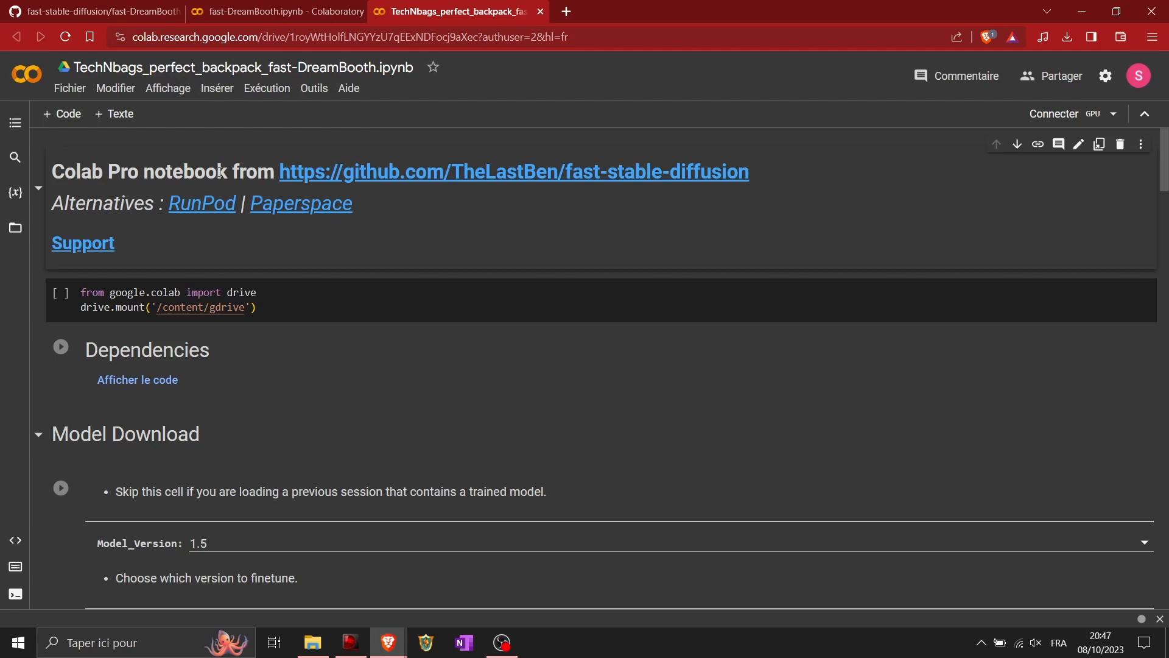
Step: Connect the runtime past the too-many-sessions warning, then run drive.mount and authorize Drive access
click(432, 67)
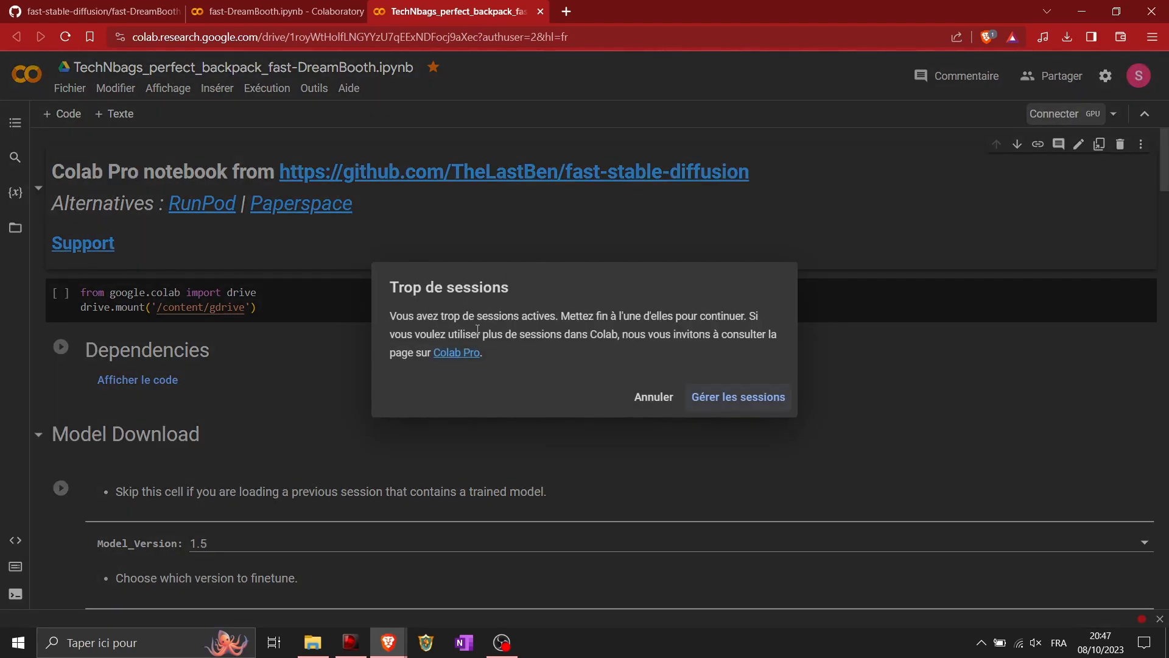
click(737, 396)
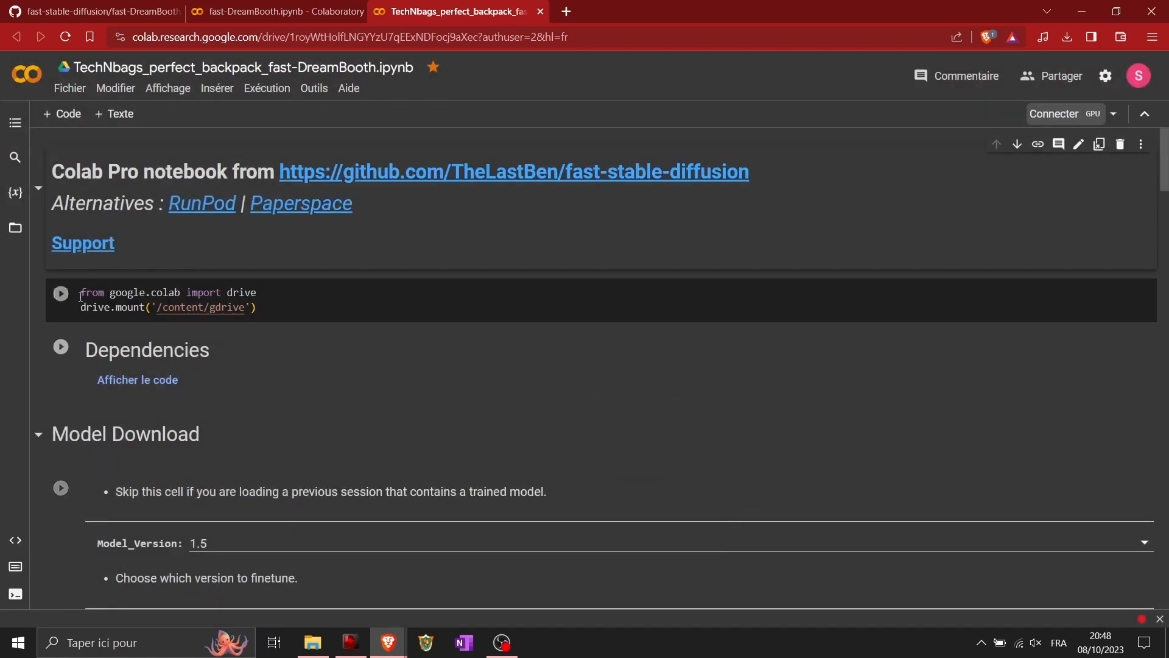
click(60, 293)
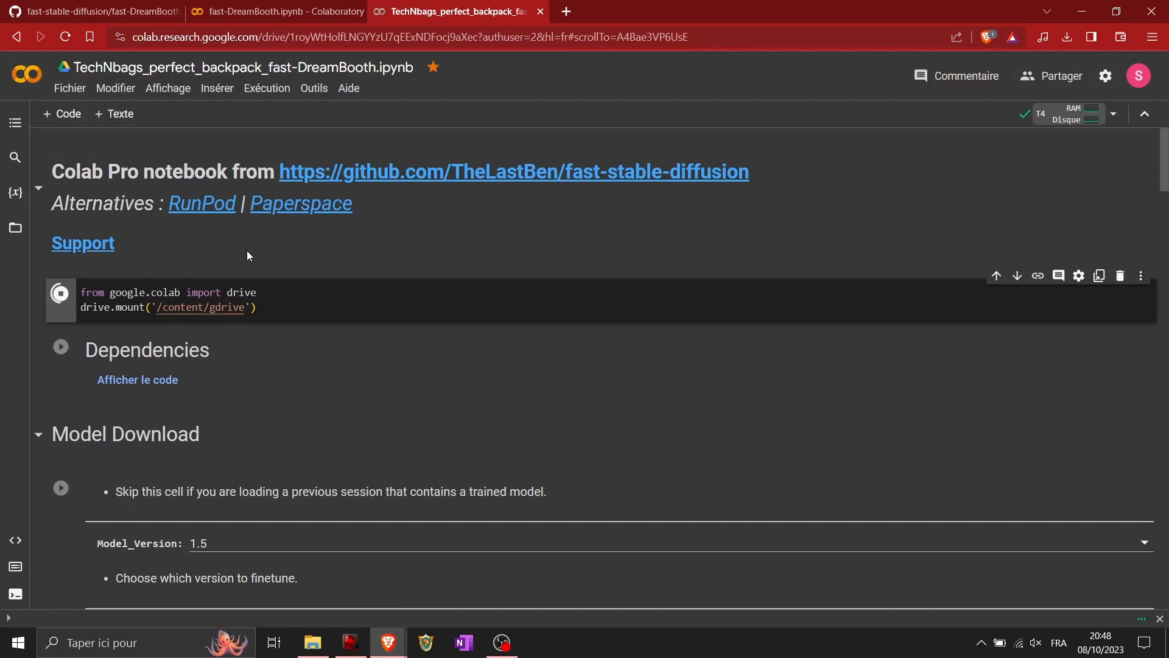
click(59, 292)
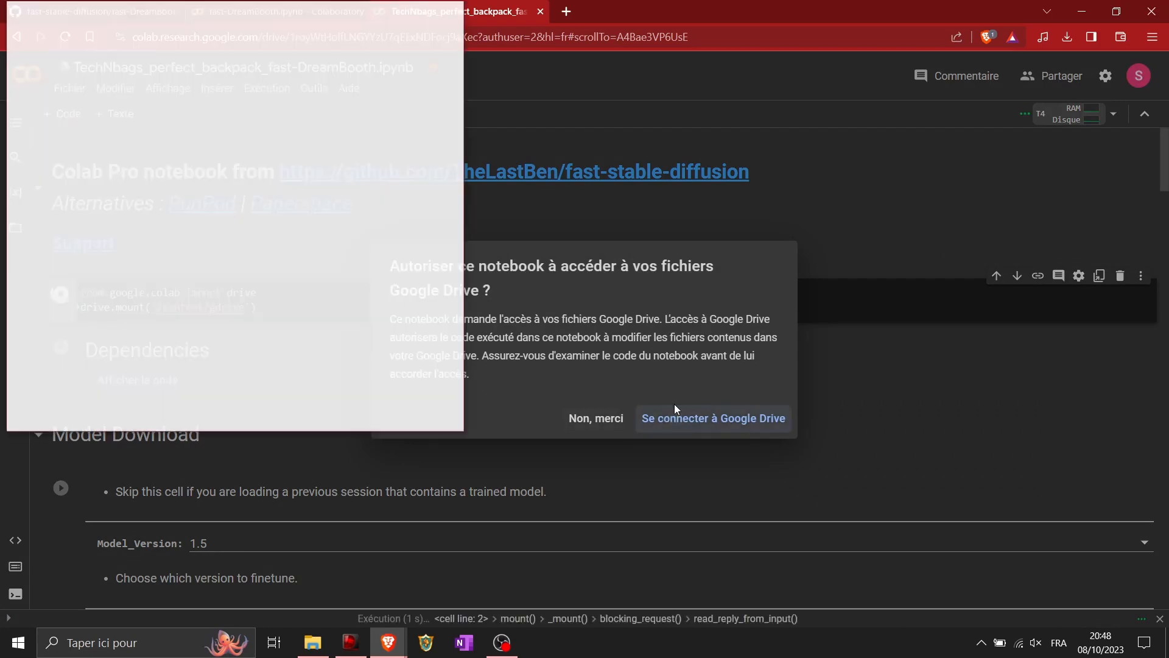
click(711, 418)
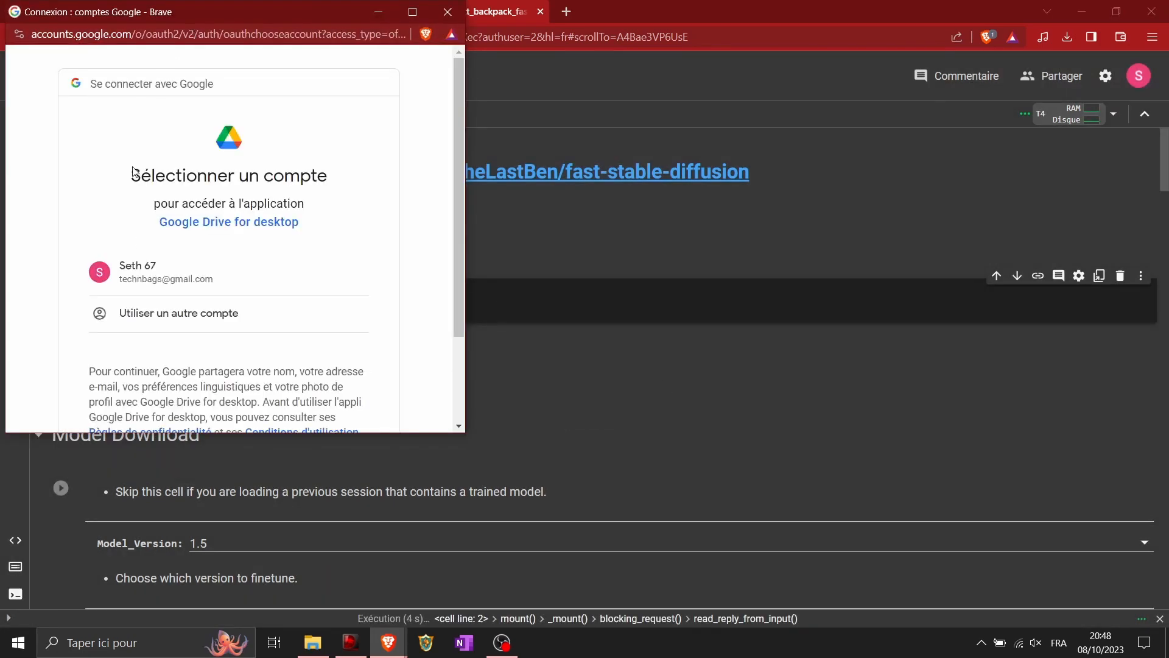
click(166, 272)
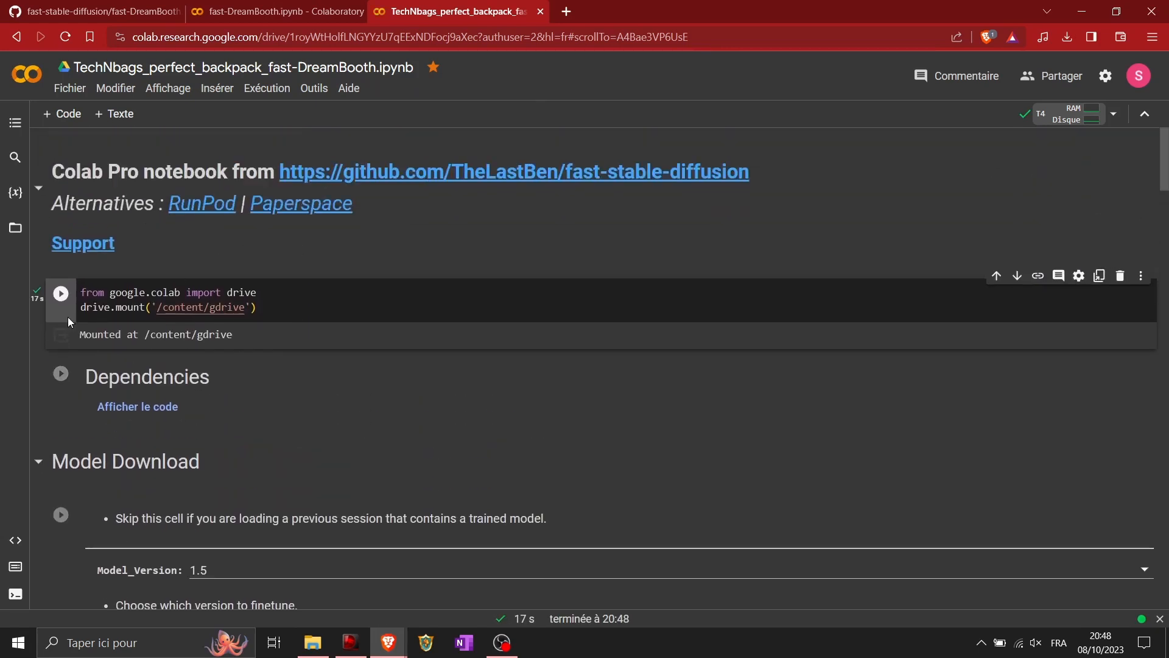
Step: Run the Dependencies cell, then download the V2.1-512px base model
click(59, 372)
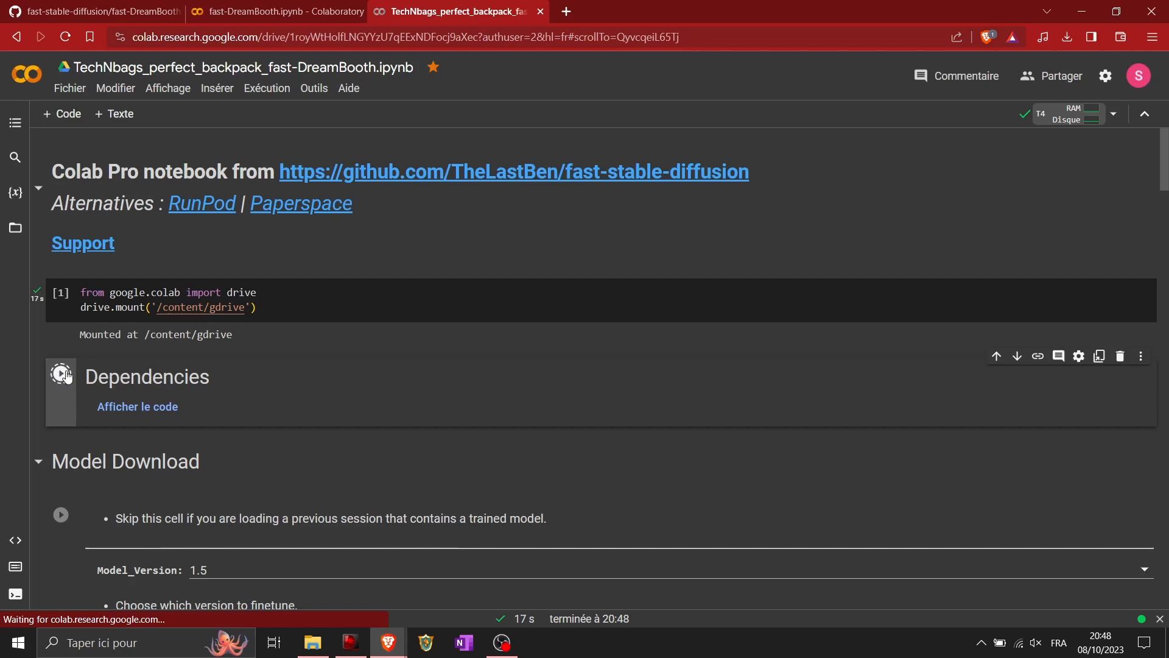
click(60, 374)
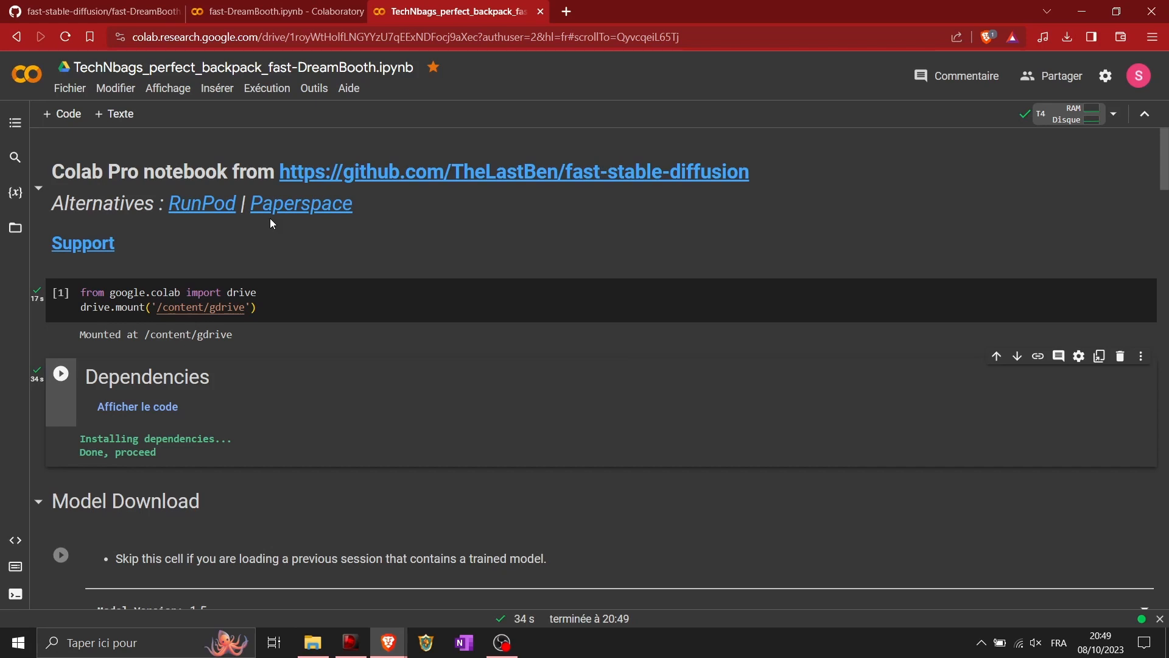
mouse_move(341, 243)
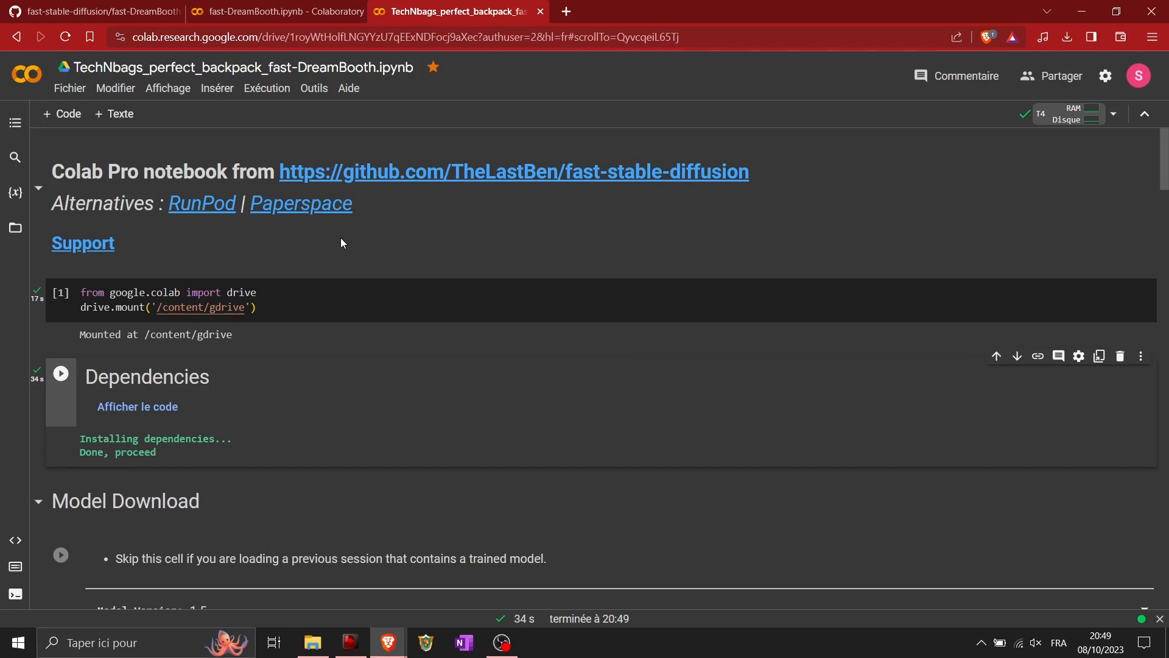
scroll(down, 3)
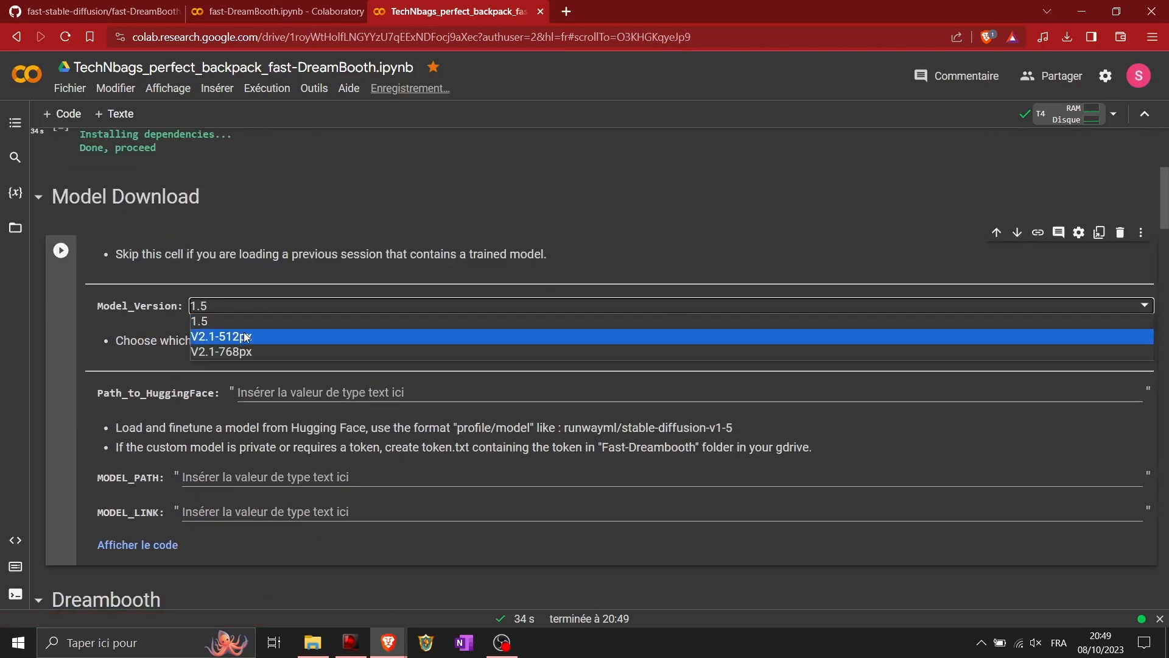
click(219, 336)
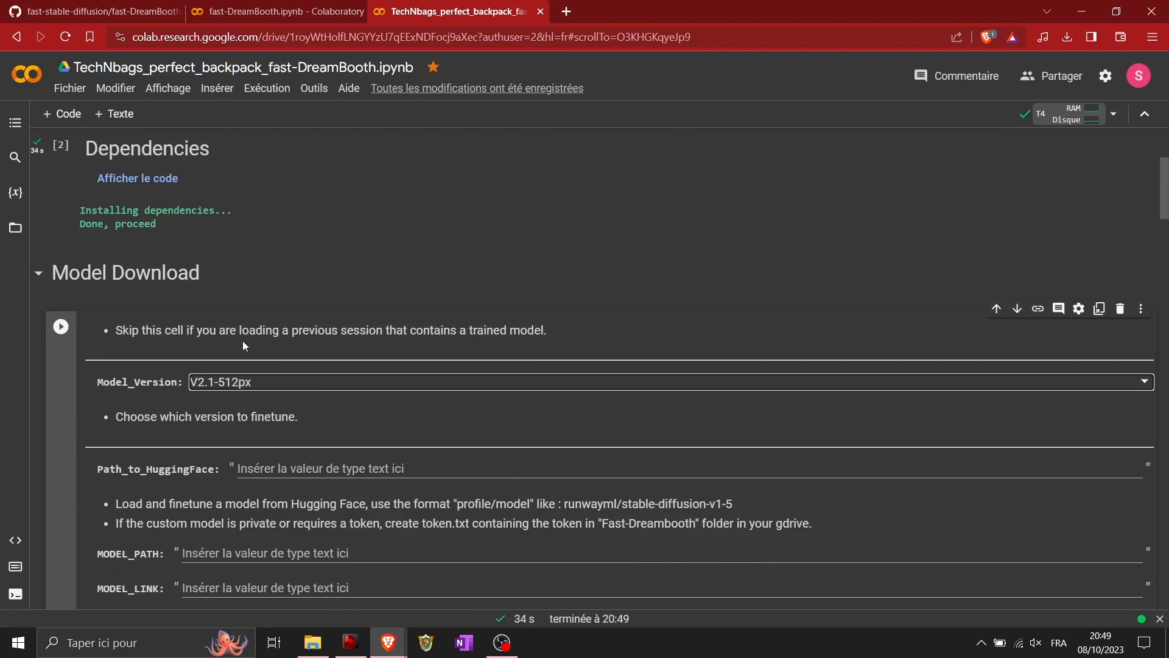
mouse_move(60, 327)
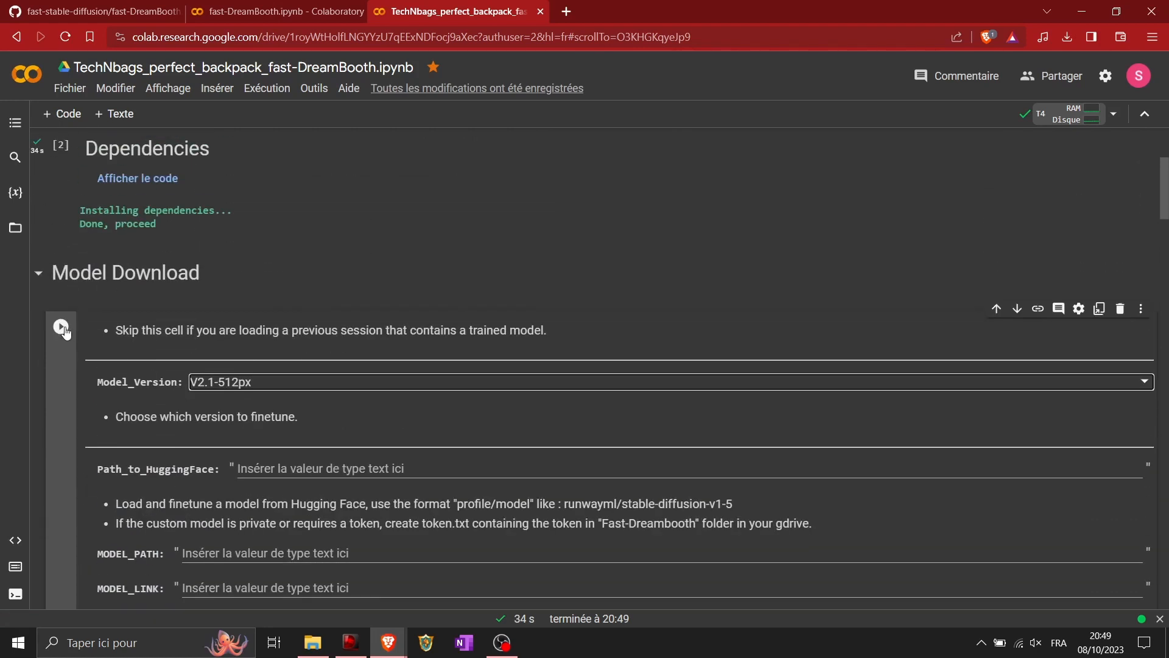
click(61, 326)
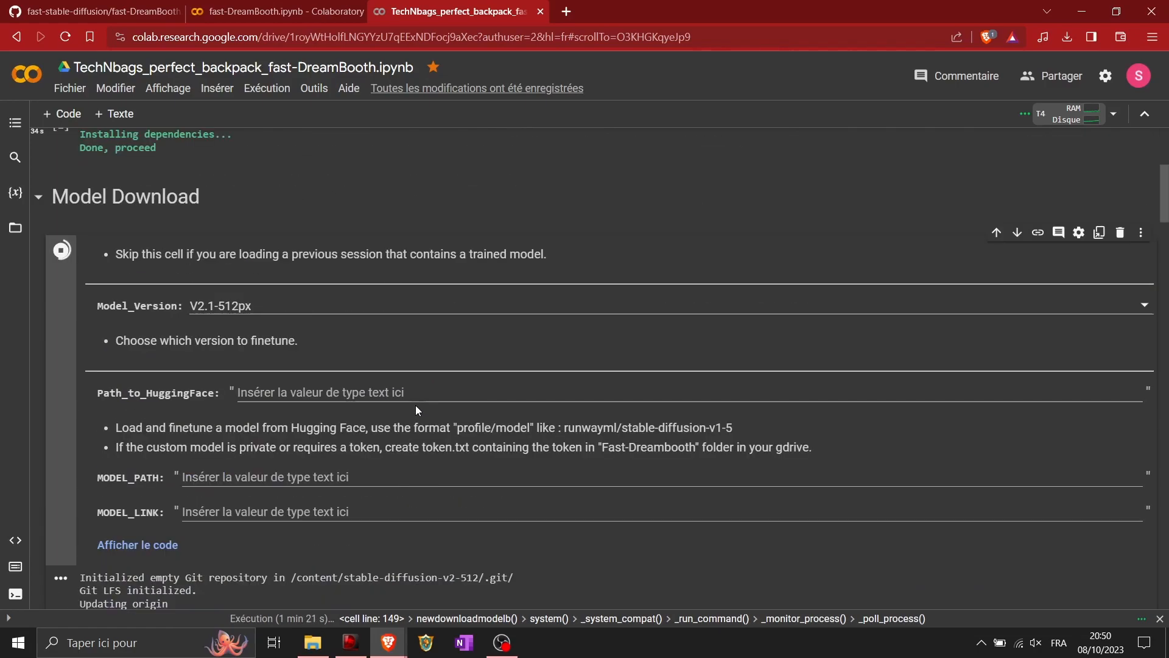
scroll(down, 3)
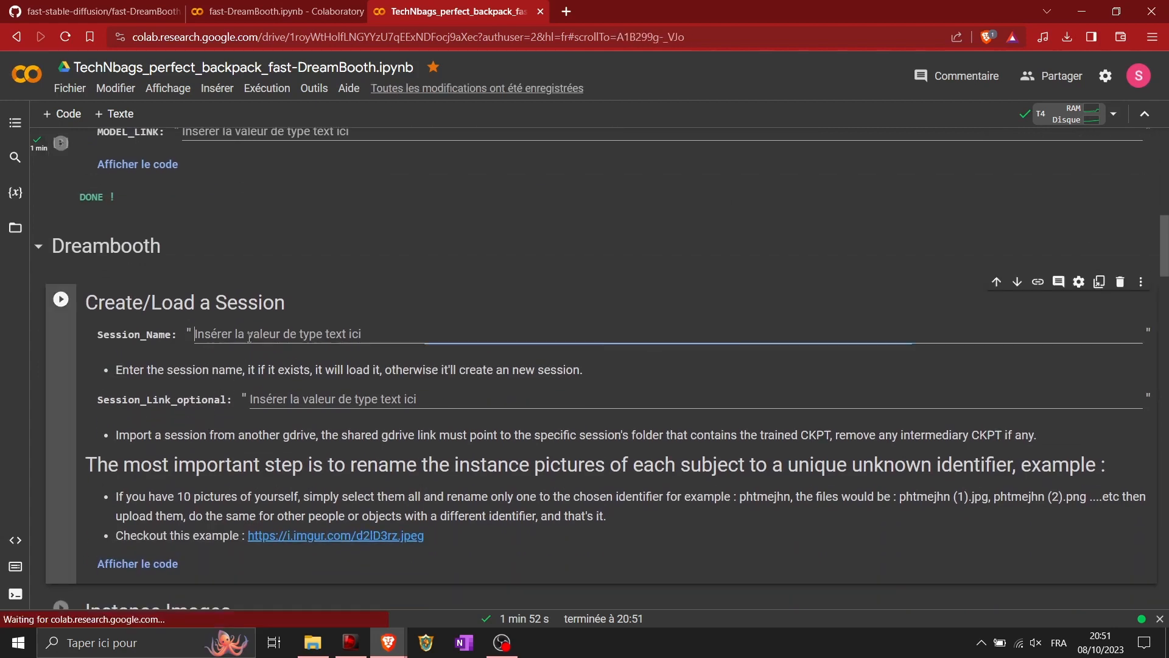
Step: Enter Session_Name TechNbags_perfect_backpack_1 and run the Create/Load a Session cell
text(T)
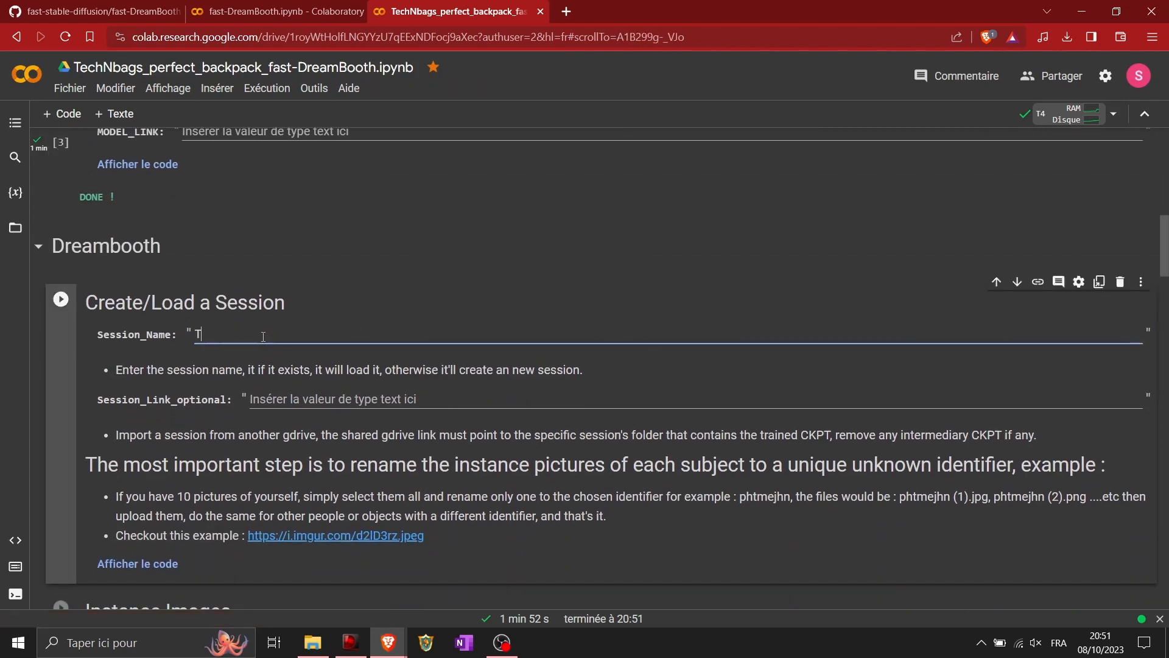
text(echNbags_perfe)
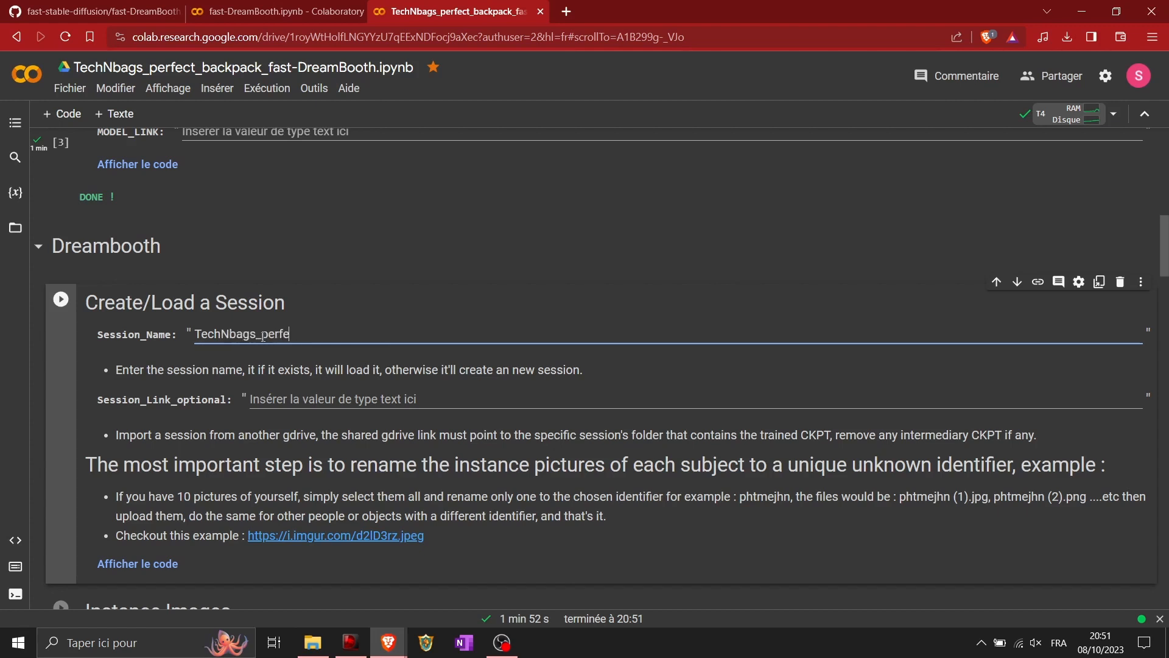
text(ct_backpa)
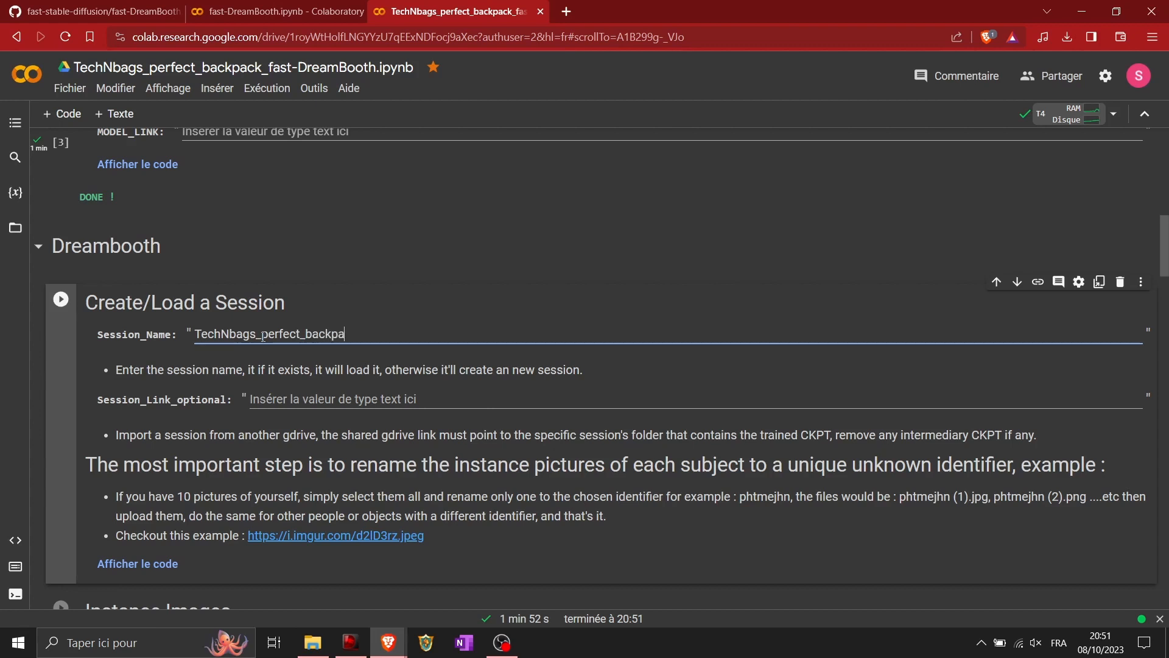
text(ck_1)
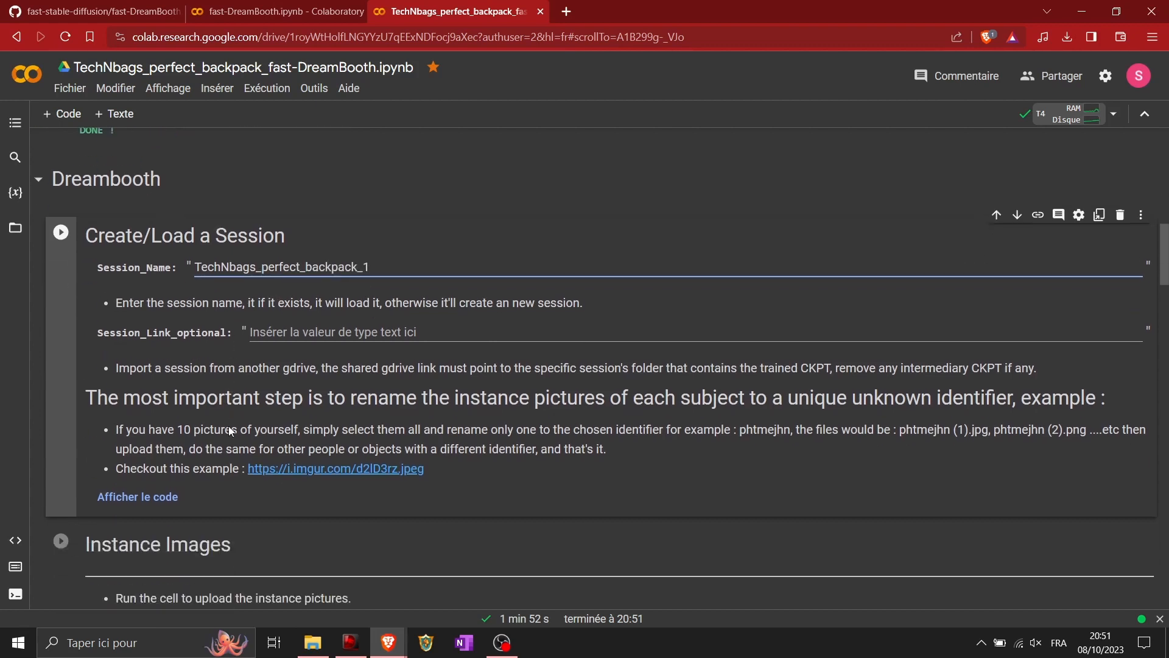
scroll(down, 3)
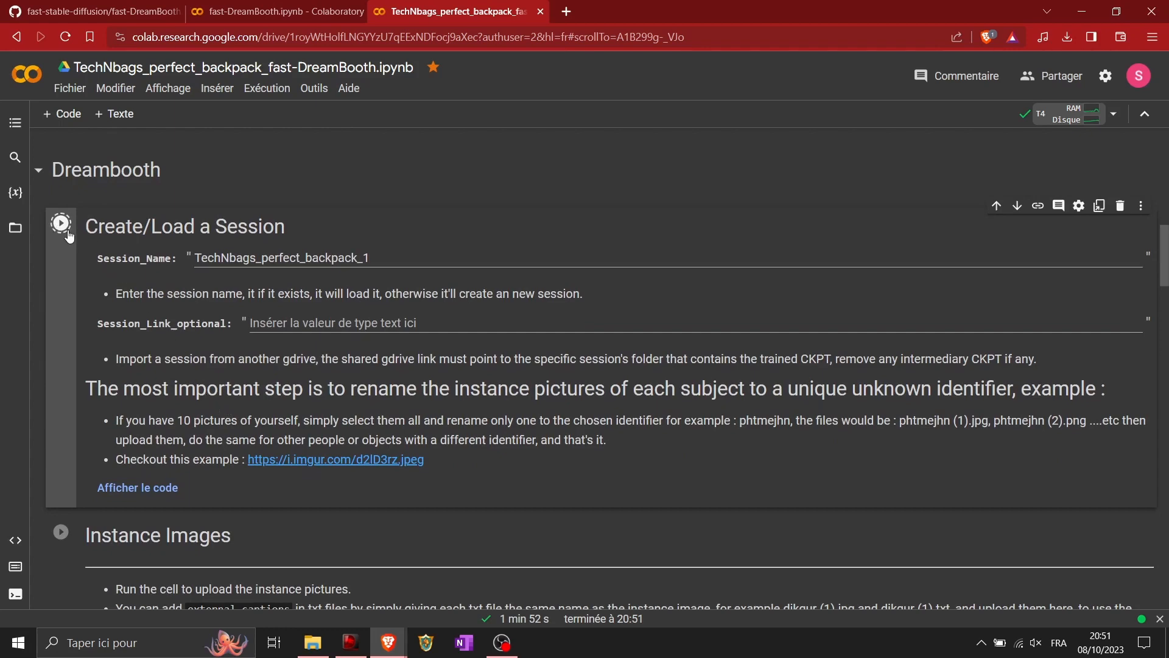
click(61, 223)
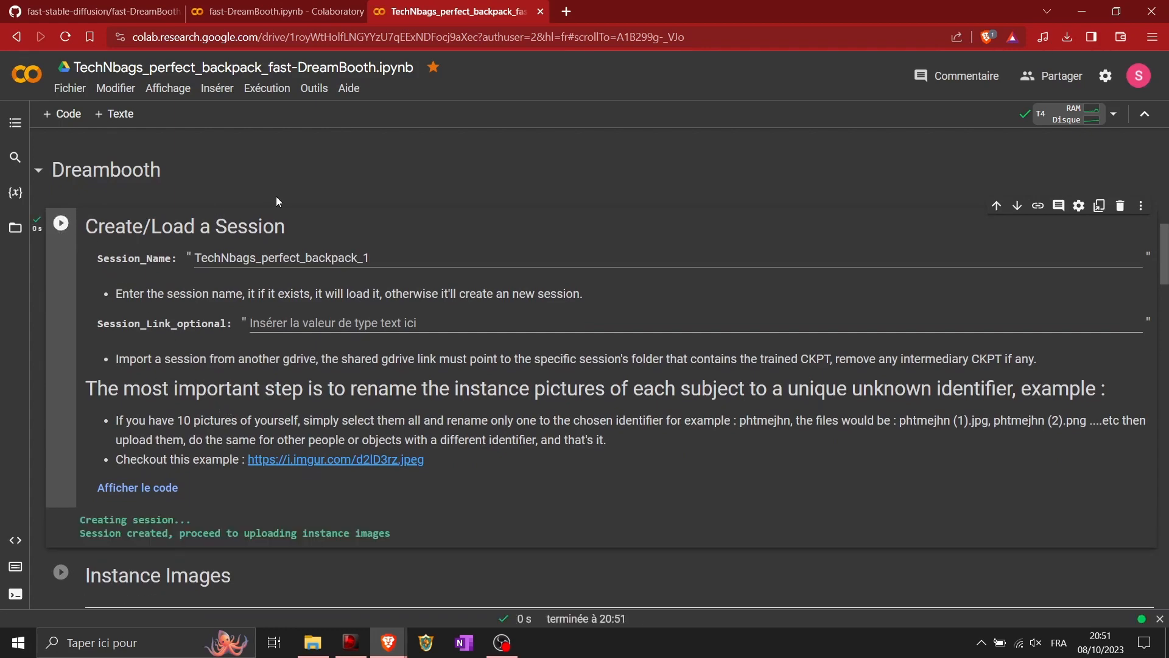
scroll(down, 3)
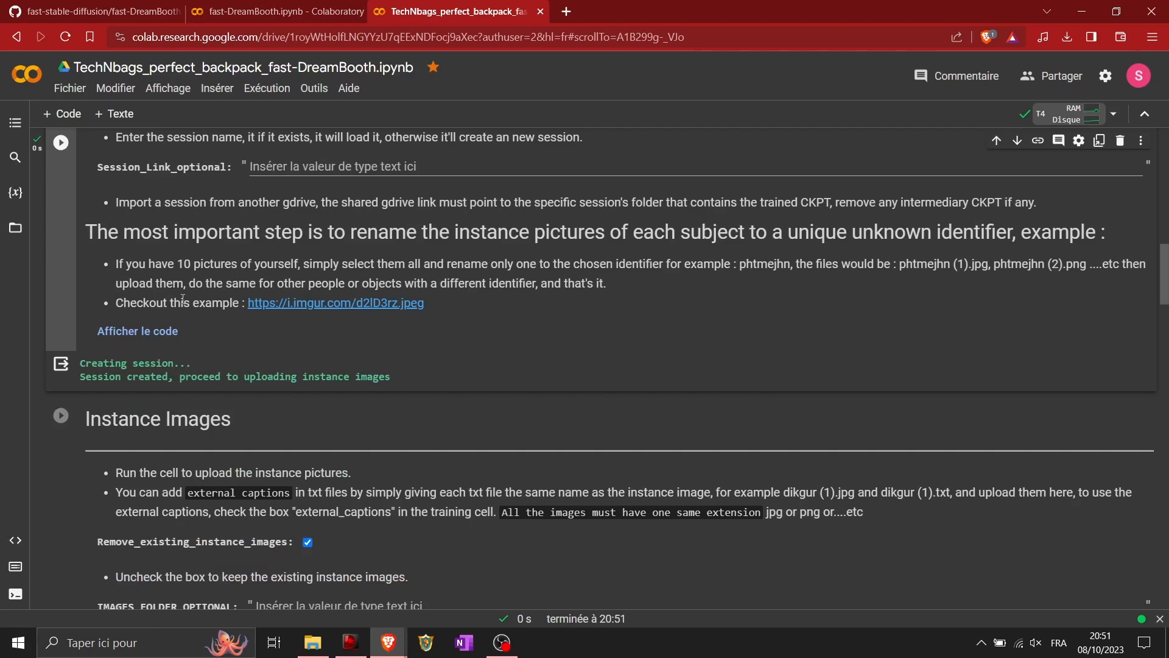
scroll(down, 3)
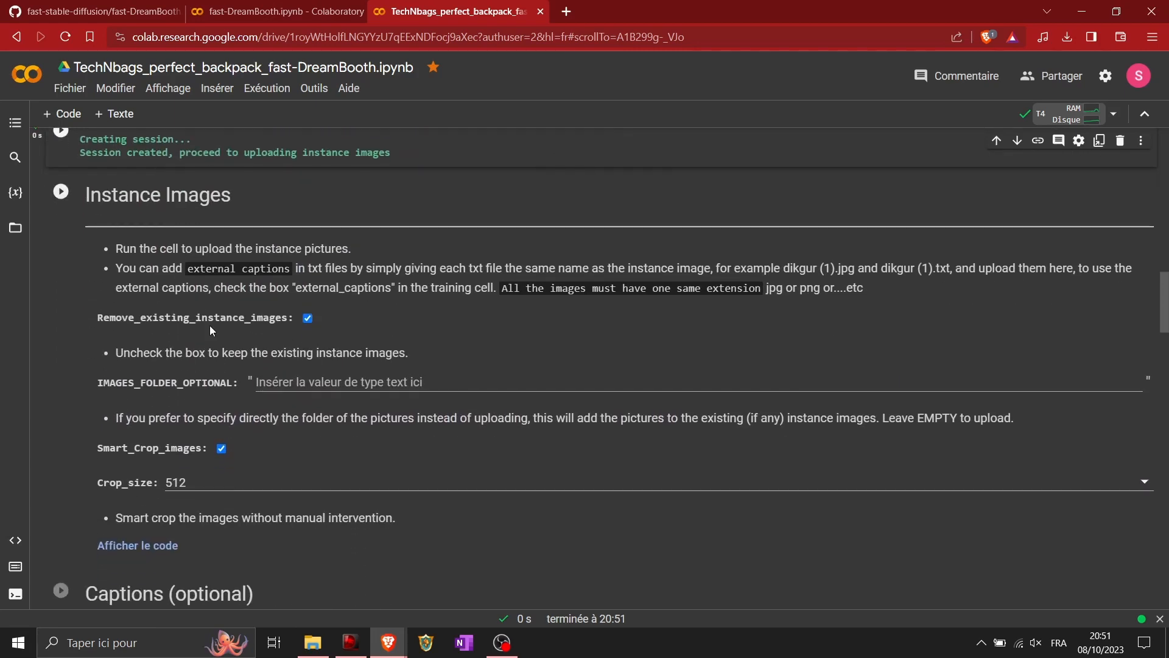
mouse_move(171, 499)
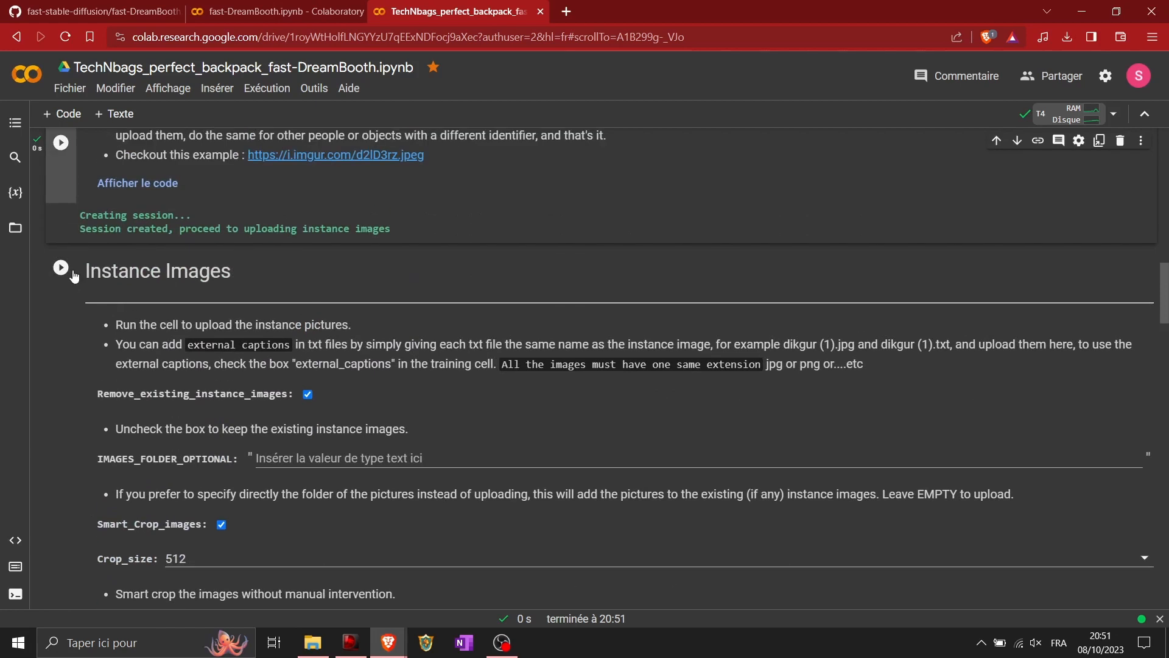
Step: Upload photos bp_1 to bp_18 from Batch AI Backpack 2 as instance images
scroll(down, 3)
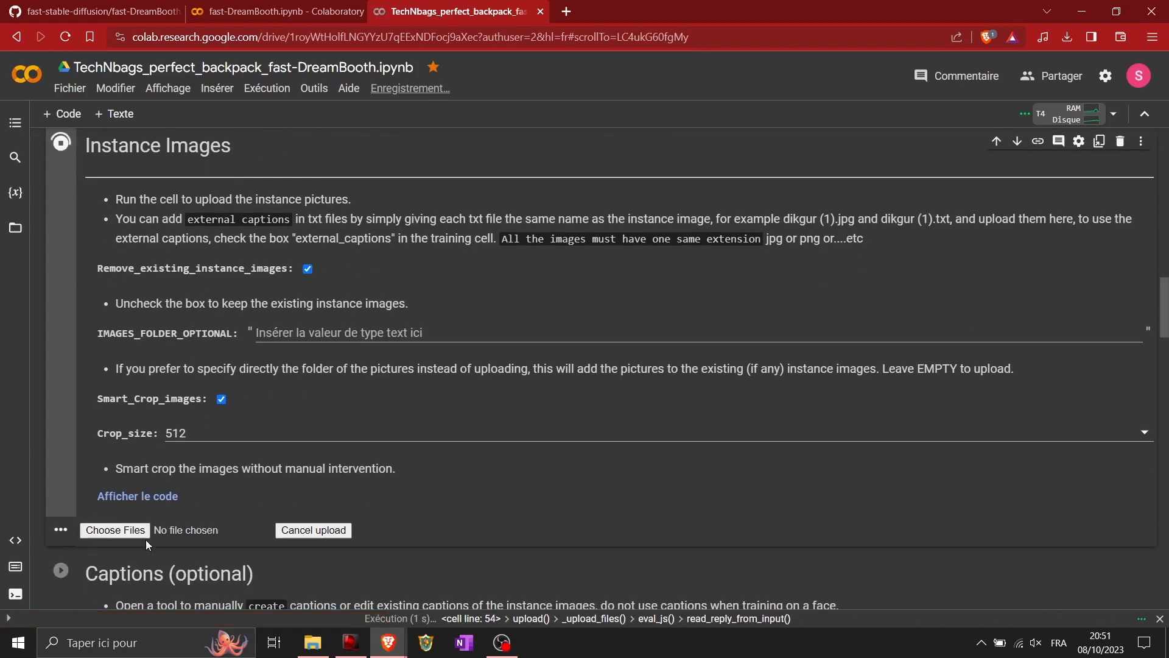
scroll(down, 3)
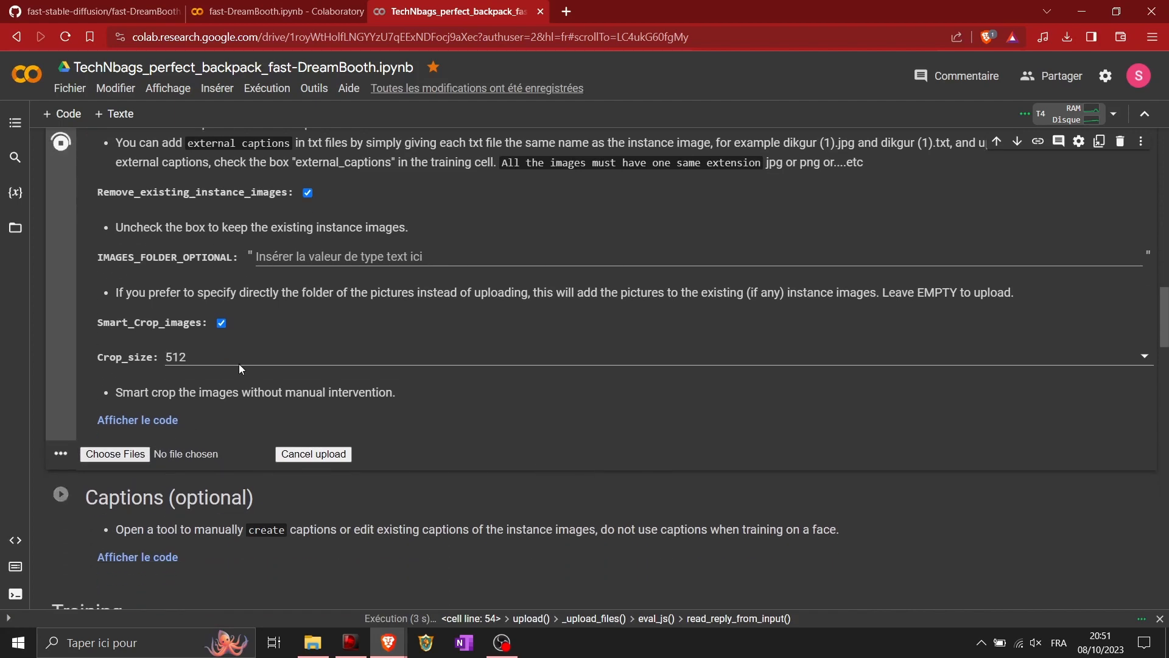
click(114, 454)
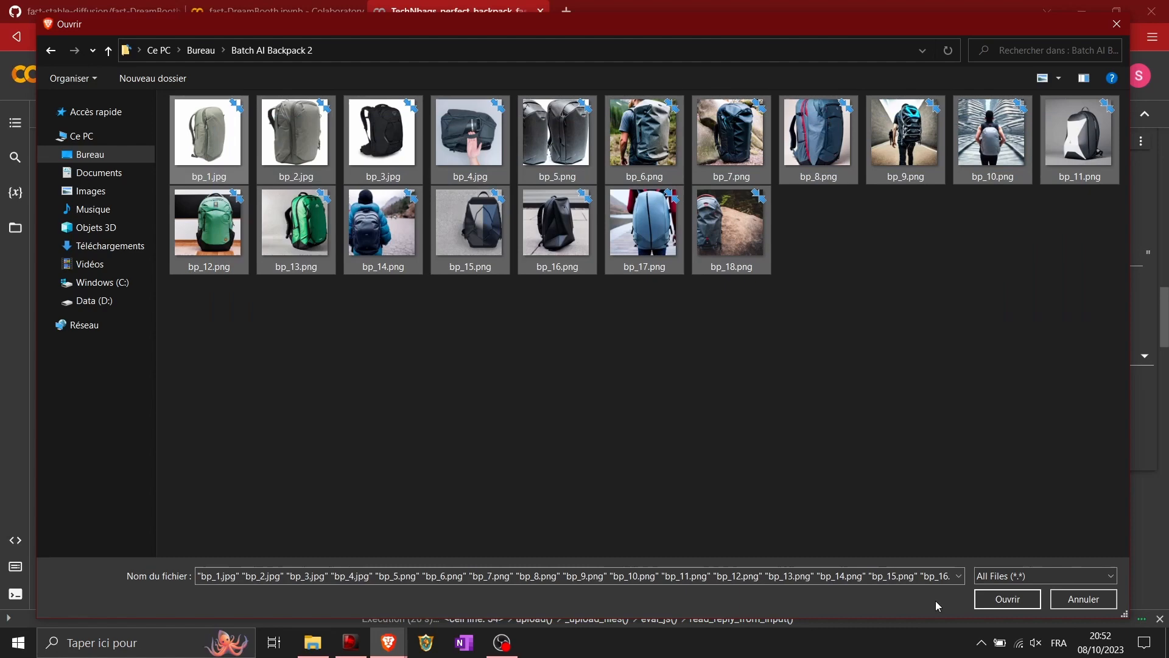
click(1006, 598)
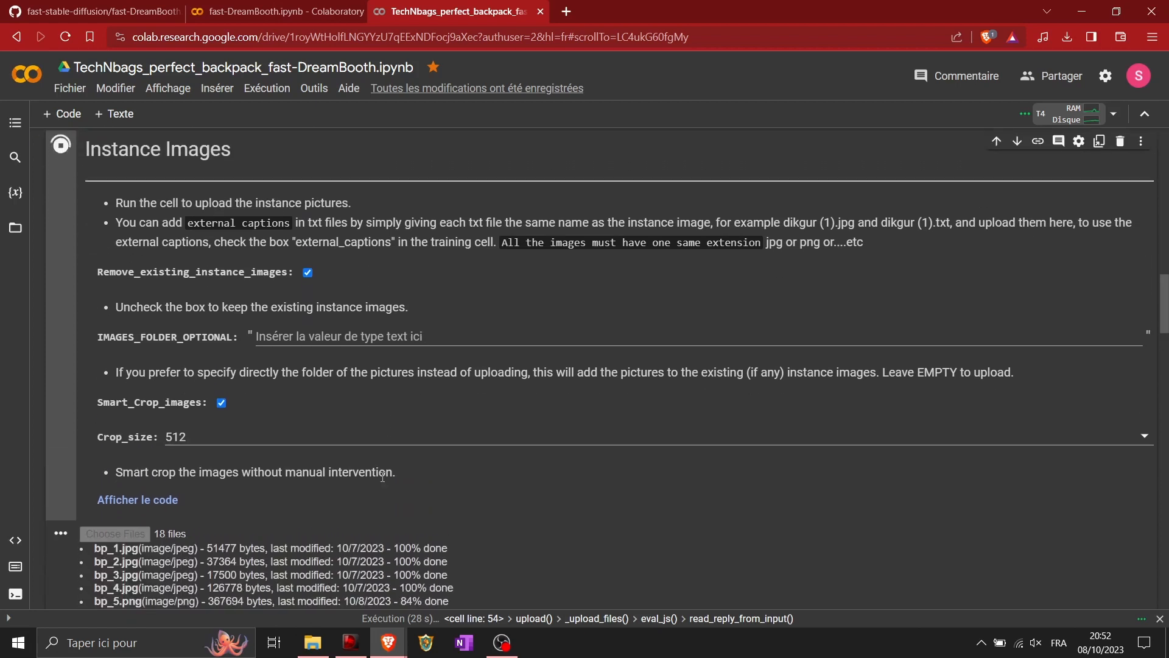
scroll(down, 3)
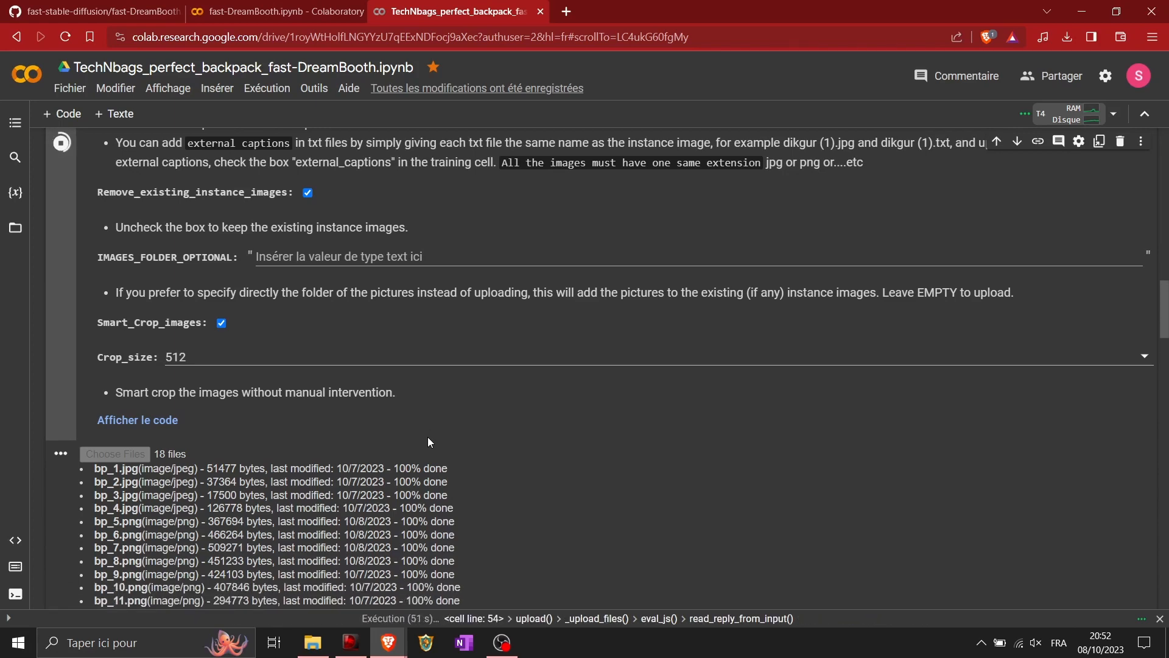
scroll(down, 3)
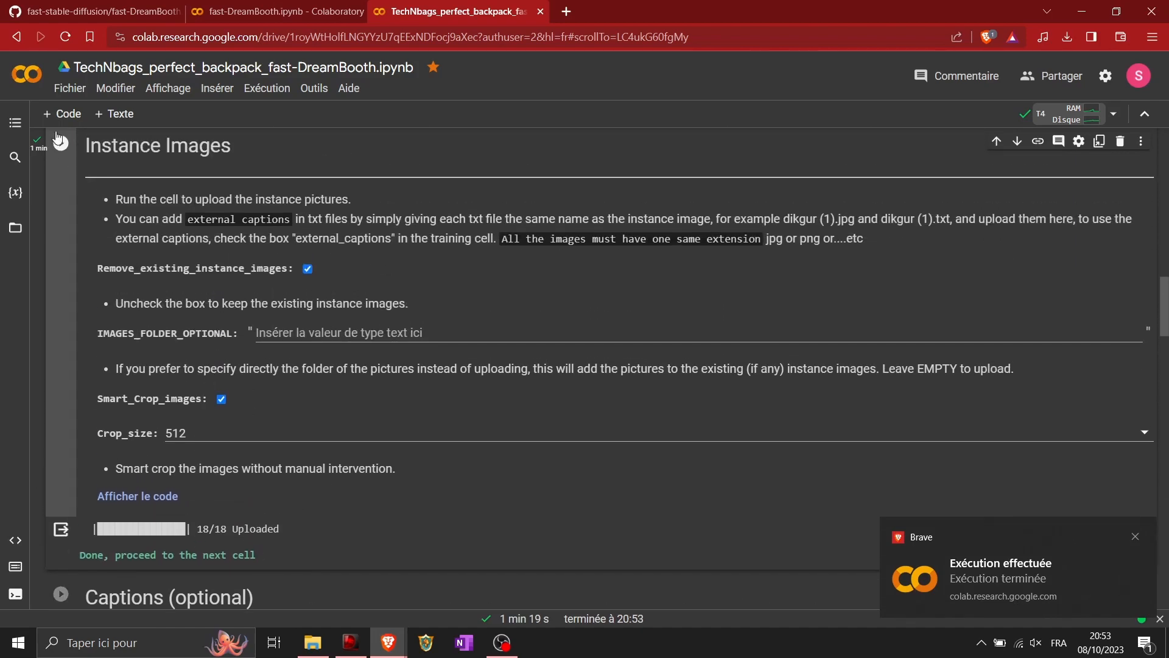
Step: Review the training settings with 1800 UNet steps and launch the Start DreamBooth cell
scroll(down, 3)
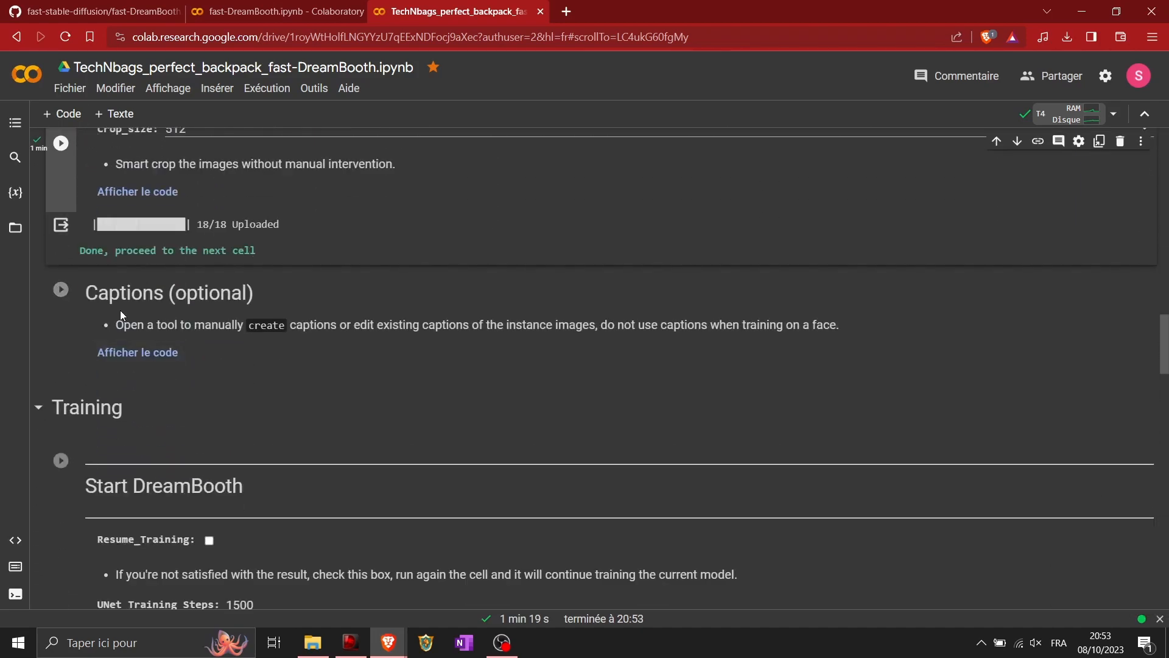
scroll(down, 3)
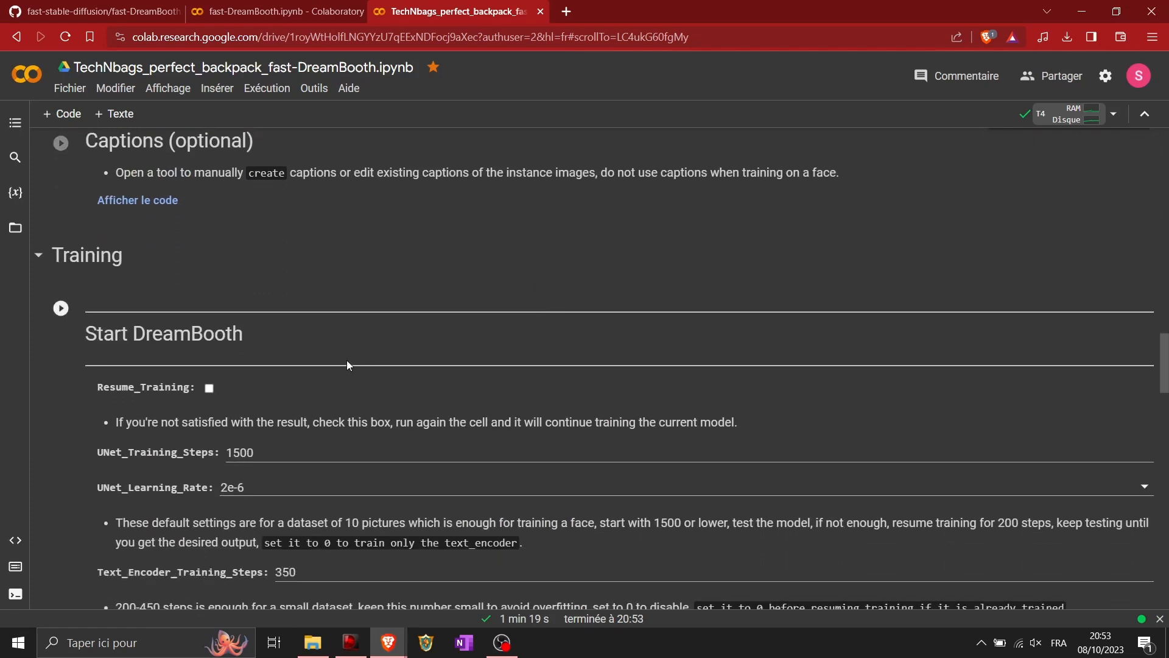
scroll(down, 3)
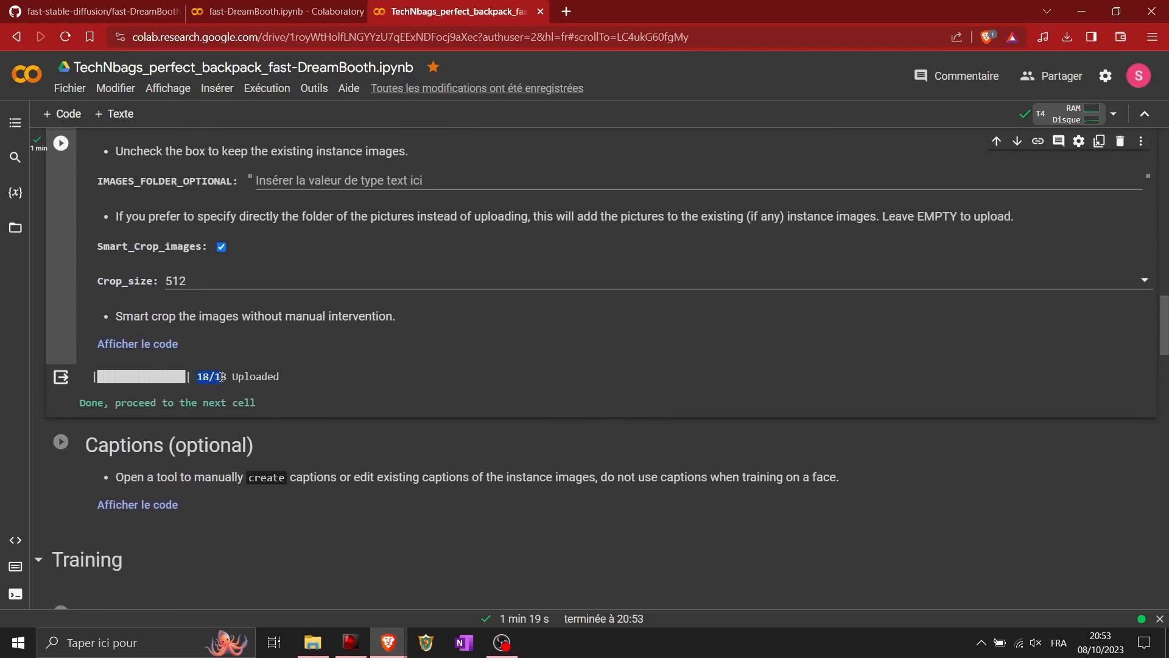
scroll(down, 3)
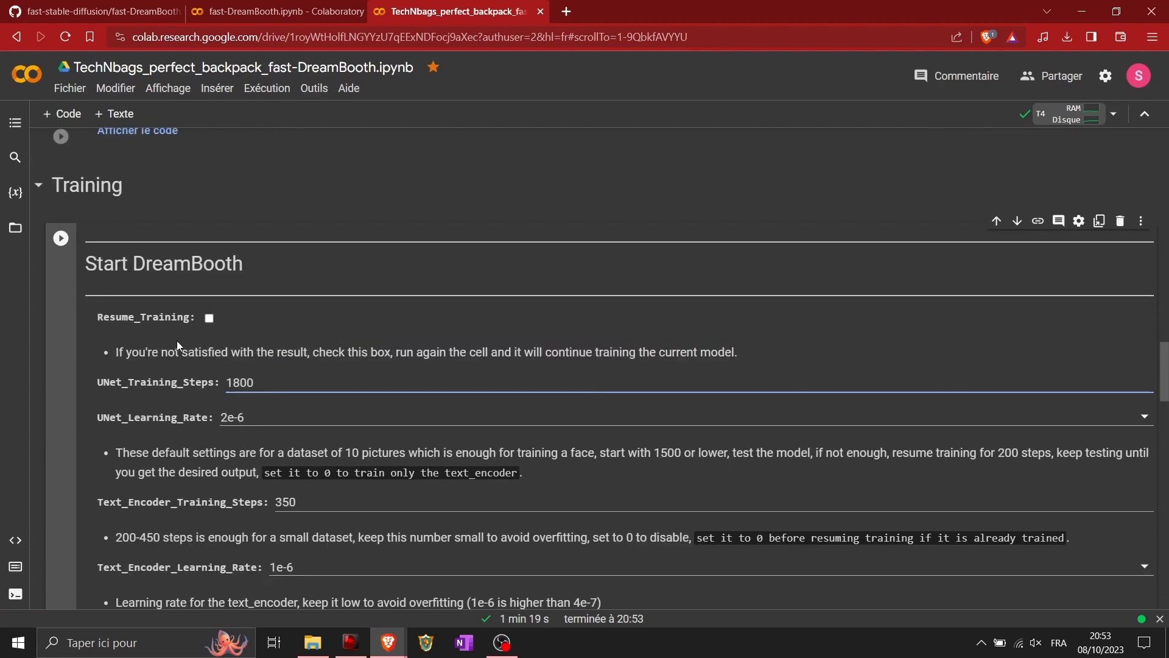
scroll(down, 3)
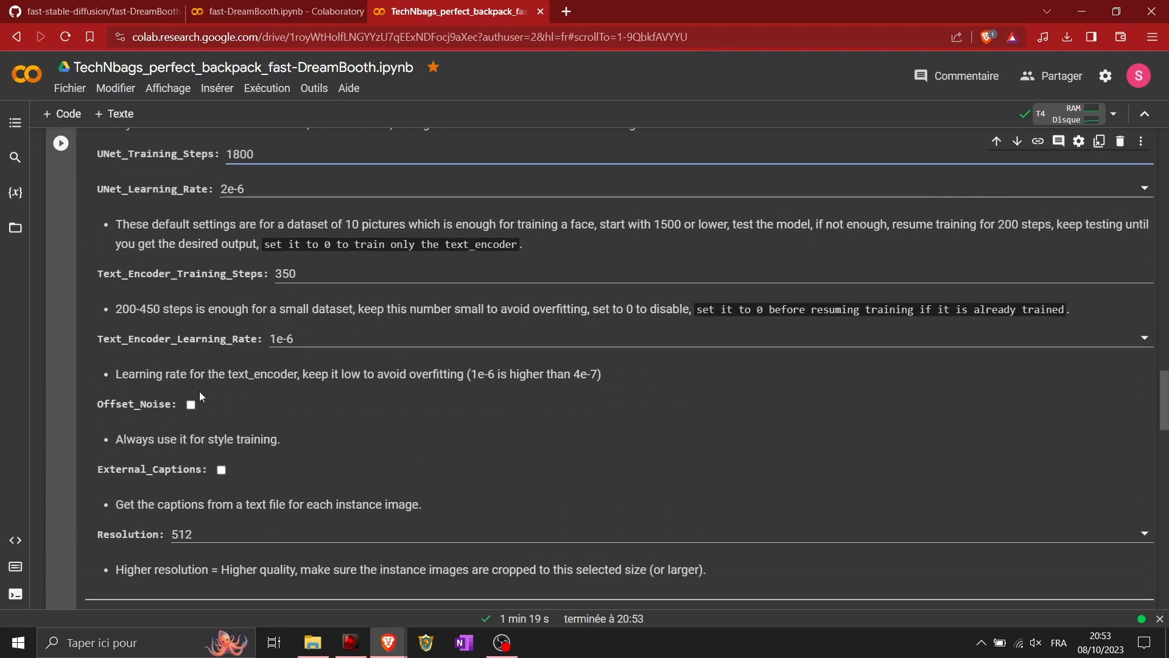
scroll(down, 3)
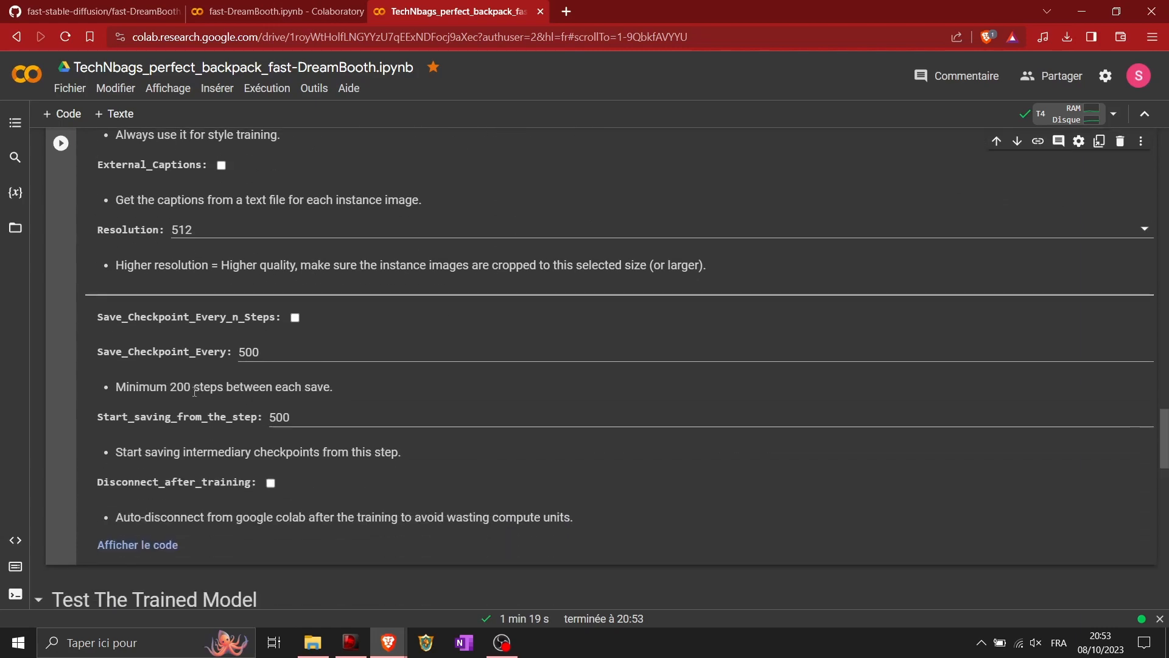
scroll(down, 3)
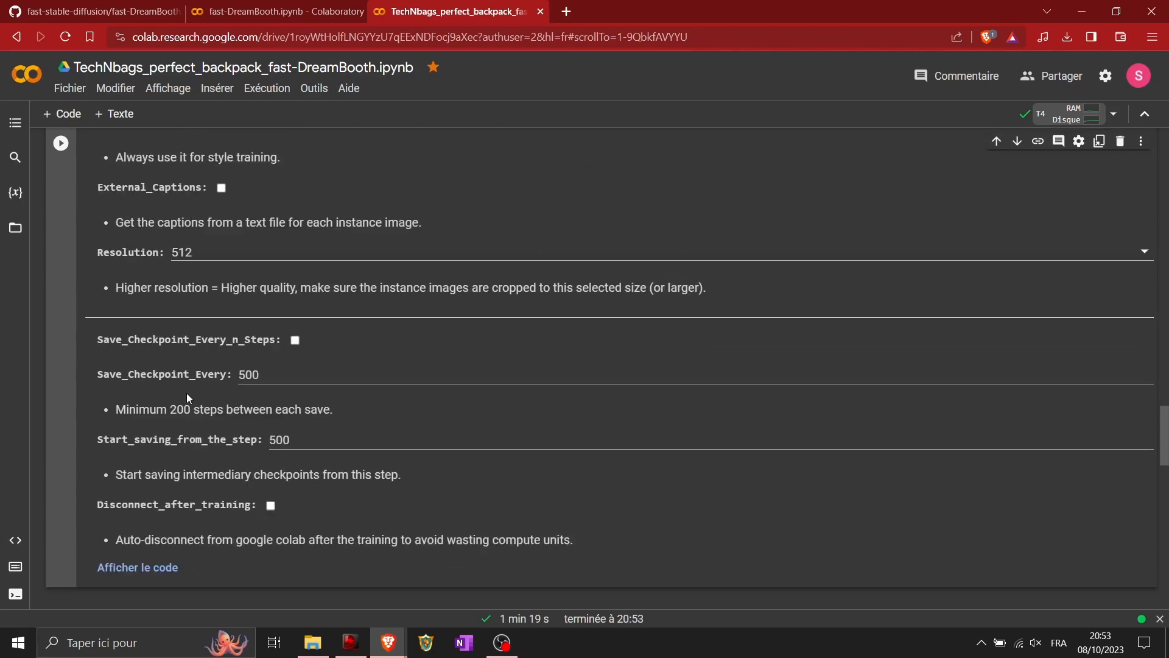
scroll(down, 3)
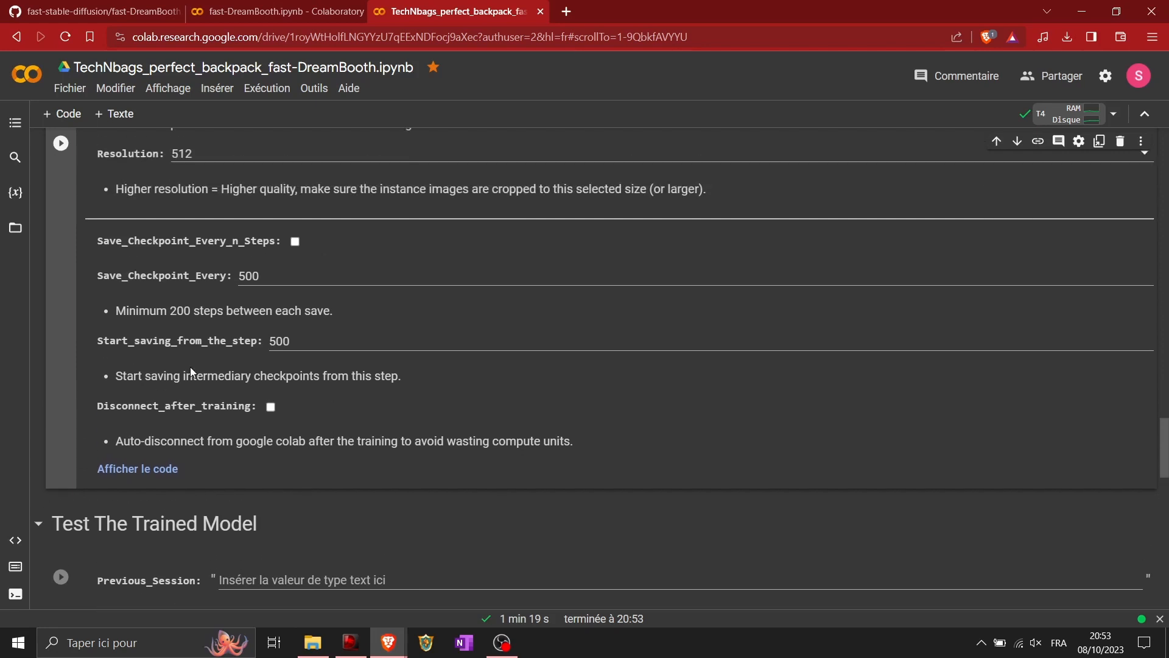
scroll(down, 3)
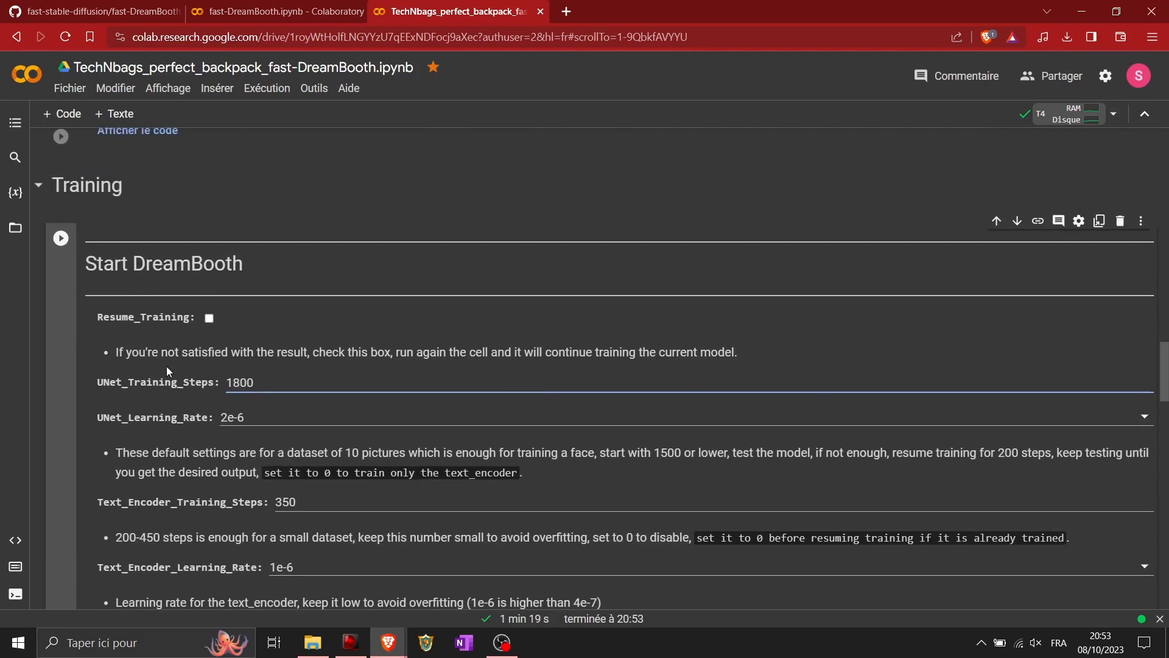
click(60, 237)
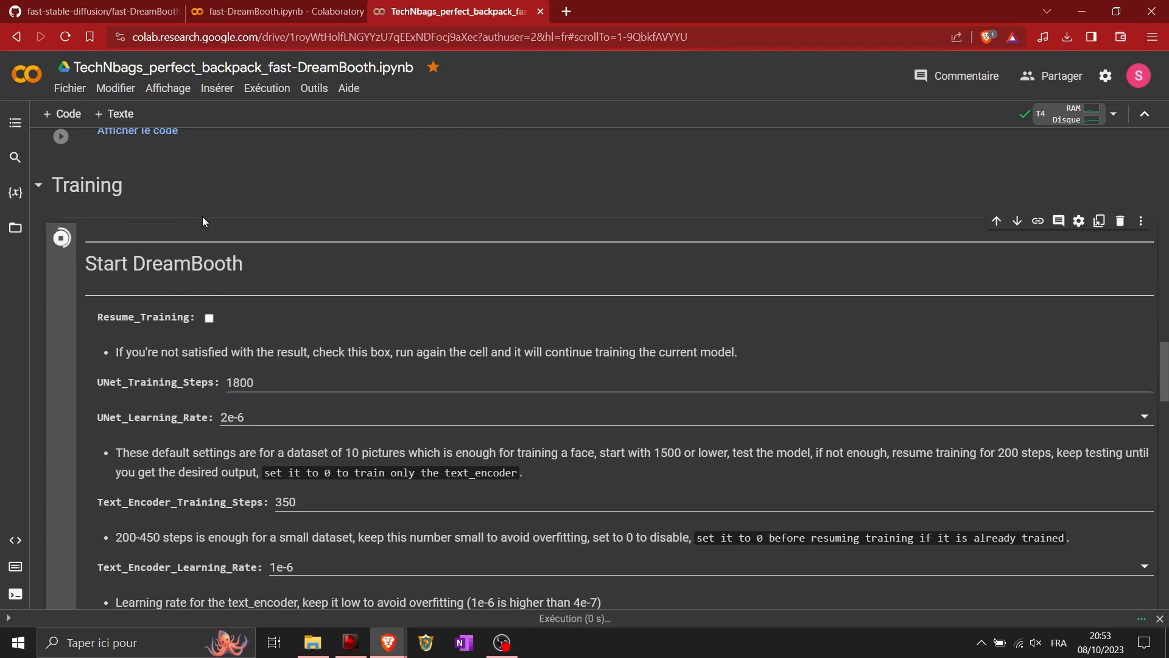
Step: Wait for DreamBooth training to finish and reach the Test The Trained Model section
click(61, 237)
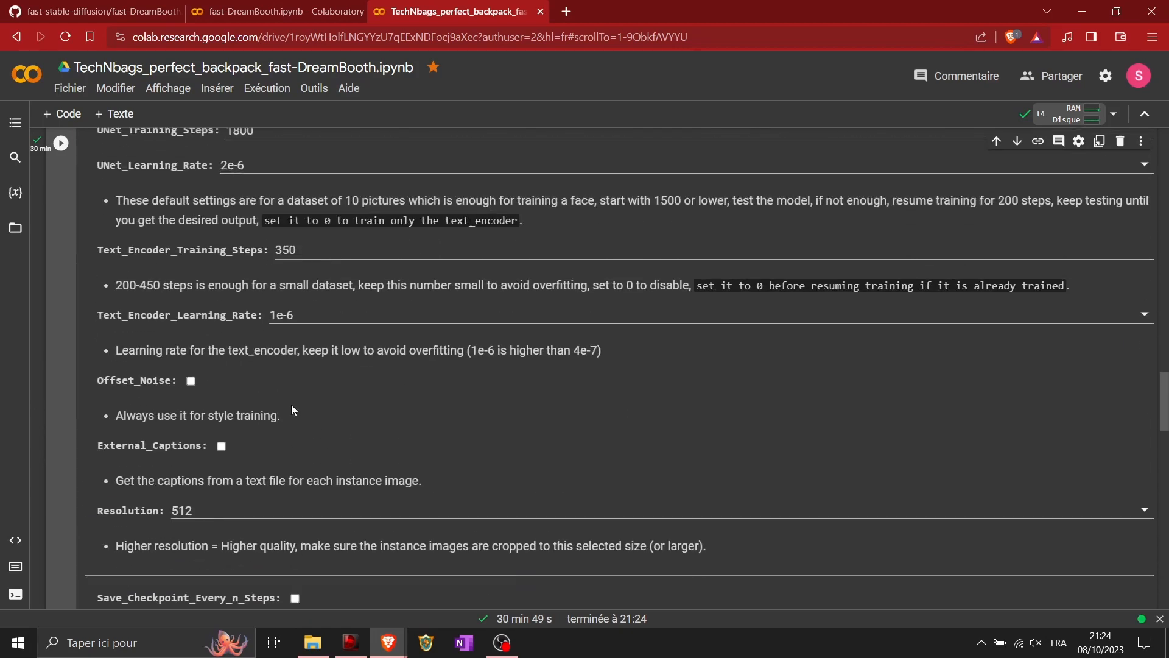
scroll(up, 3)
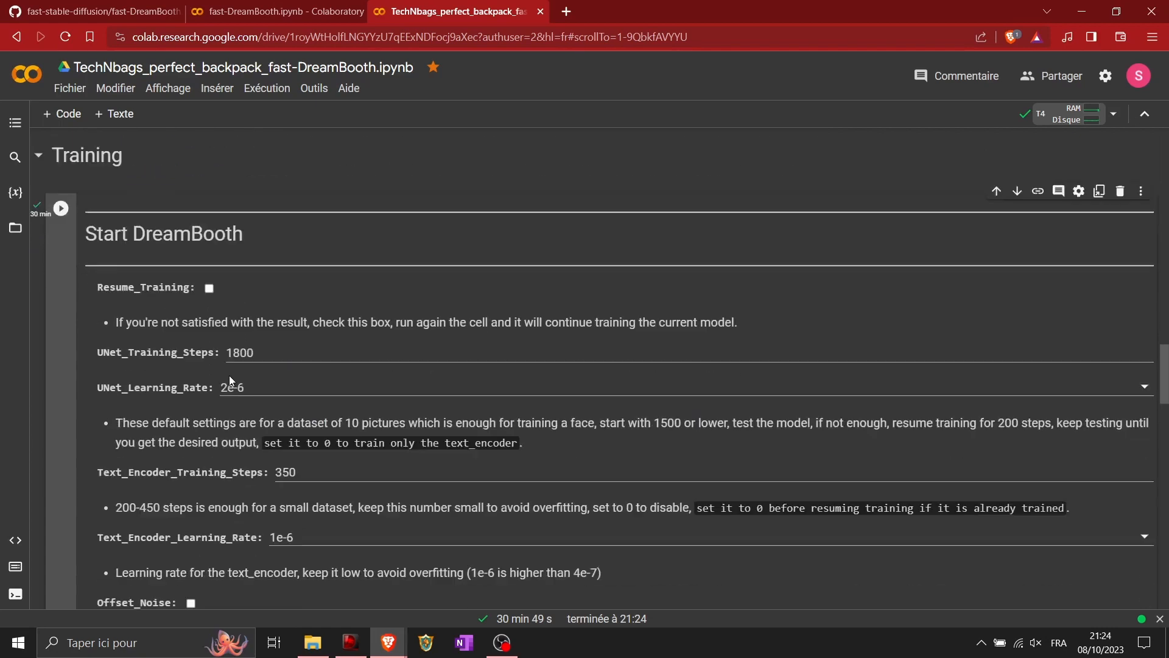
scroll(down, 3)
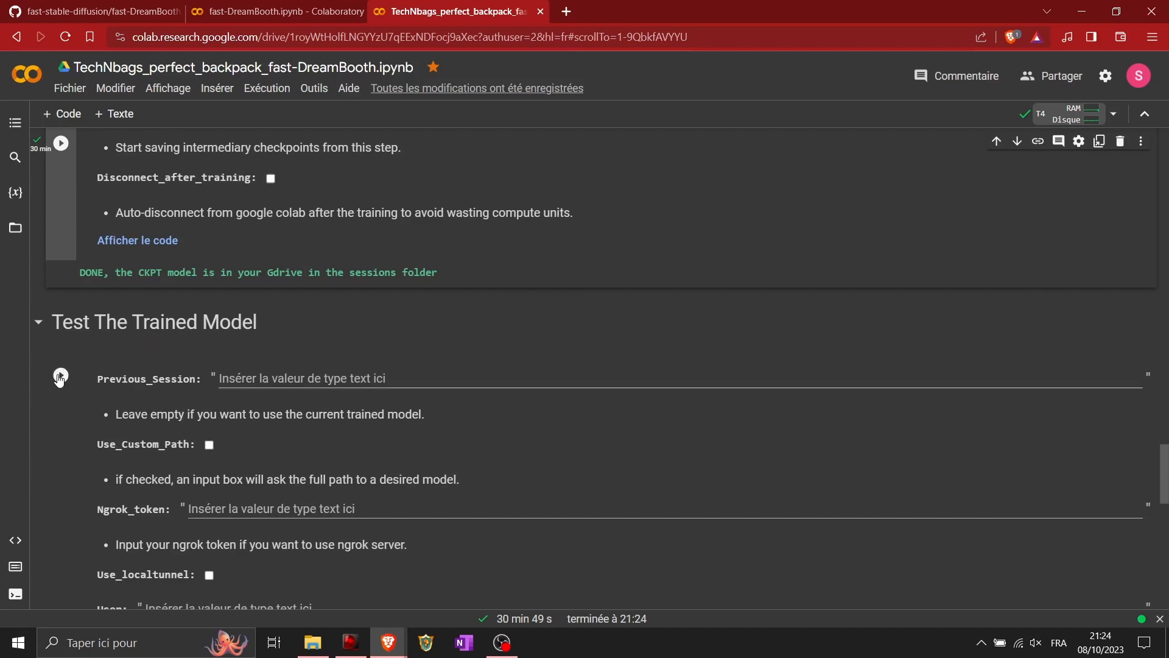
Step: Run the test cell despite the compute warning and open the gradio.live web UI link
scroll(down, 3)
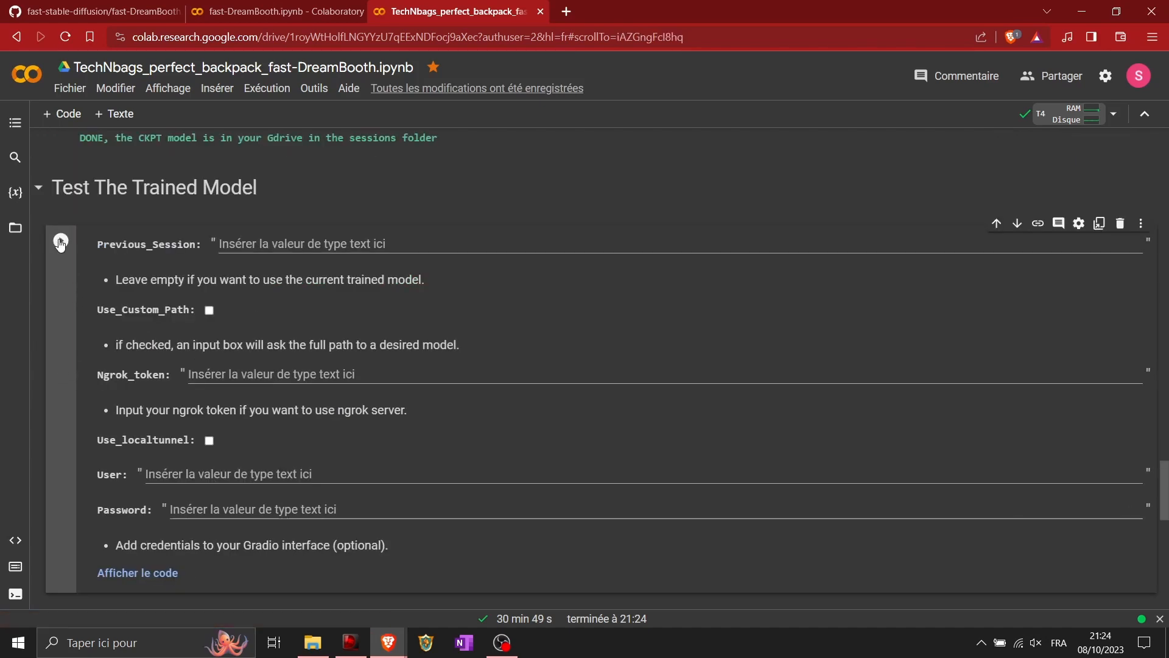
click(61, 240)
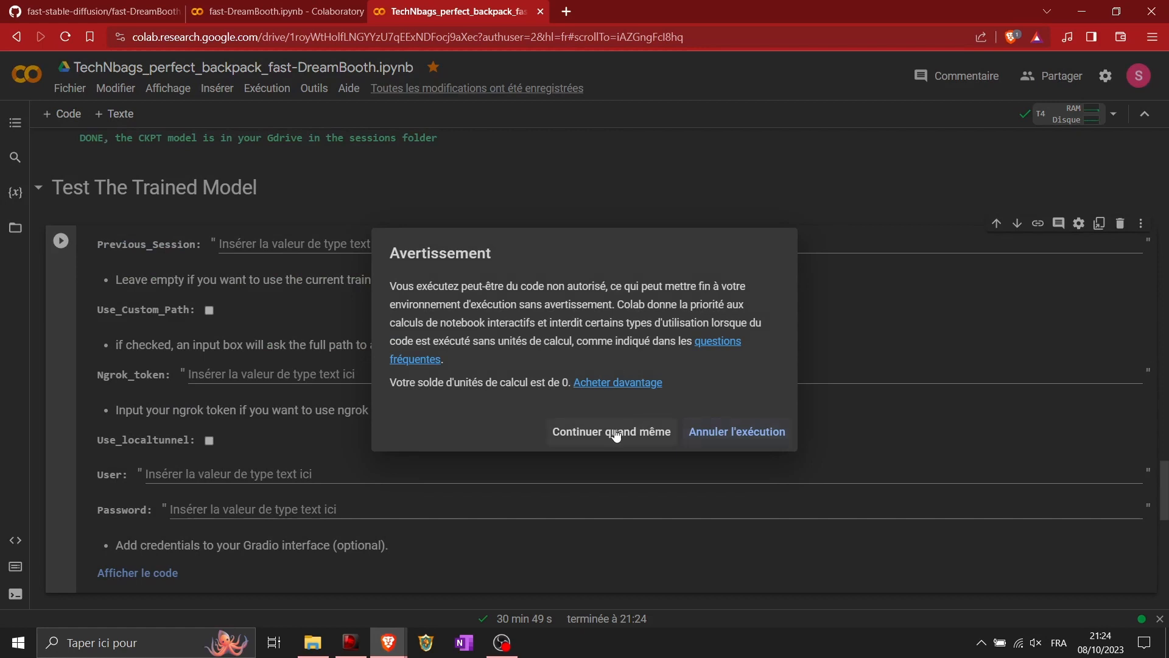
click(610, 431)
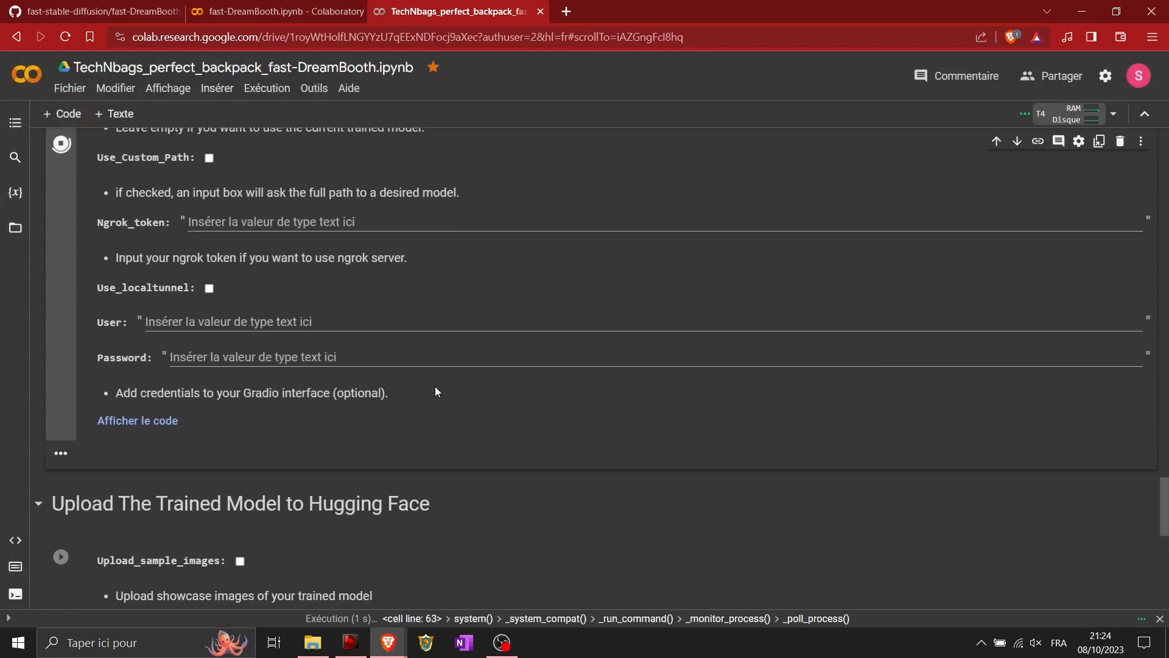
scroll(down, 3)
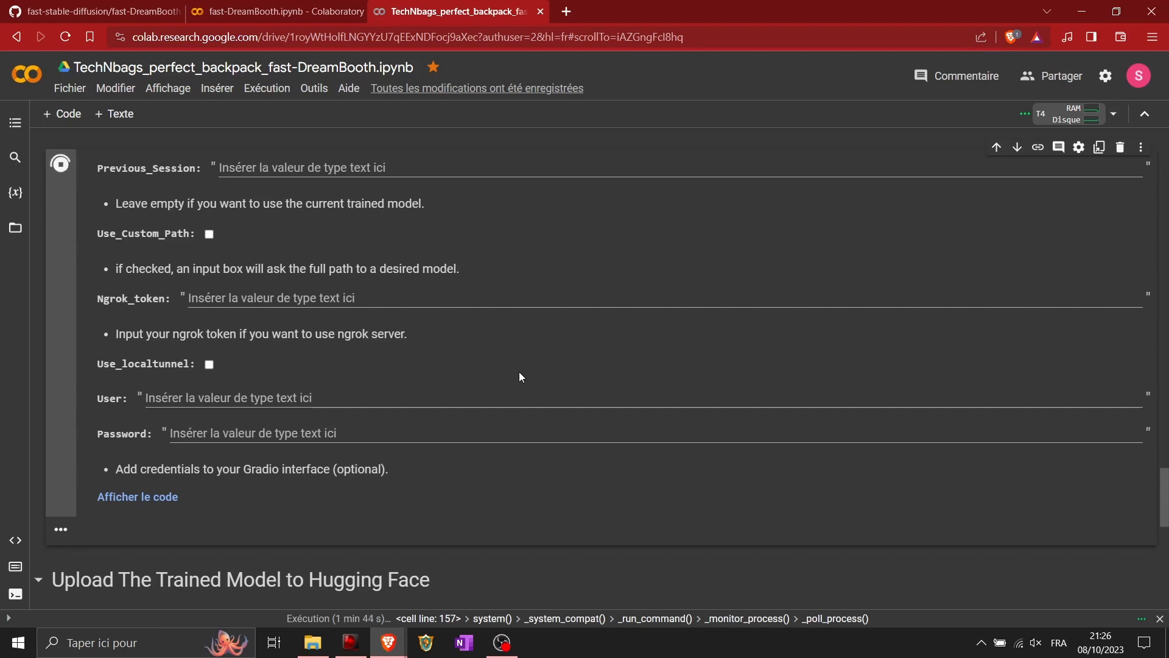
scroll(down, 3)
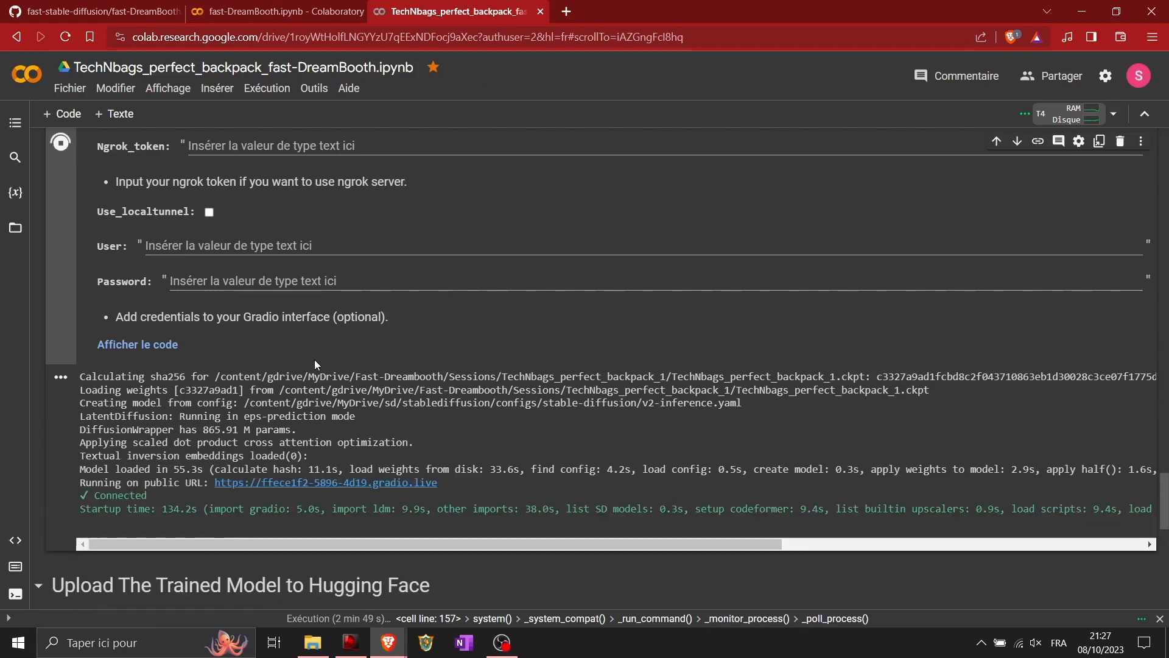
scroll(down, 3)
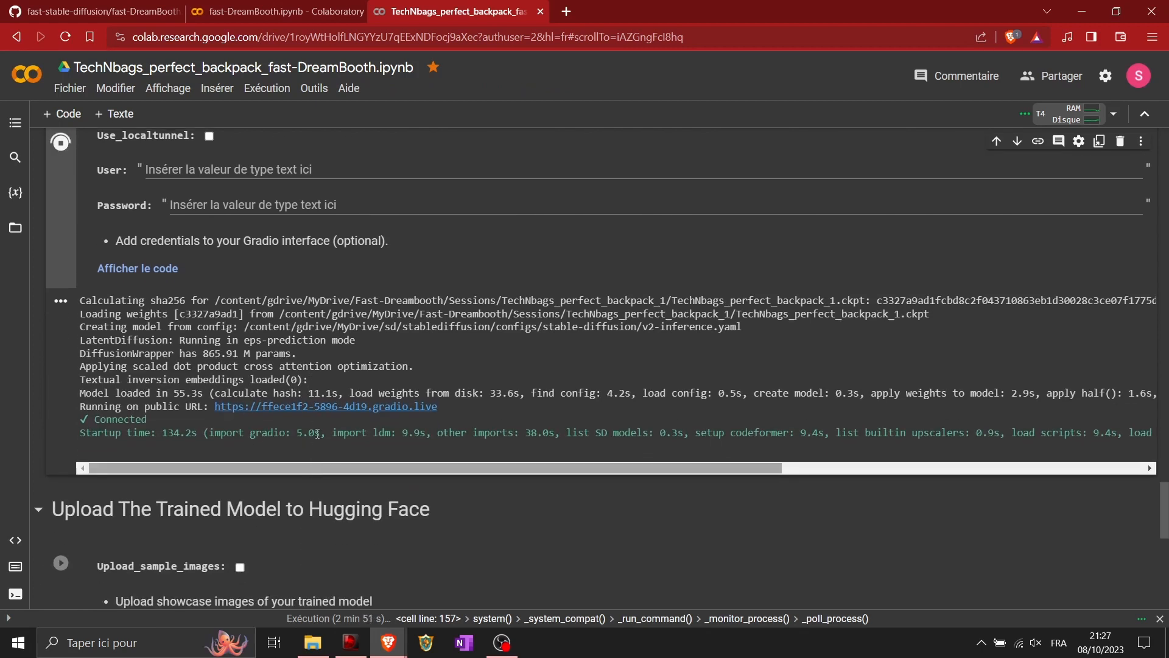
click(325, 406)
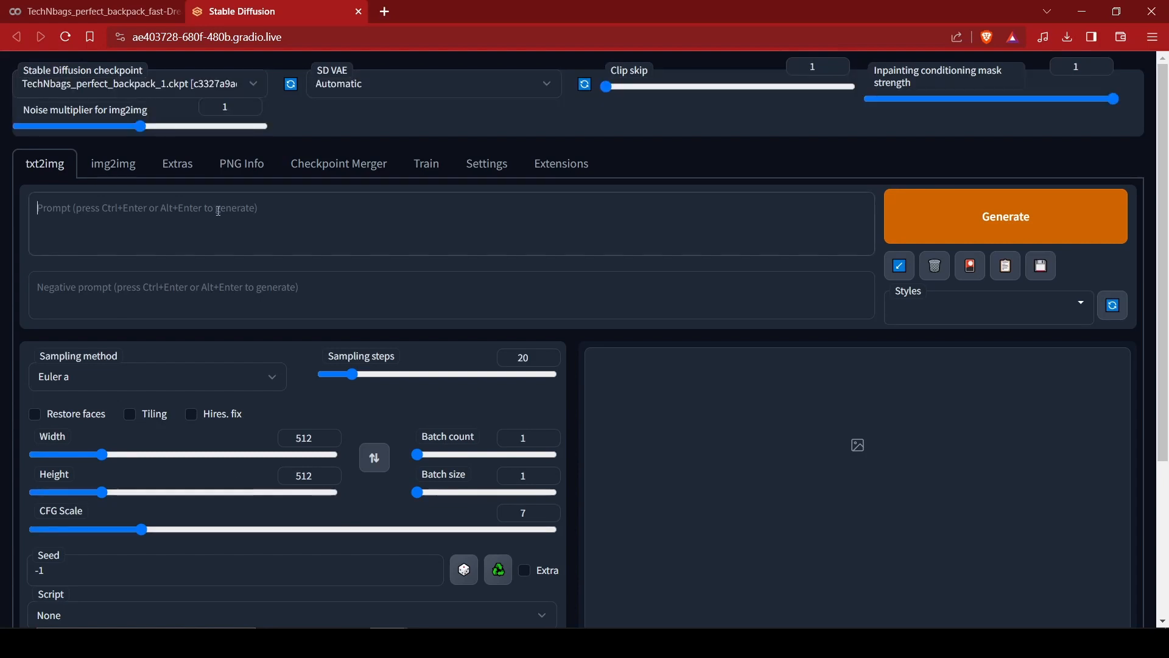
Step: Set 150 sampling steps, DPM++ 2M Karras, and prompt 'the perfect futuristic travel bag'
drag(351, 373, 554, 373)
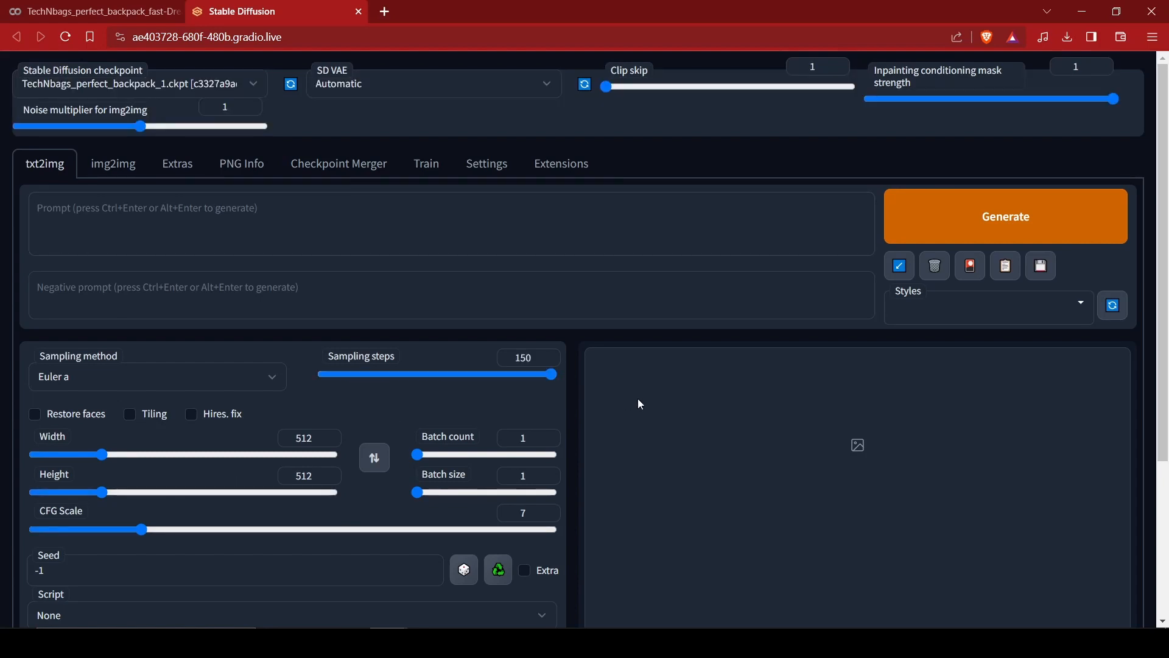
mouse_move(269, 394)
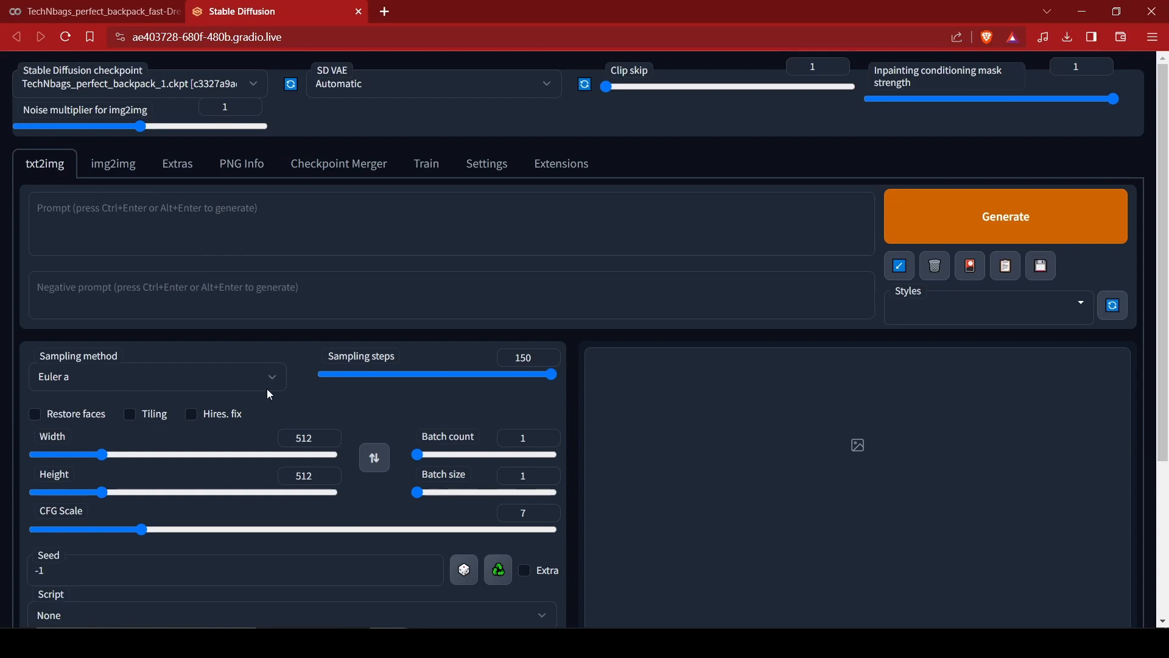
click(157, 376)
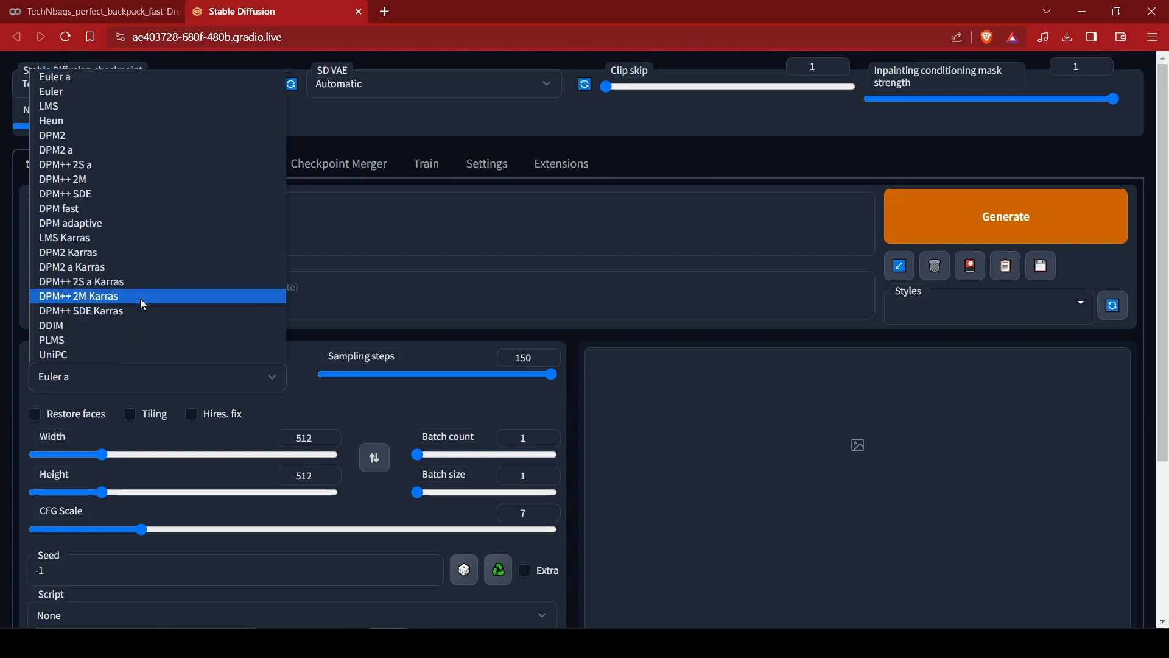
click(78, 296)
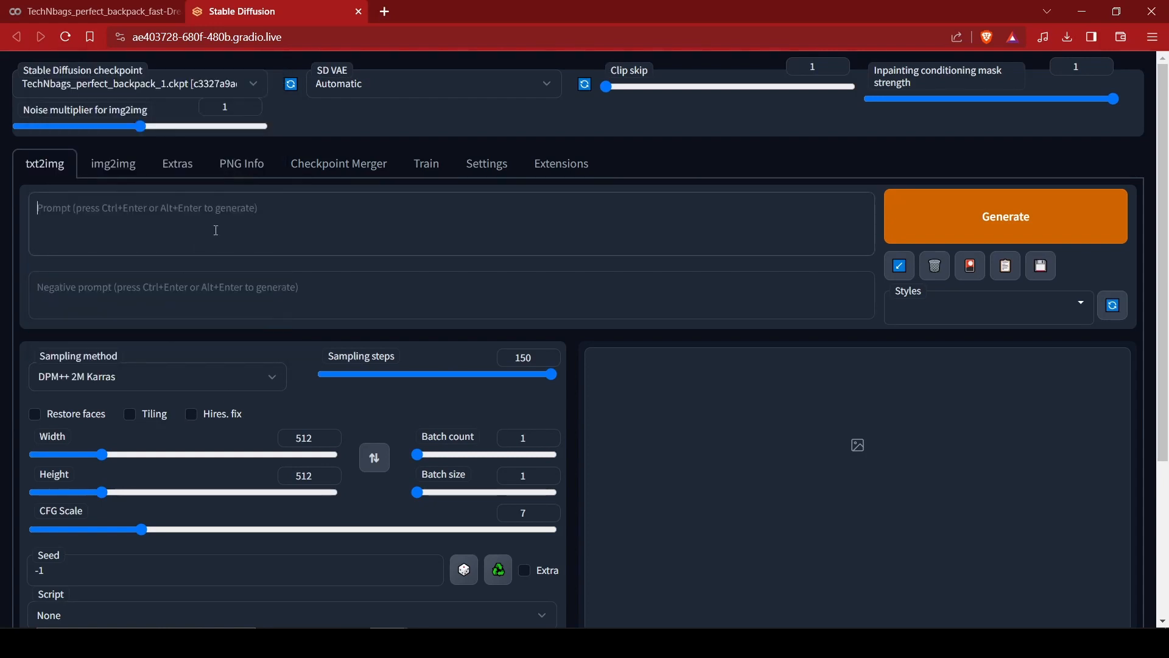
text(the pe)
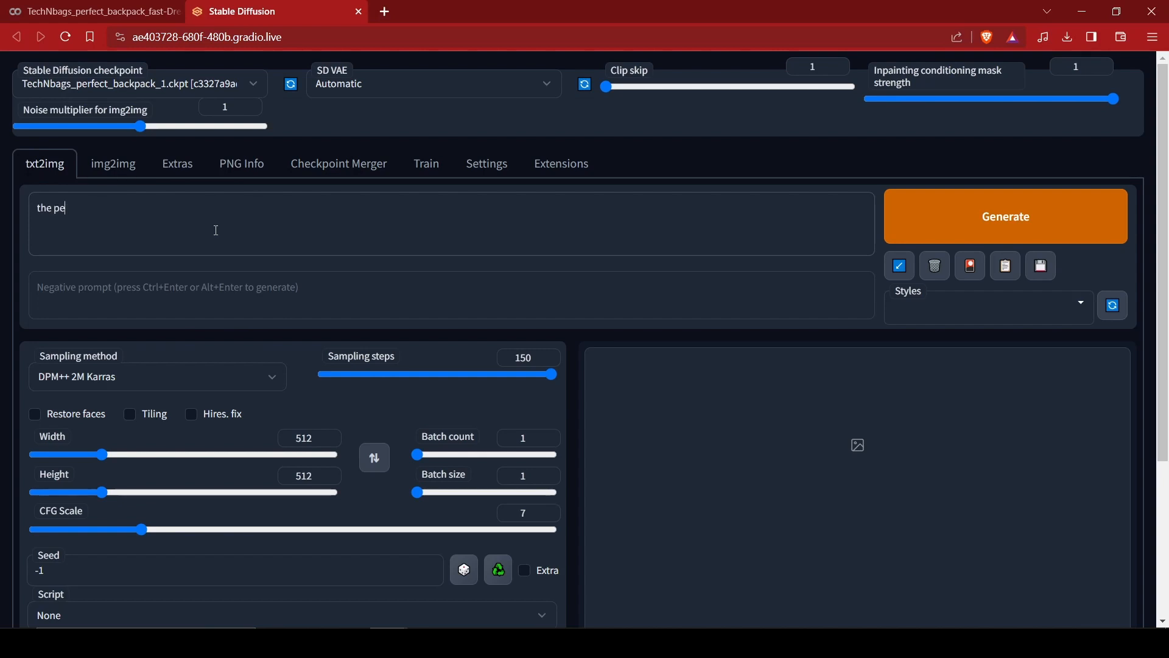
text(rfect)
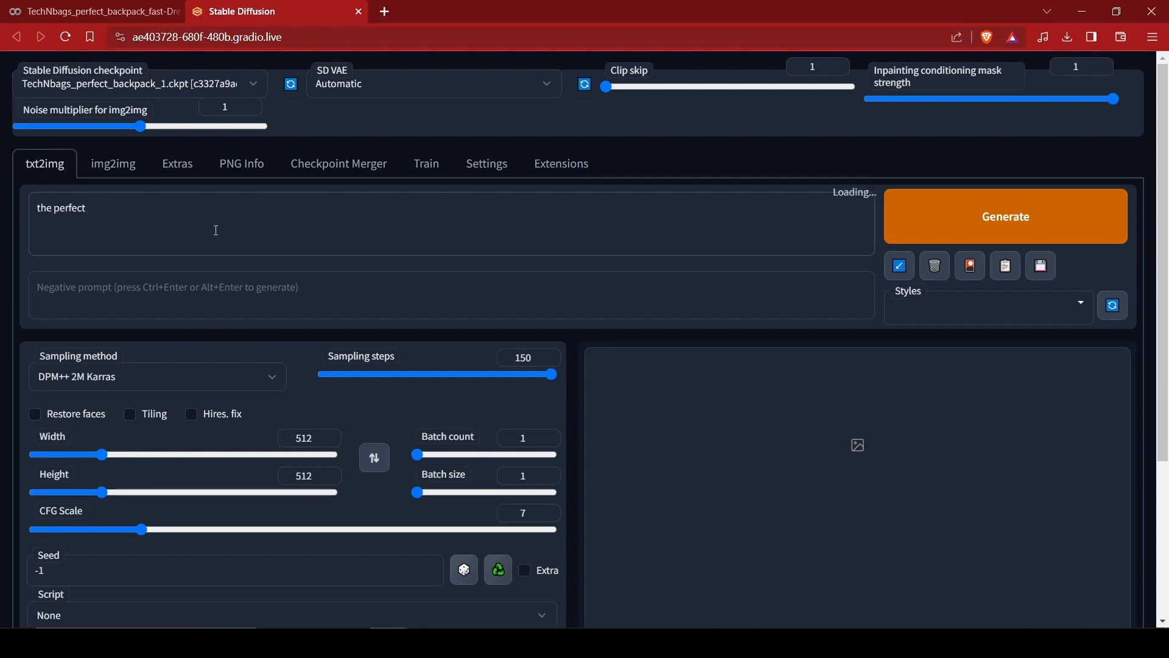
text(futur)
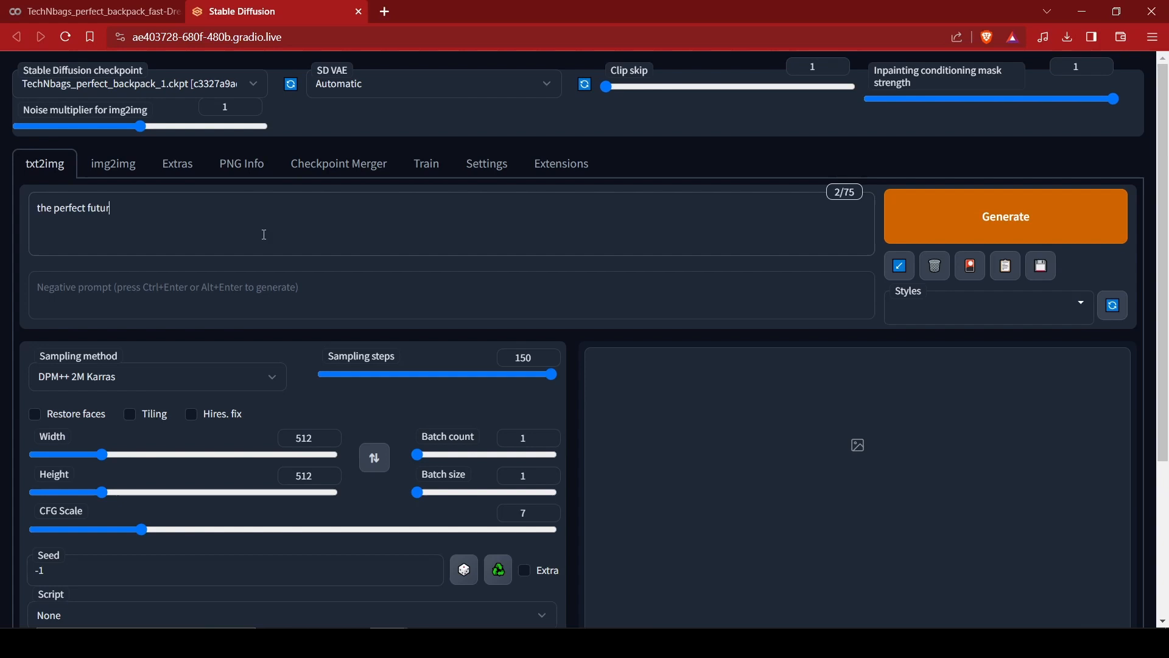
text(istic trav)
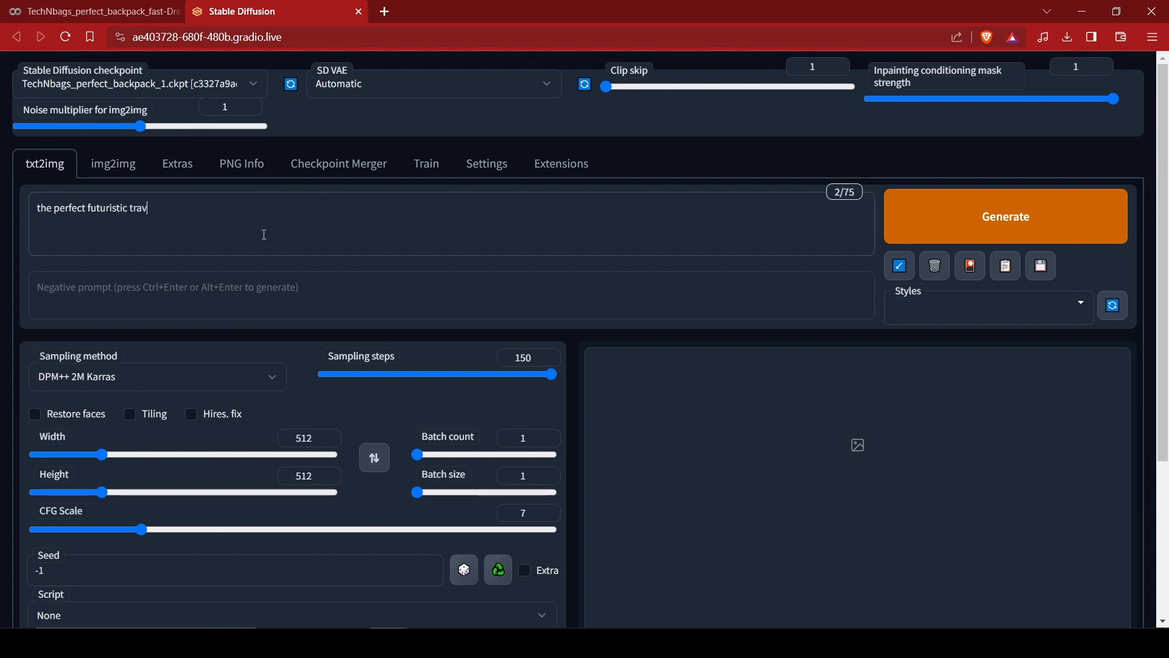
text(el bag)
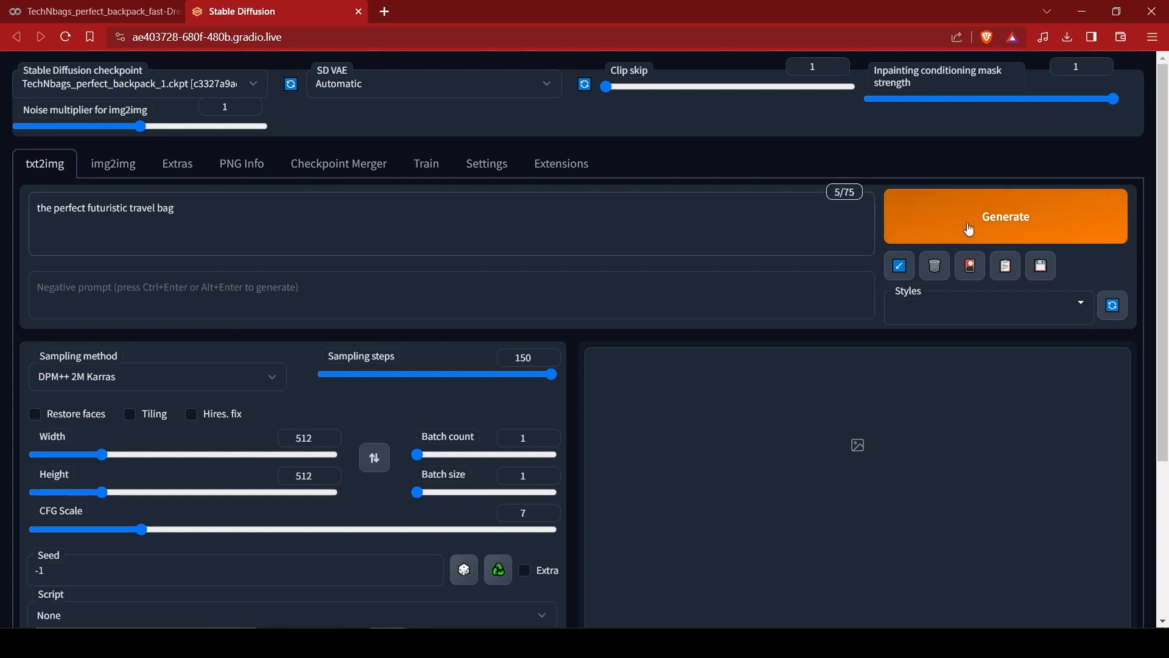
Step: Generate the travel bag image and save it as 00047-1771578522.png
click(1005, 217)
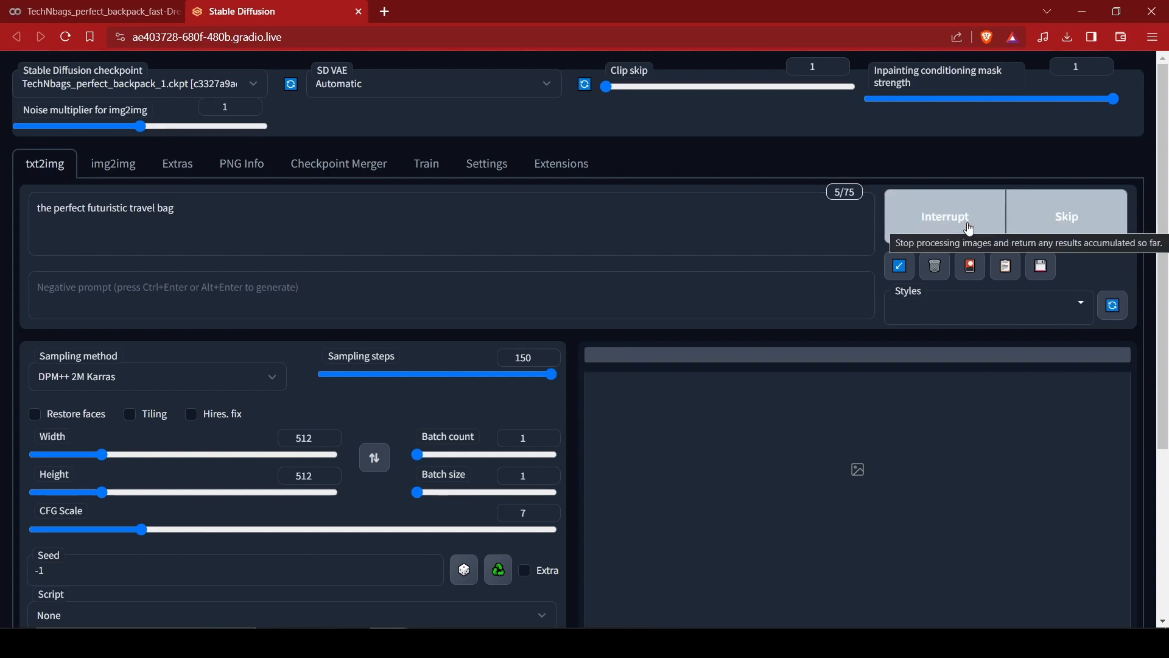
mouse_move(963, 228)
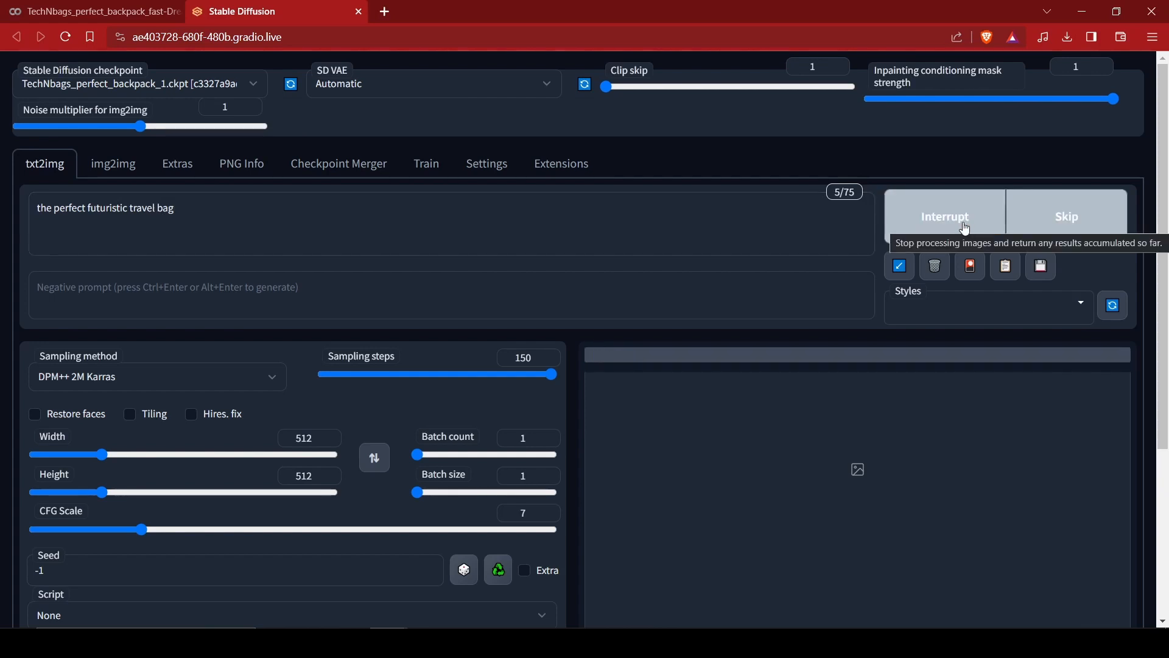
scroll(down, 3)
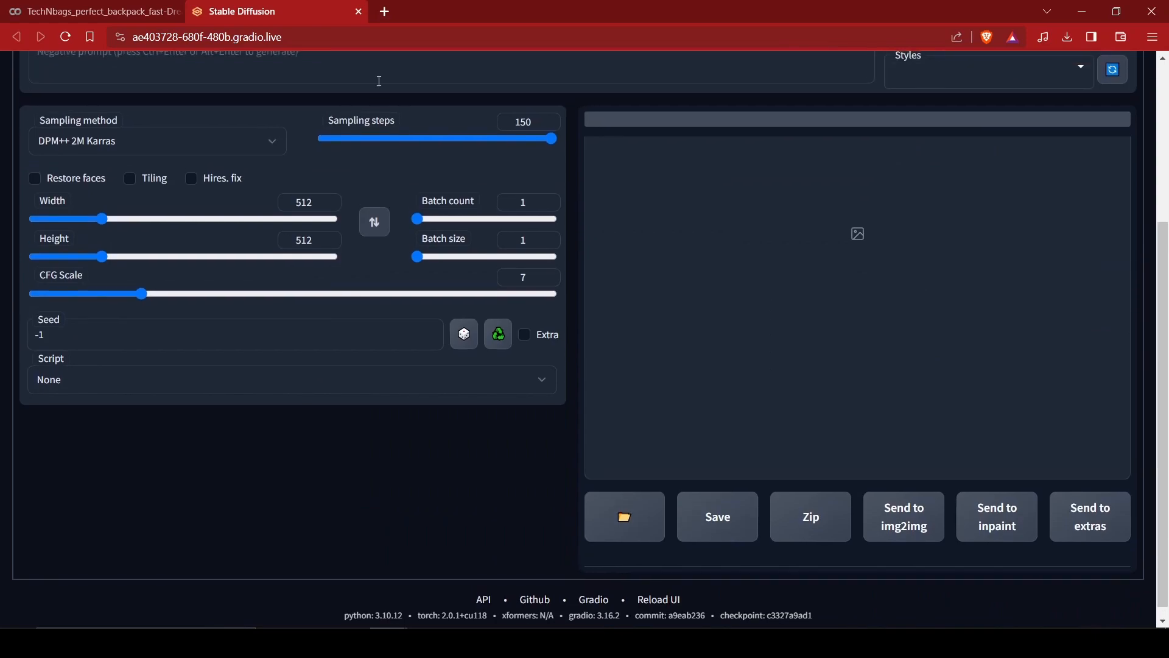
click(93, 11)
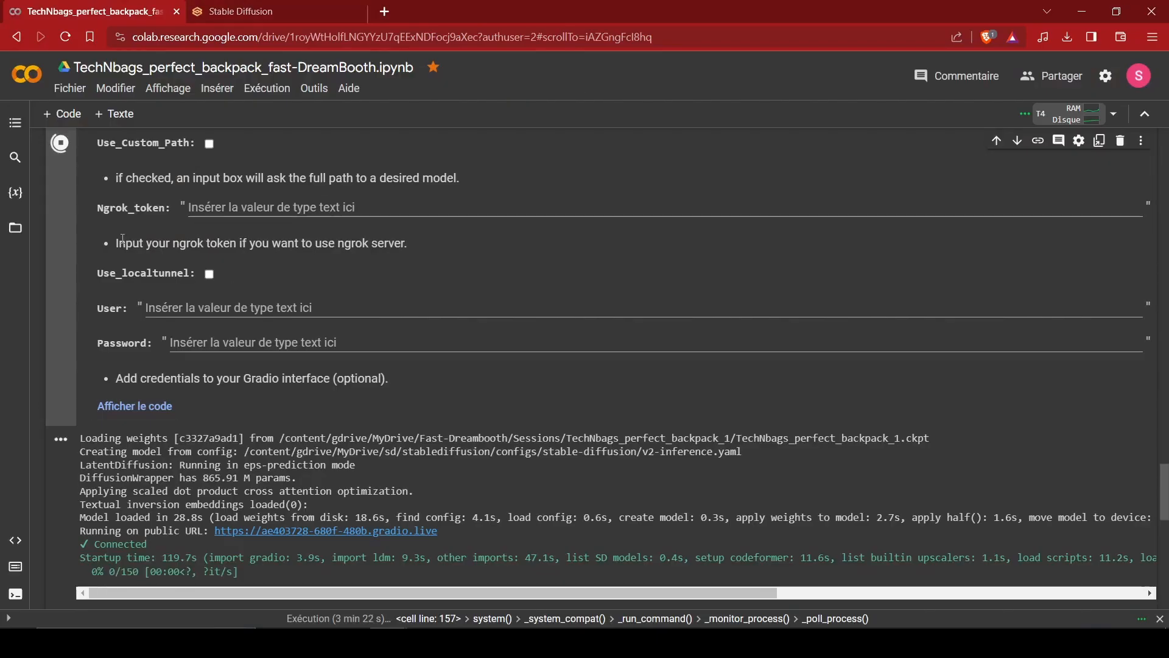
click(240, 11)
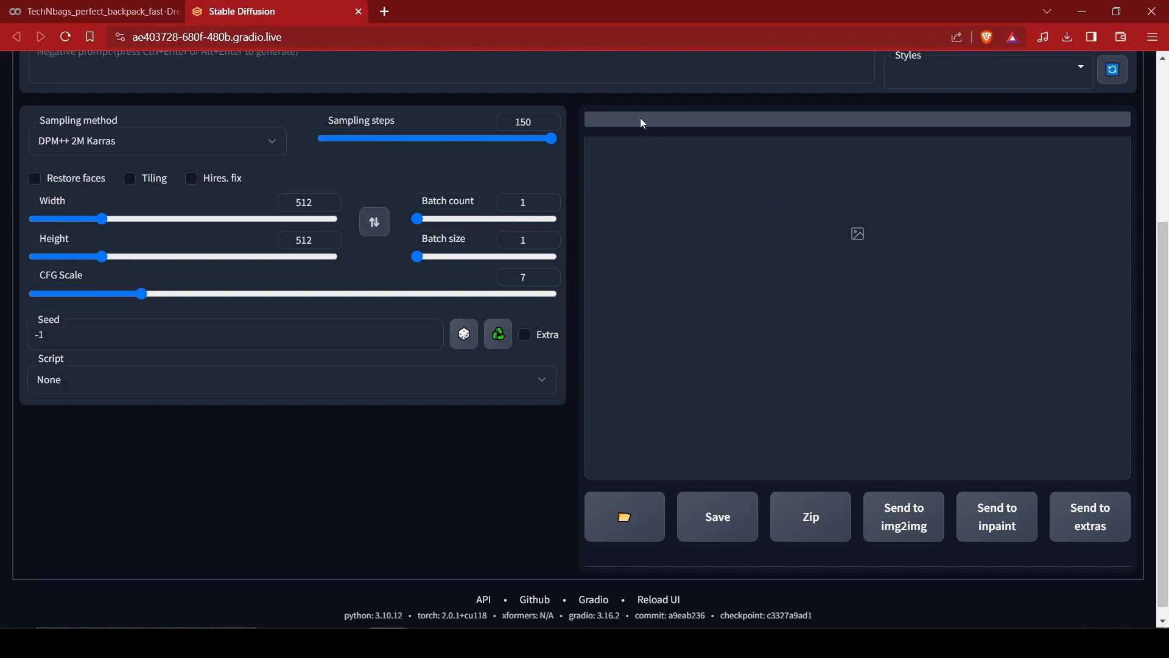
click(1112, 70)
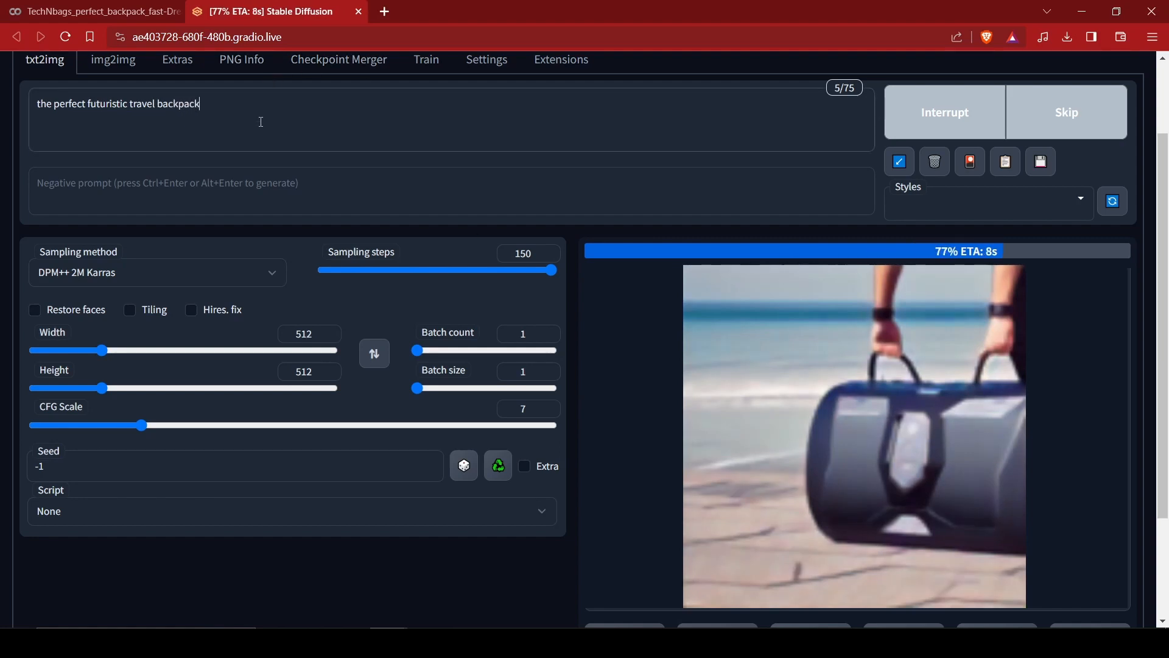
scroll(down, 3)
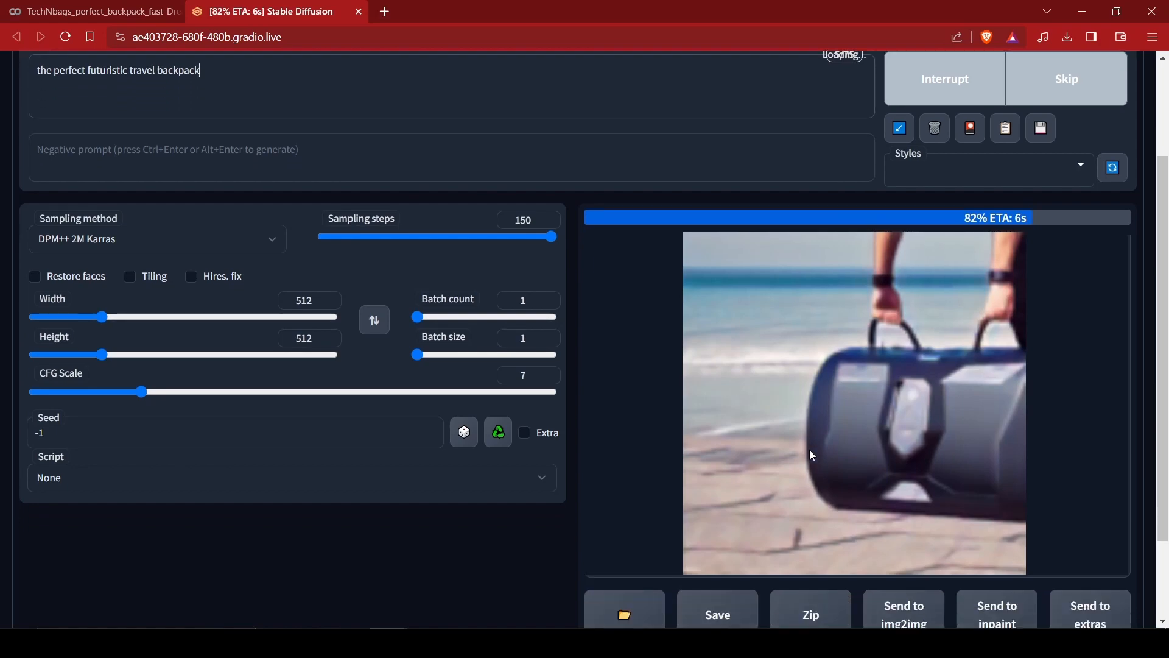
scroll(down, 3)
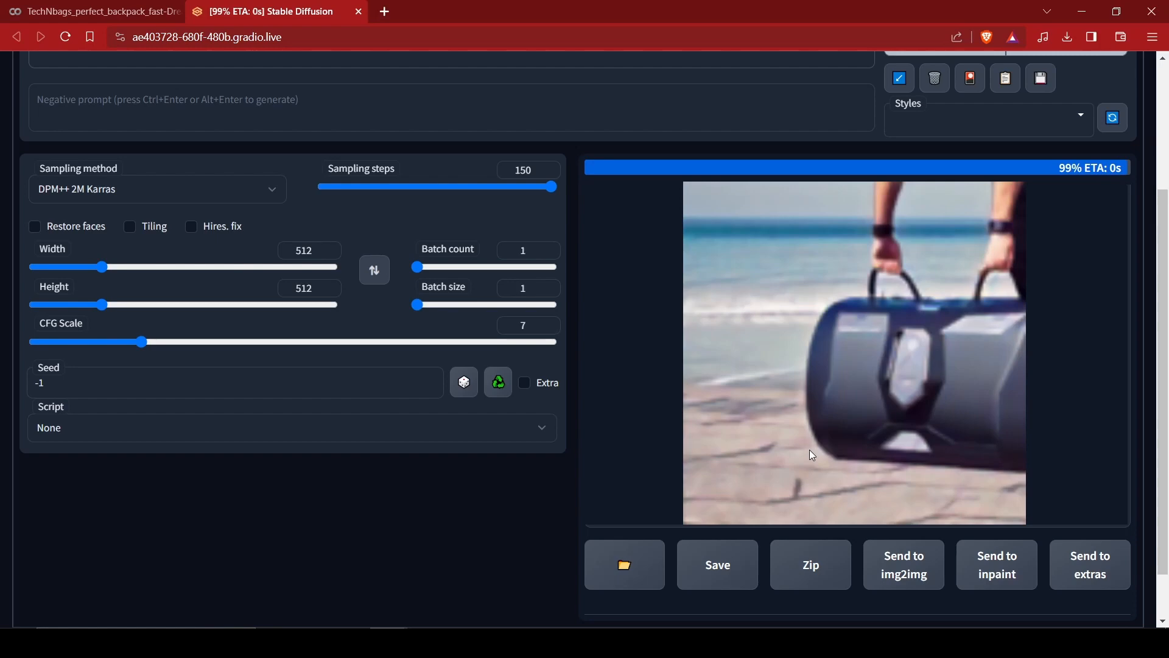
scroll(down, 3)
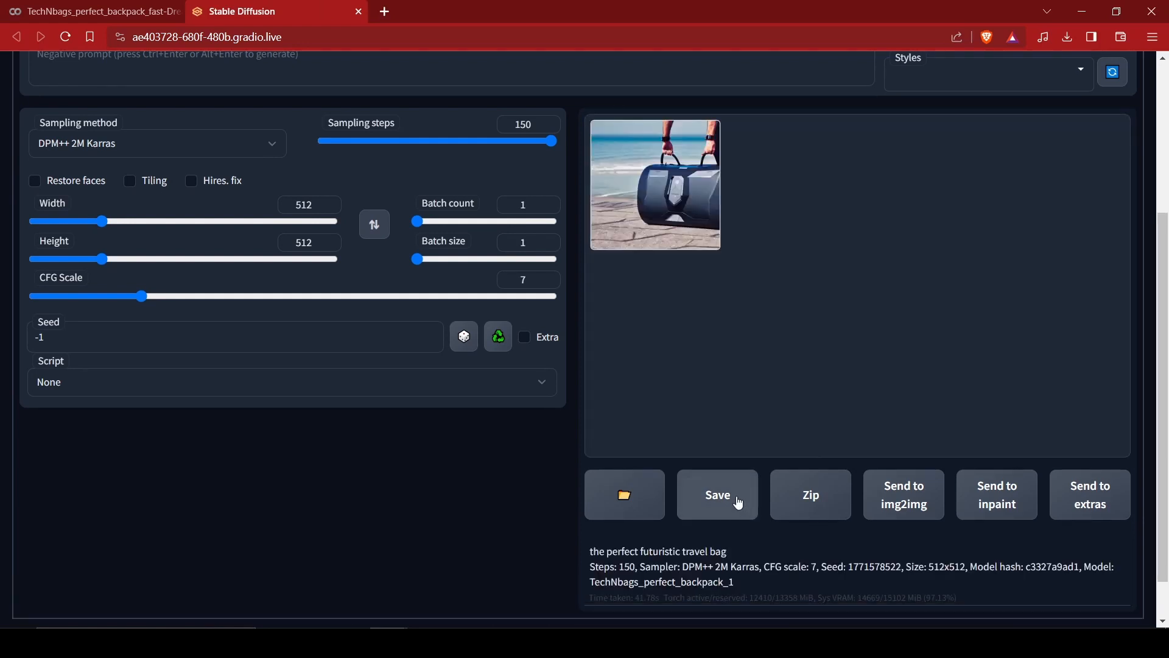
click(716, 494)
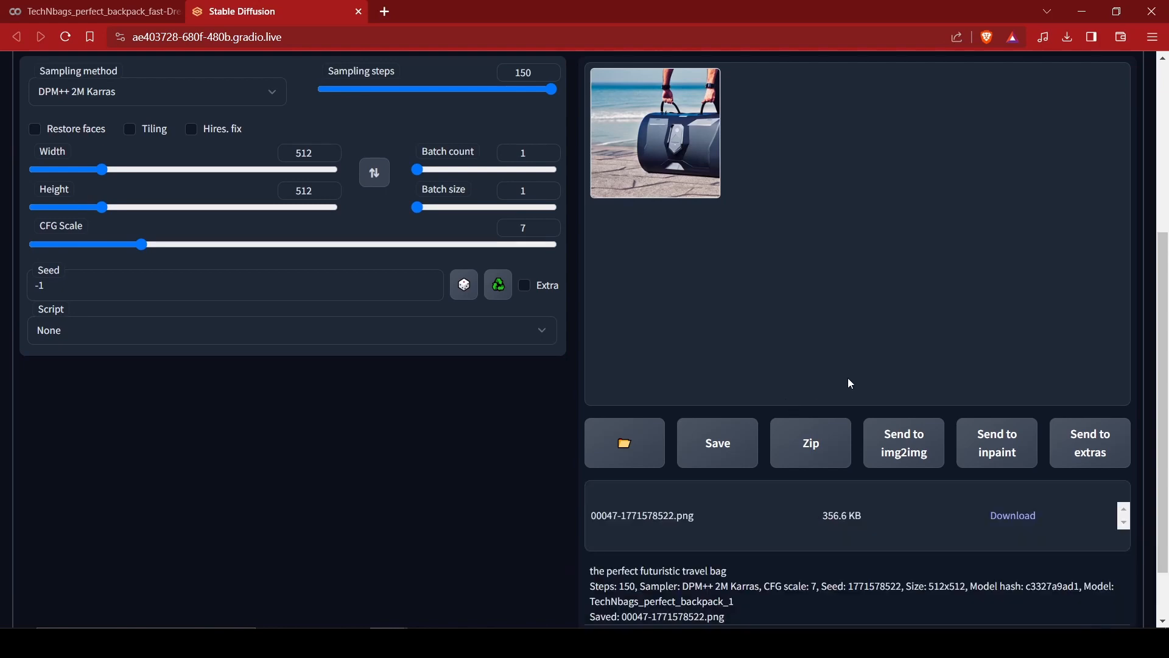
mouse_move(1013, 515)
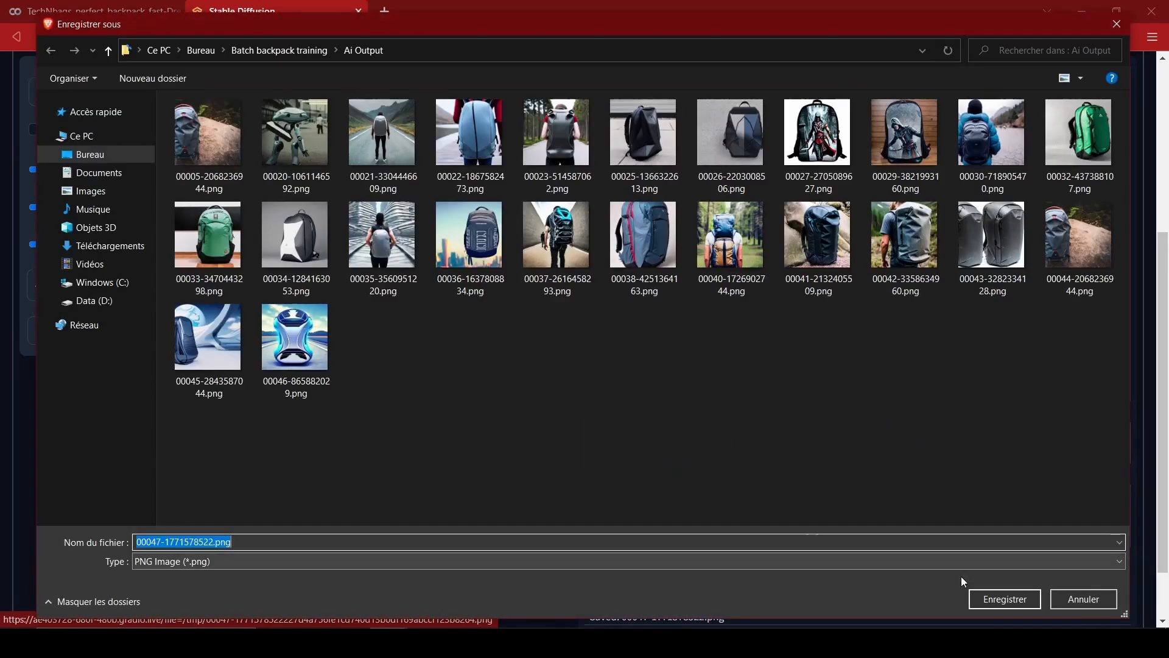
Step: Save 00047-1771578522.png into the Ai Output folder and start another generation
click(1005, 599)
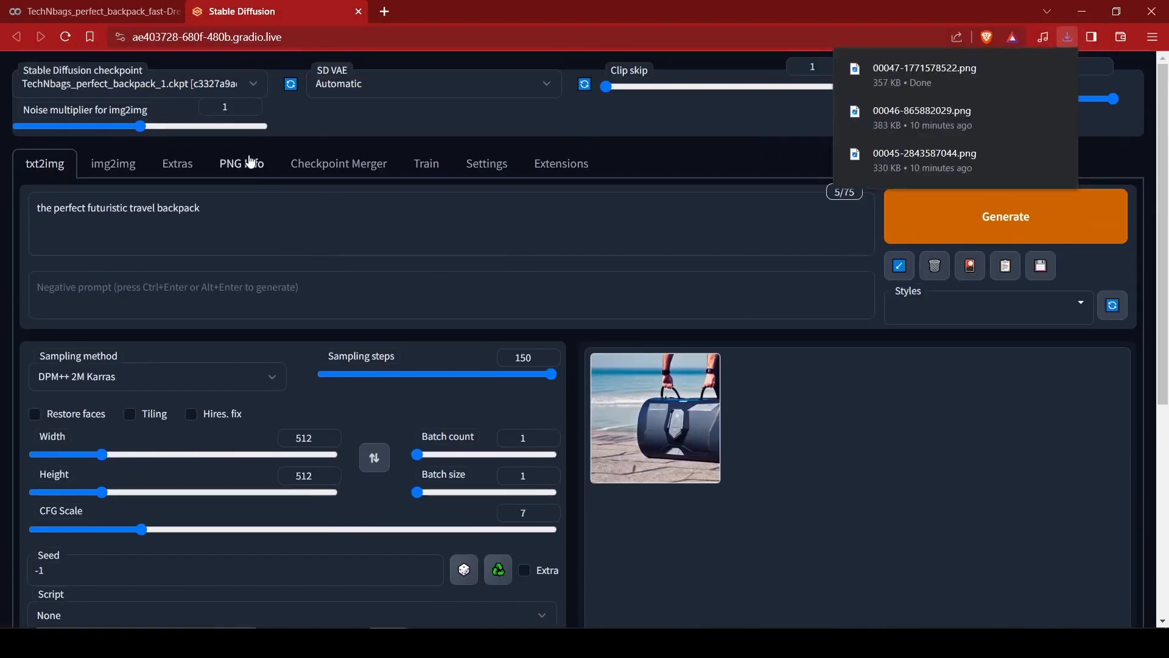
click(1005, 217)
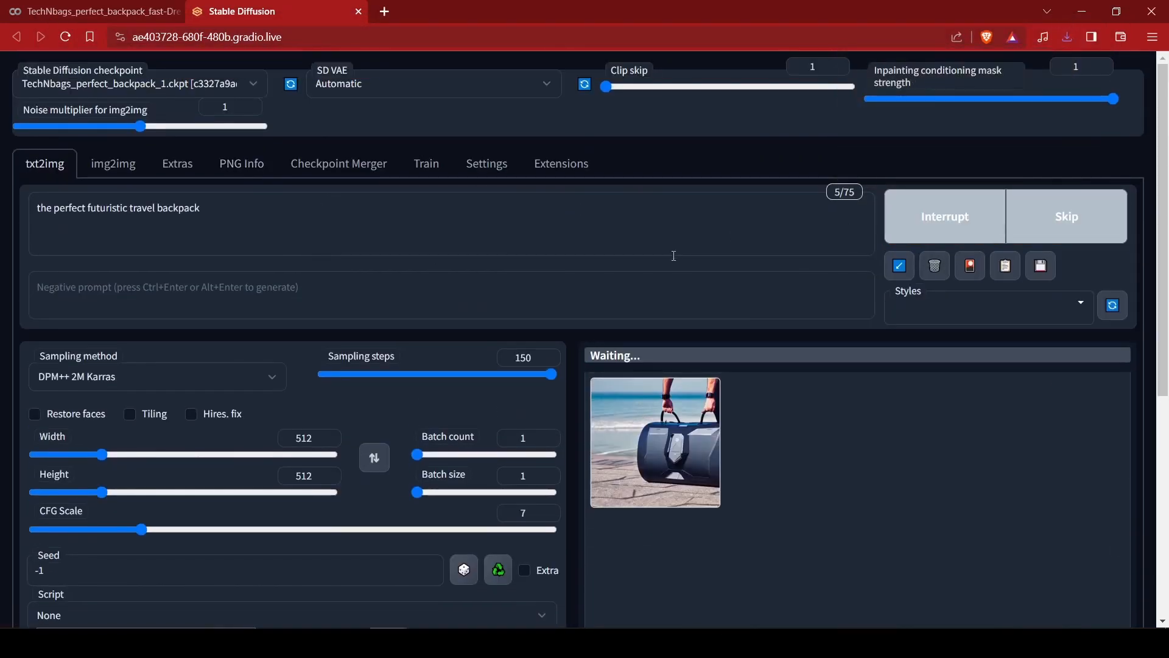
Step: Enlarge the two-people faceted backpack image, save it as 00049-2940532863.png and download it
scroll(down, 3)
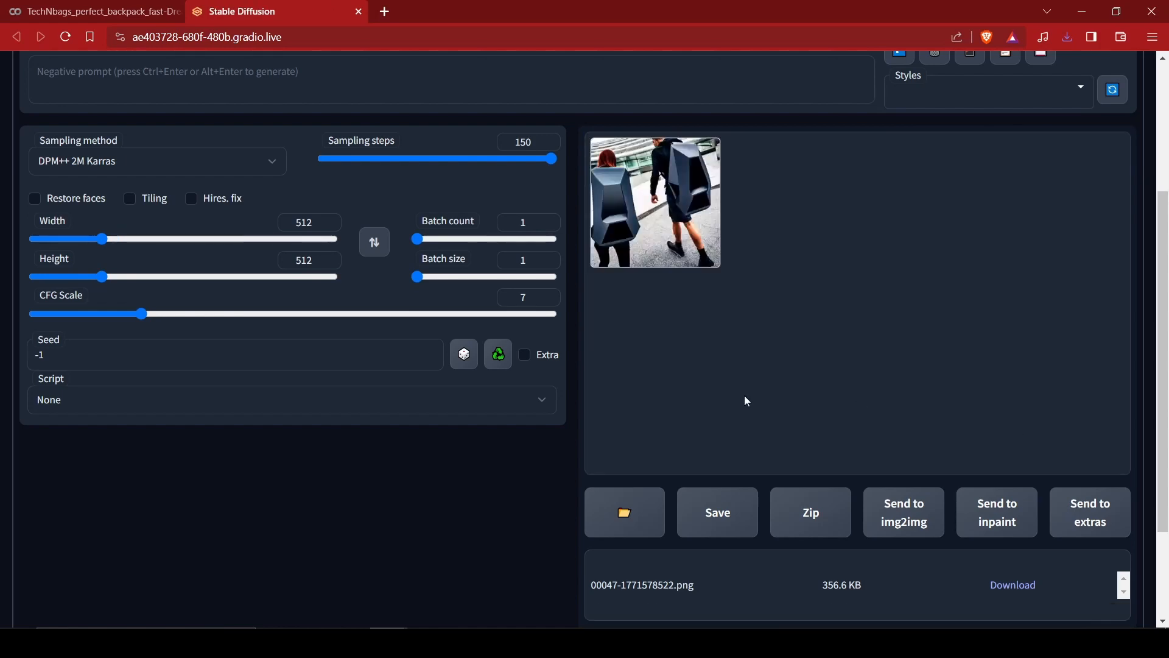
click(655, 203)
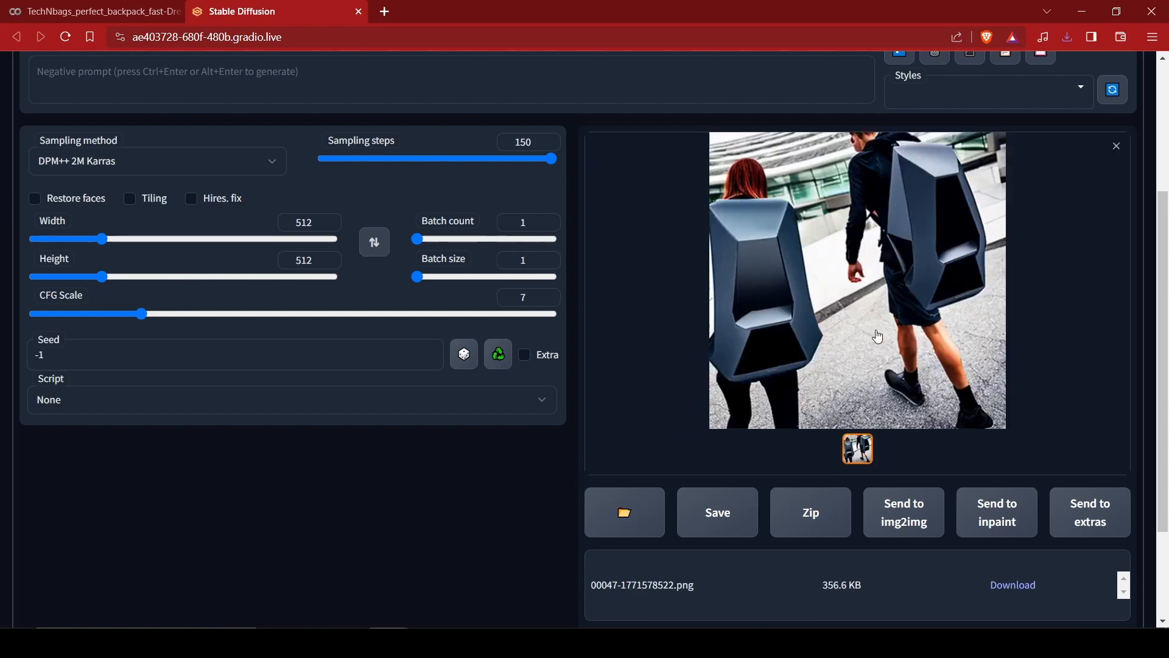
scroll(down, 3)
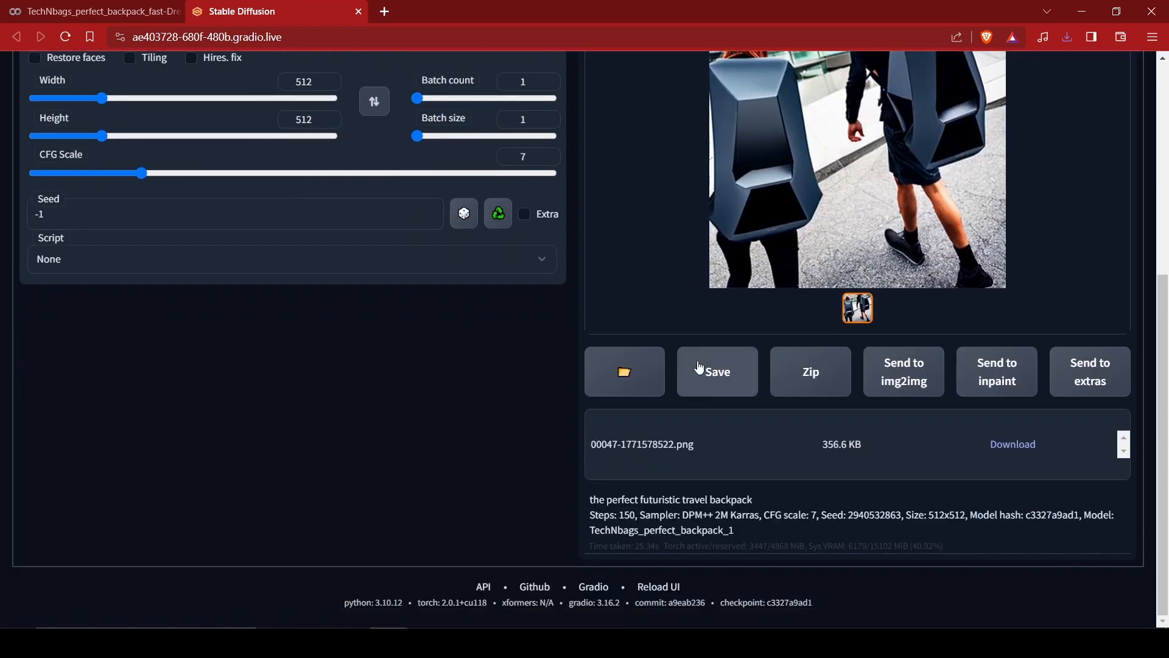
click(716, 372)
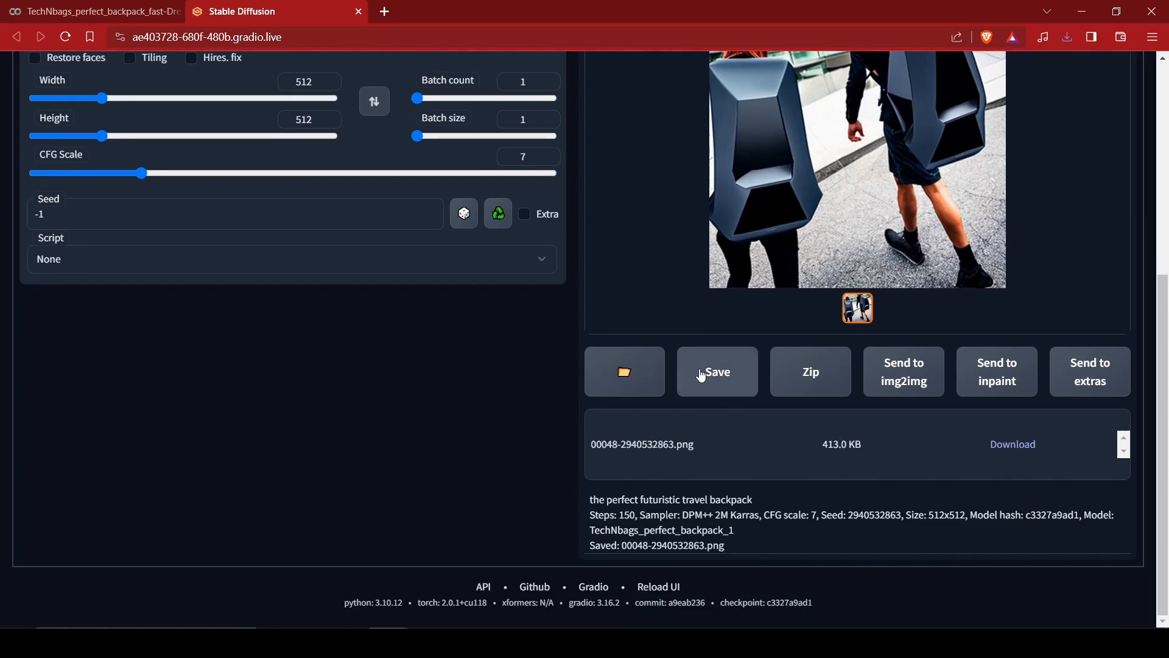
click(716, 372)
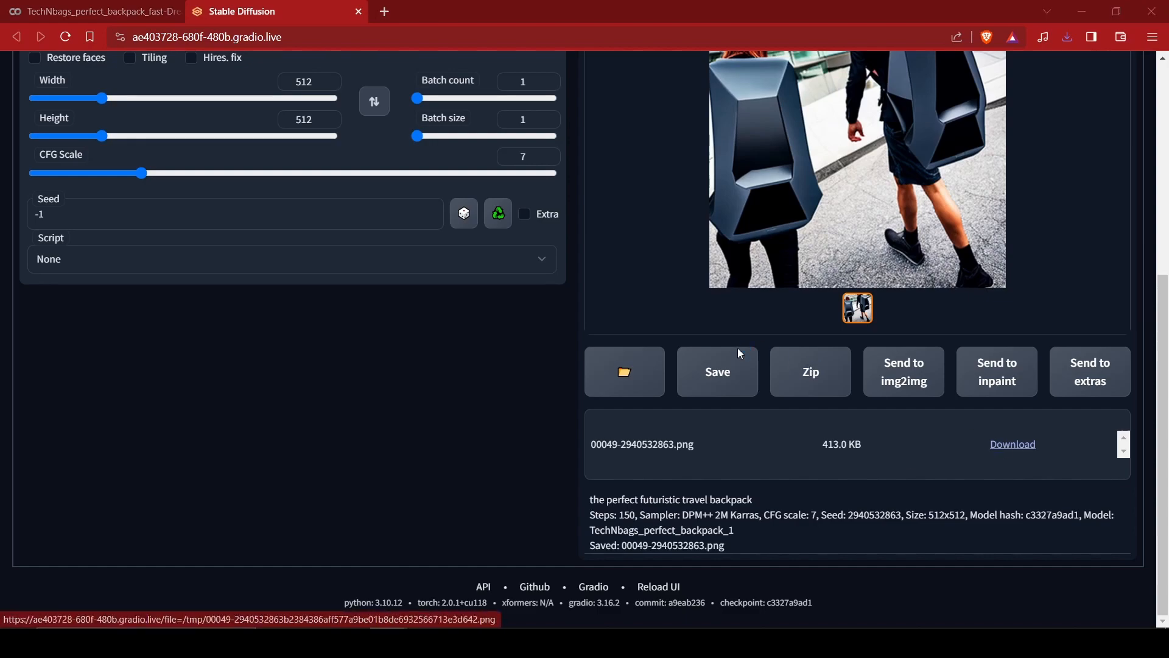
click(1013, 444)
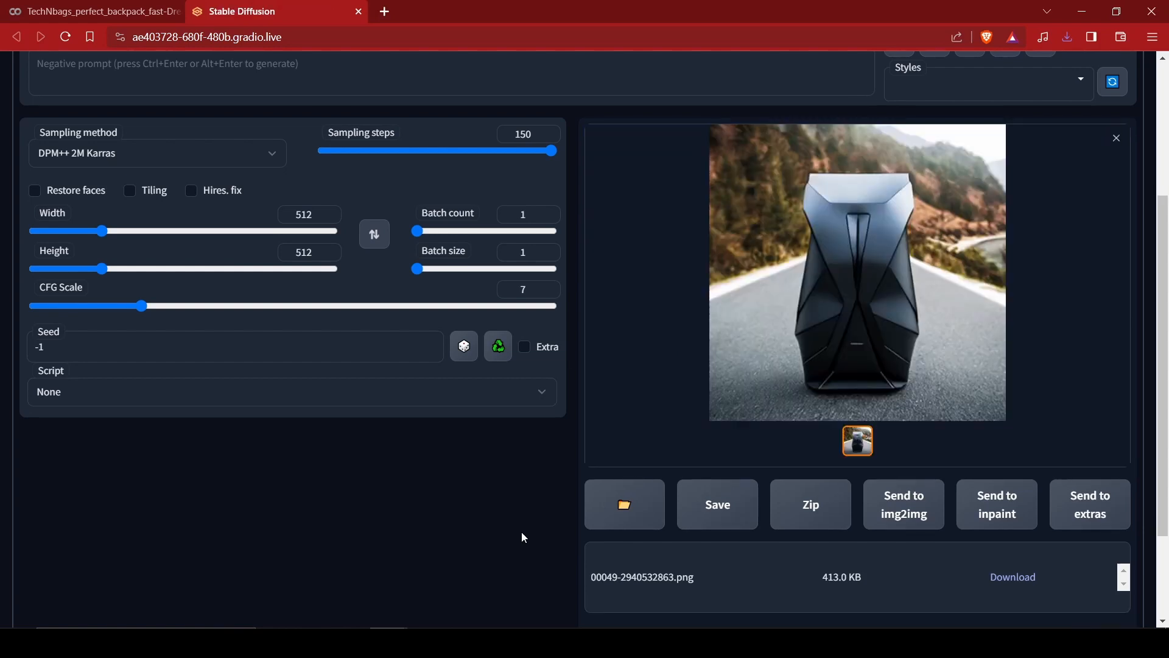
mouse_move(775, 448)
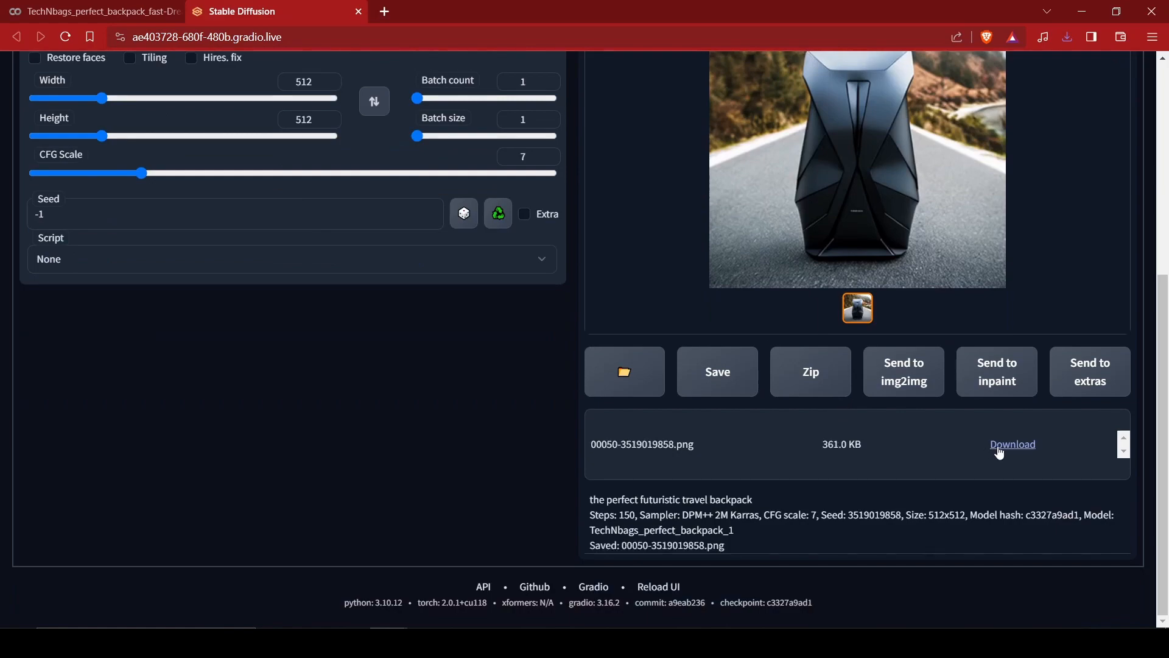
Step: Download the saved mountain-road backpack image 00050-3519019858.png
click(1012, 444)
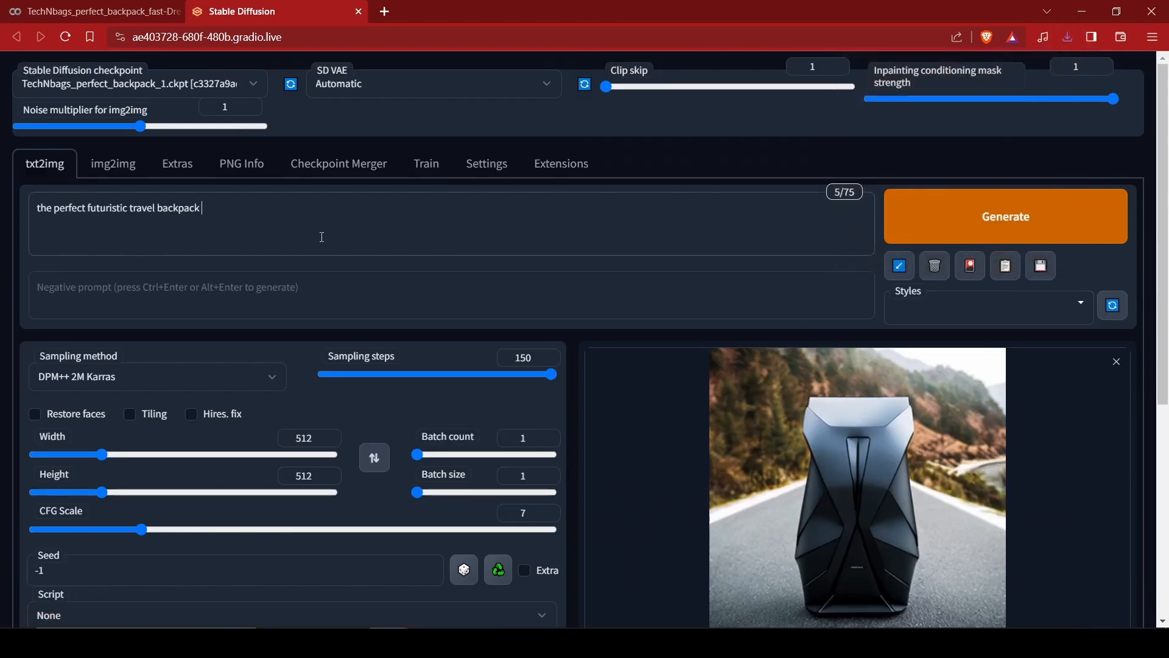
Step: Append 'from peak design' to the prompt, generate the grey backpack, and save it to Ai Output
text(from peak desi)
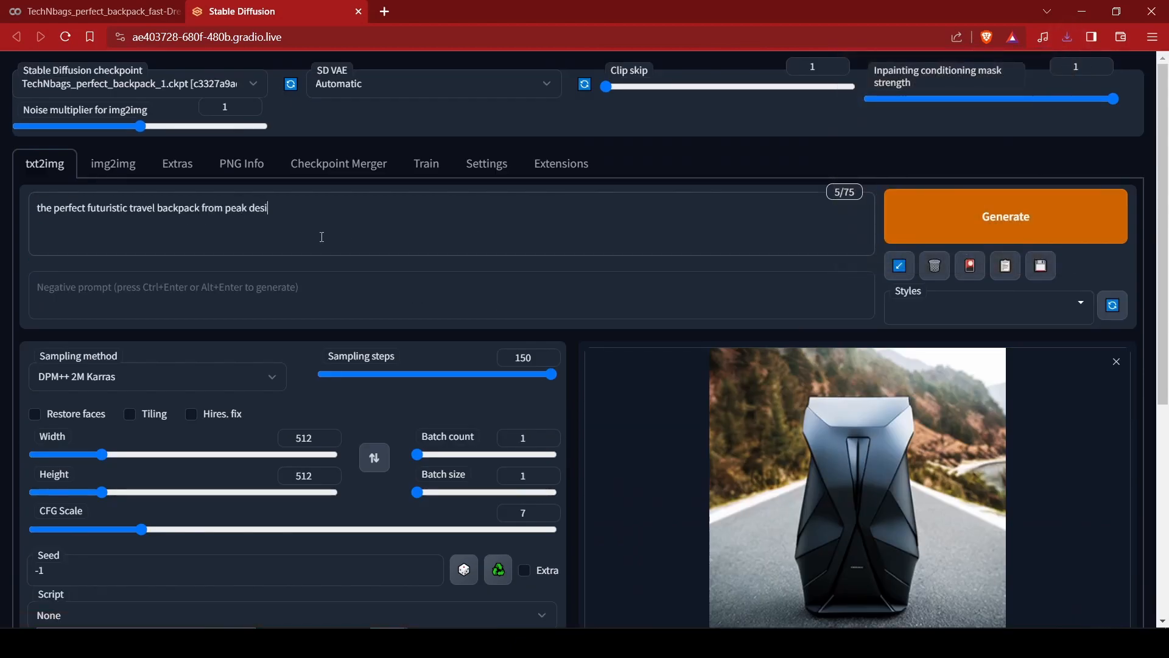
click(1004, 216)
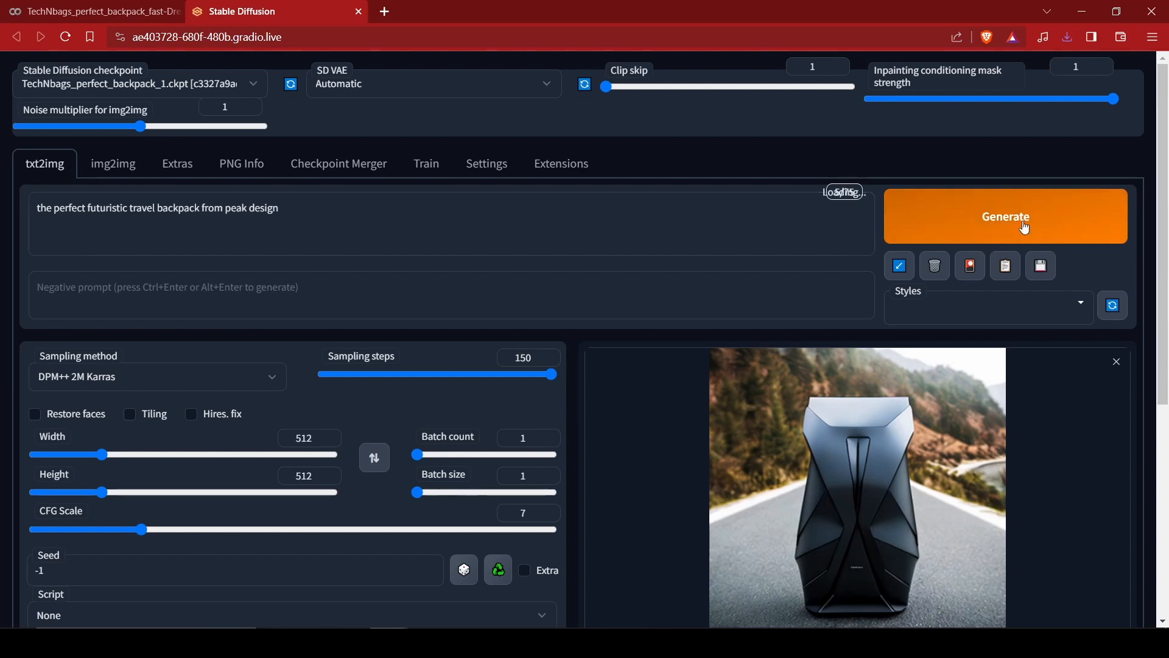
click(1004, 217)
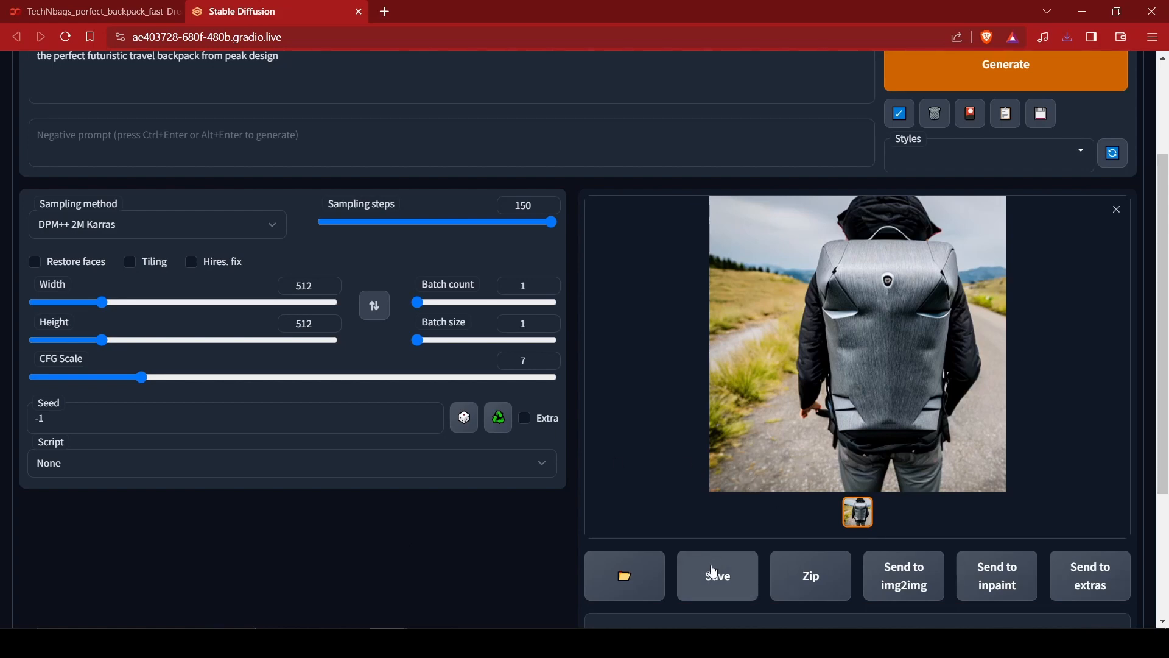
scroll(down, 3)
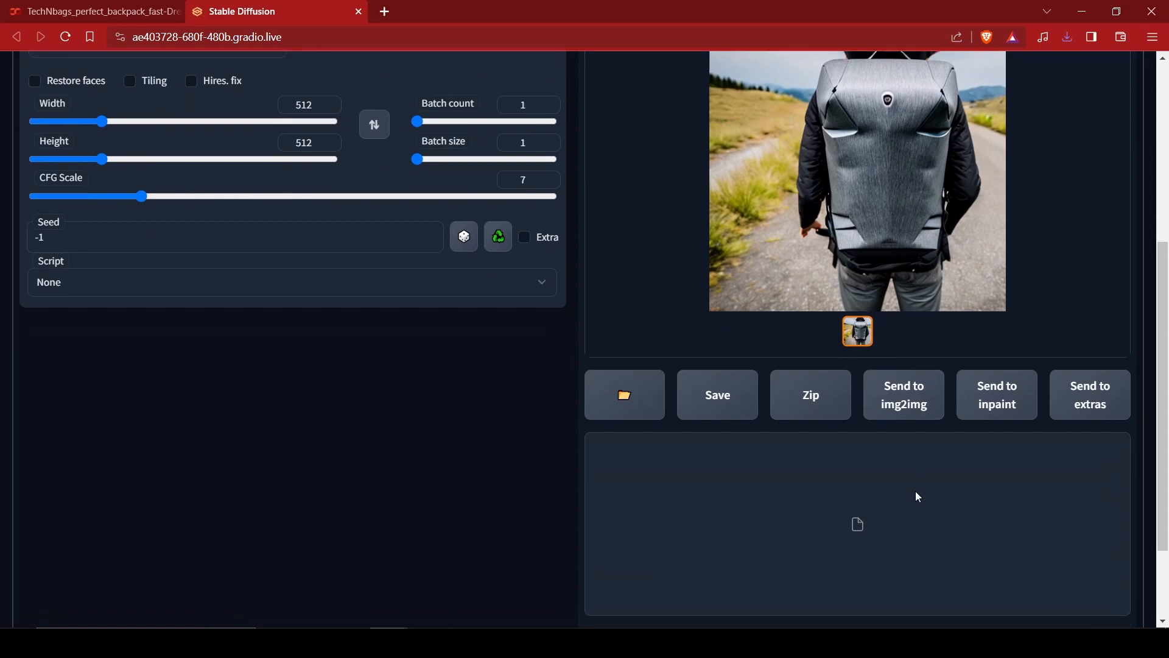
scroll(down, 3)
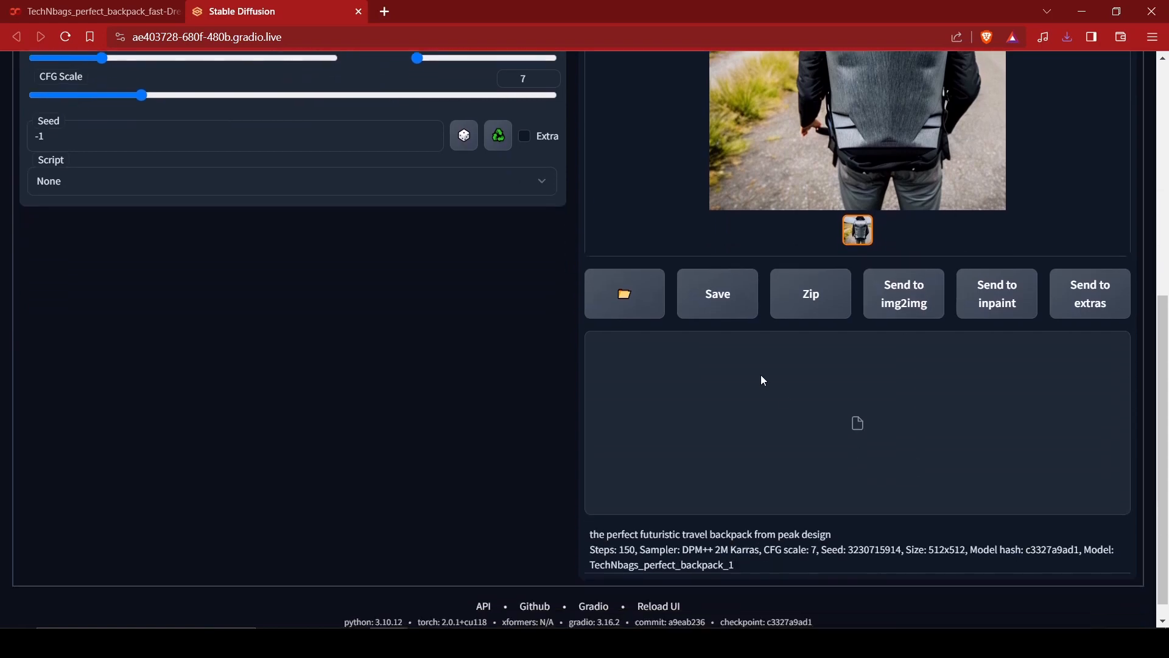
mouse_move(828, 182)
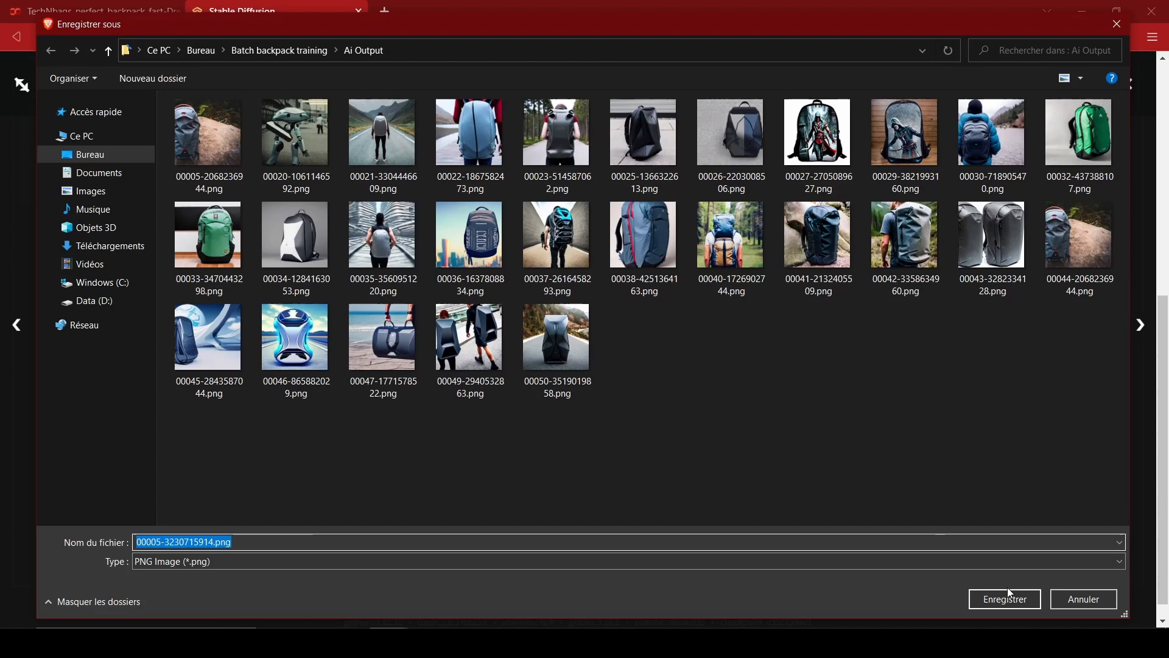
click(1003, 599)
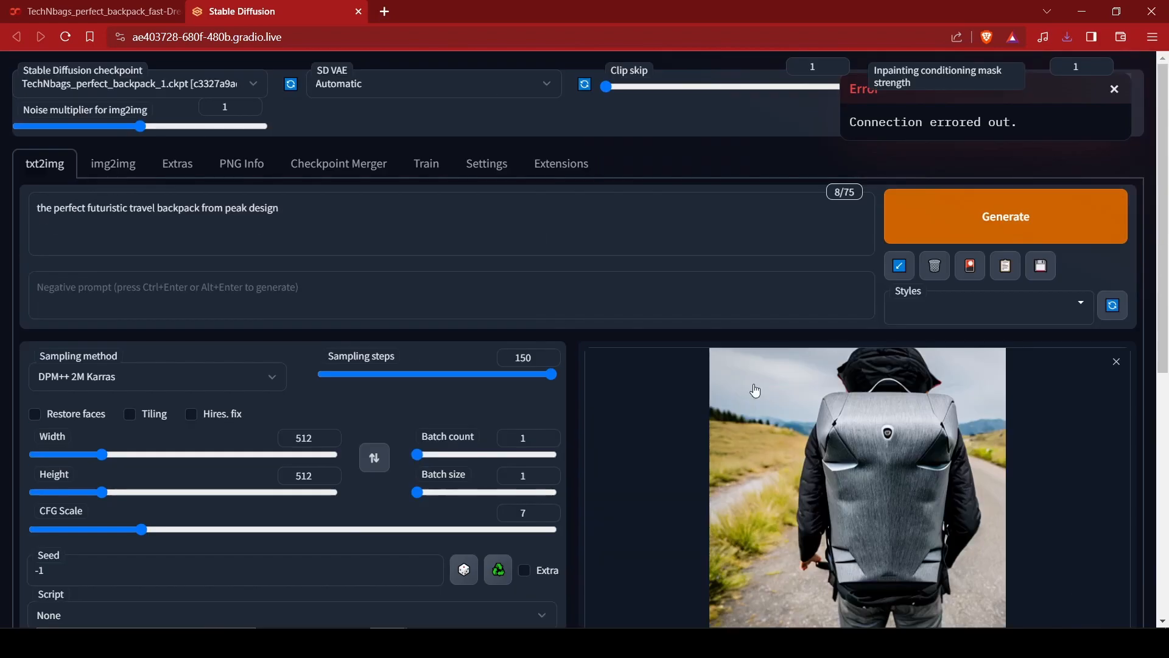
click(93, 11)
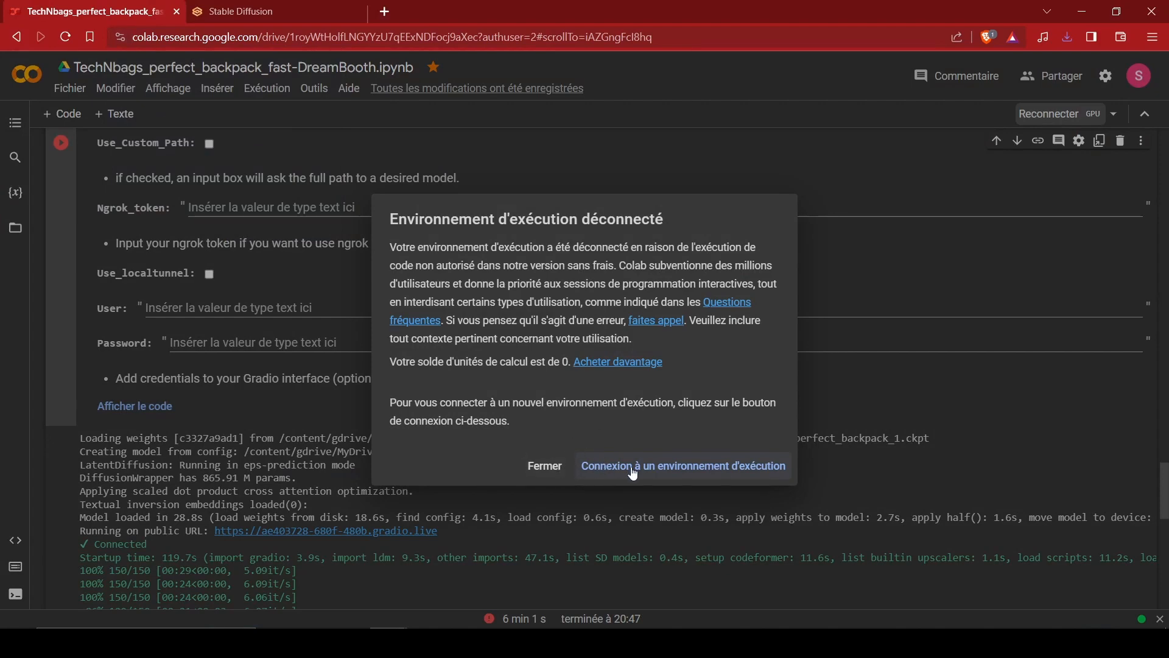
Step: Request a new runtime after the disconnection and connect to a hosted GPU runtime
click(544, 465)
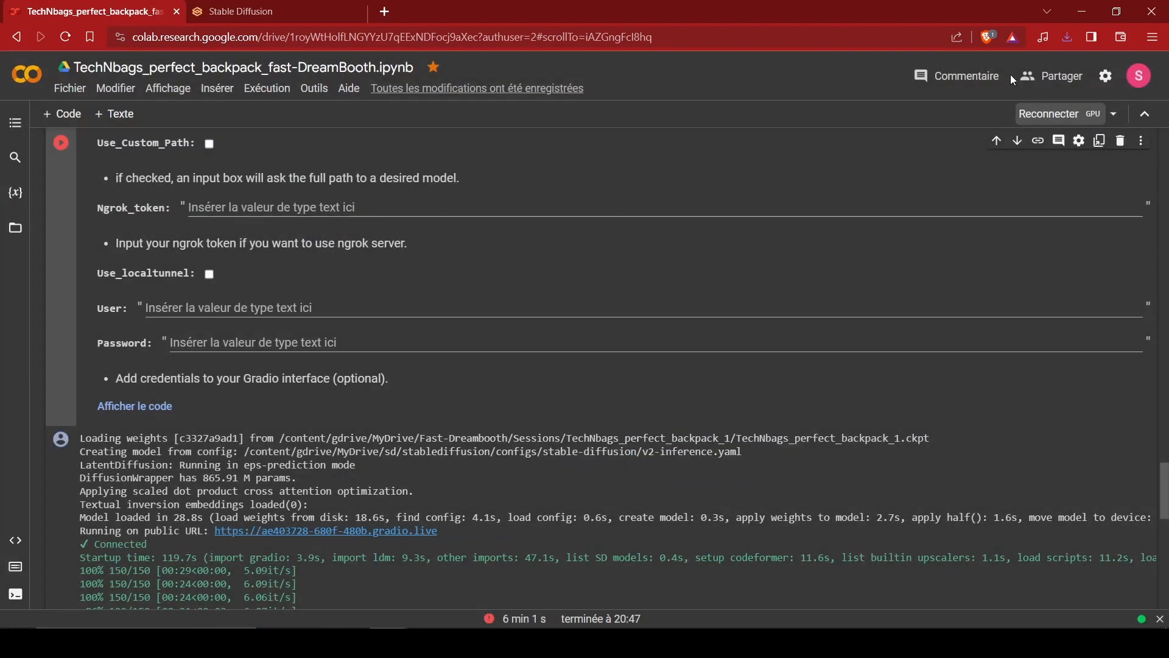
click(1114, 113)
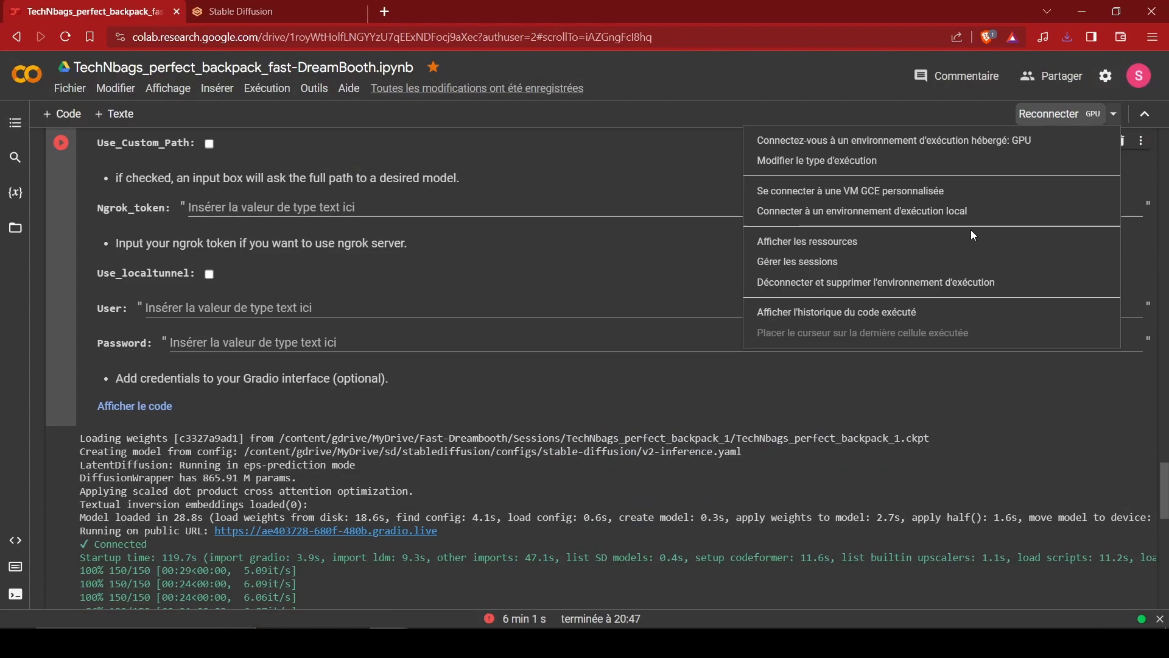
click(814, 370)
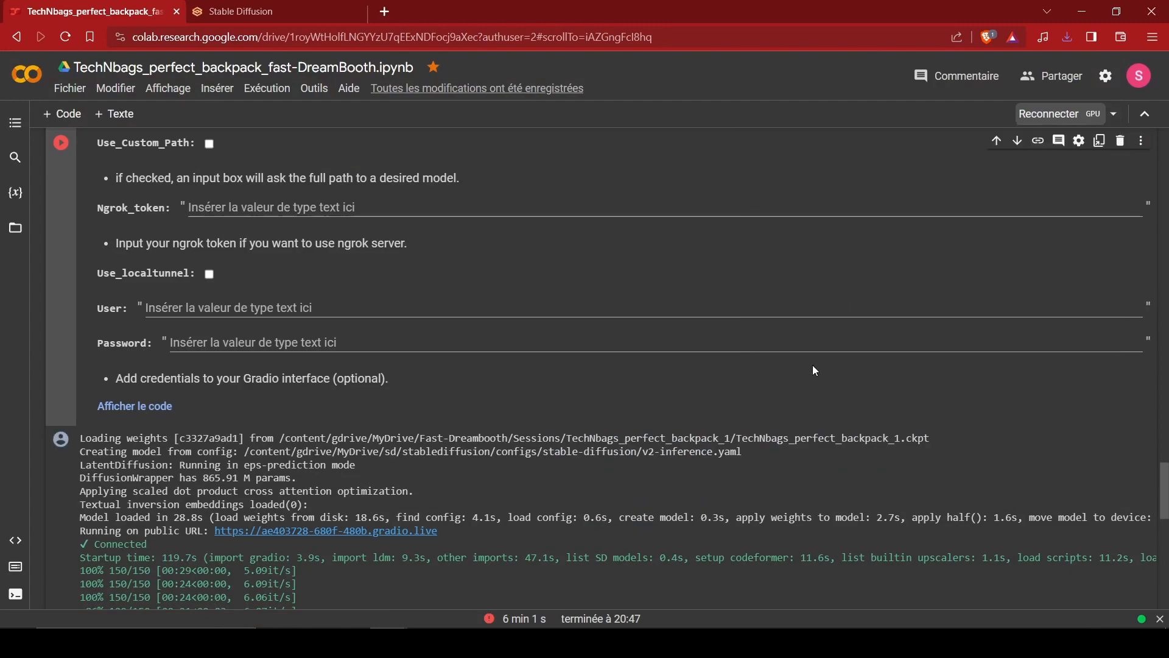
click(1113, 113)
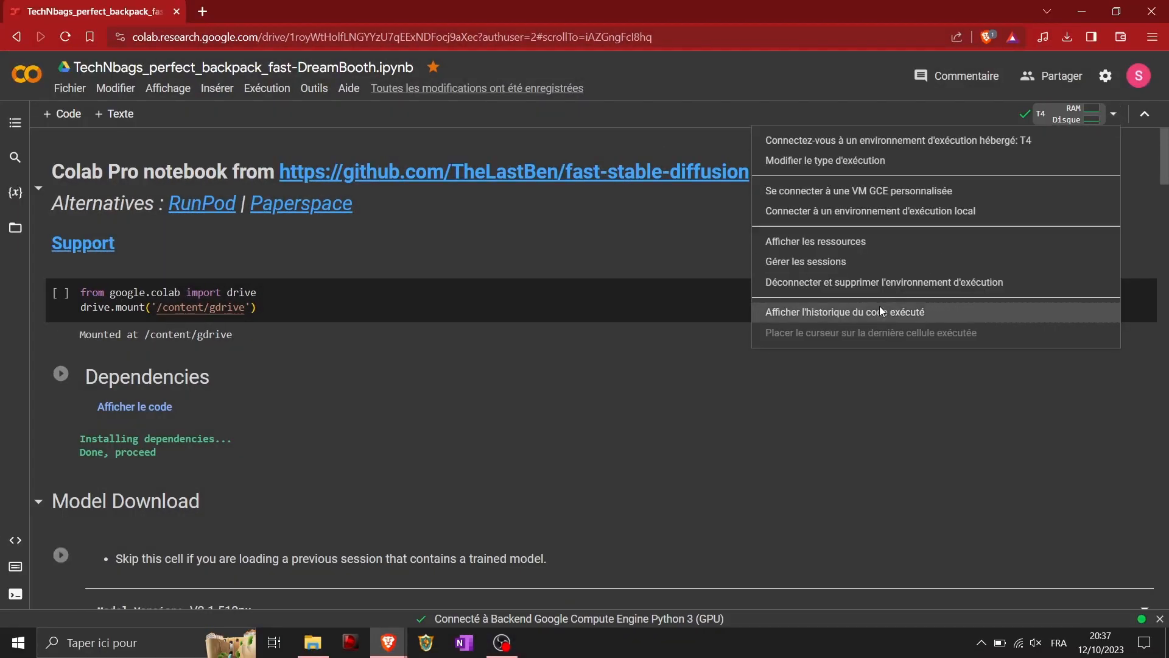
Step: Disconnect and delete the current runtime, confirm with Oui, and reconnect to a T4 GPU
click(884, 282)
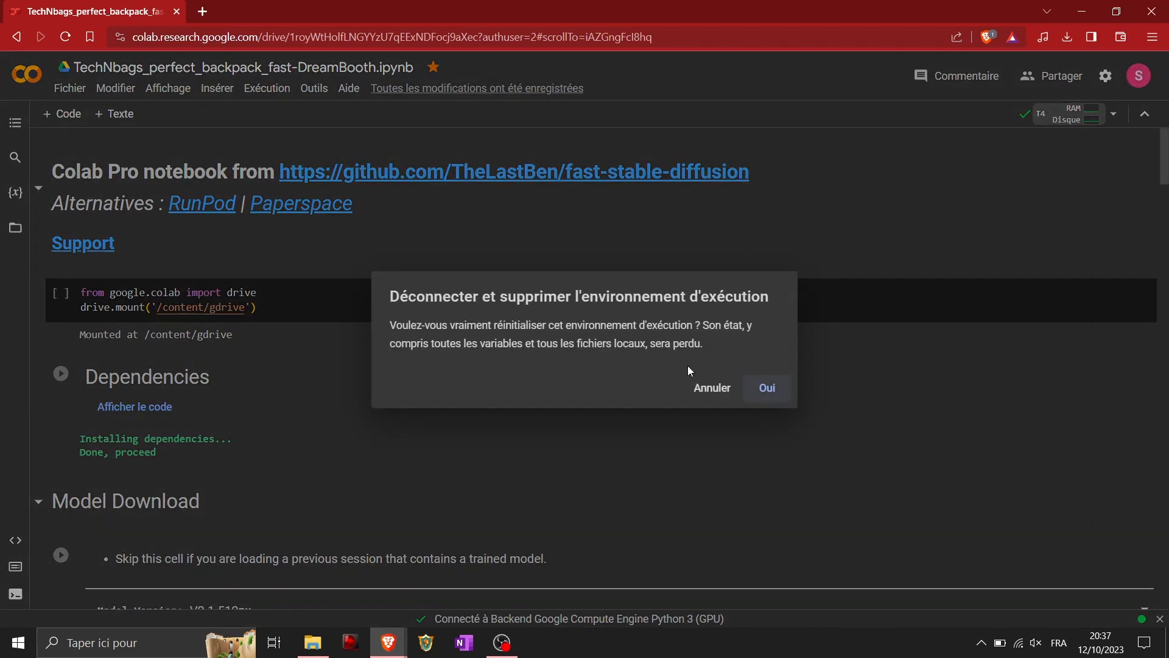
click(767, 387)
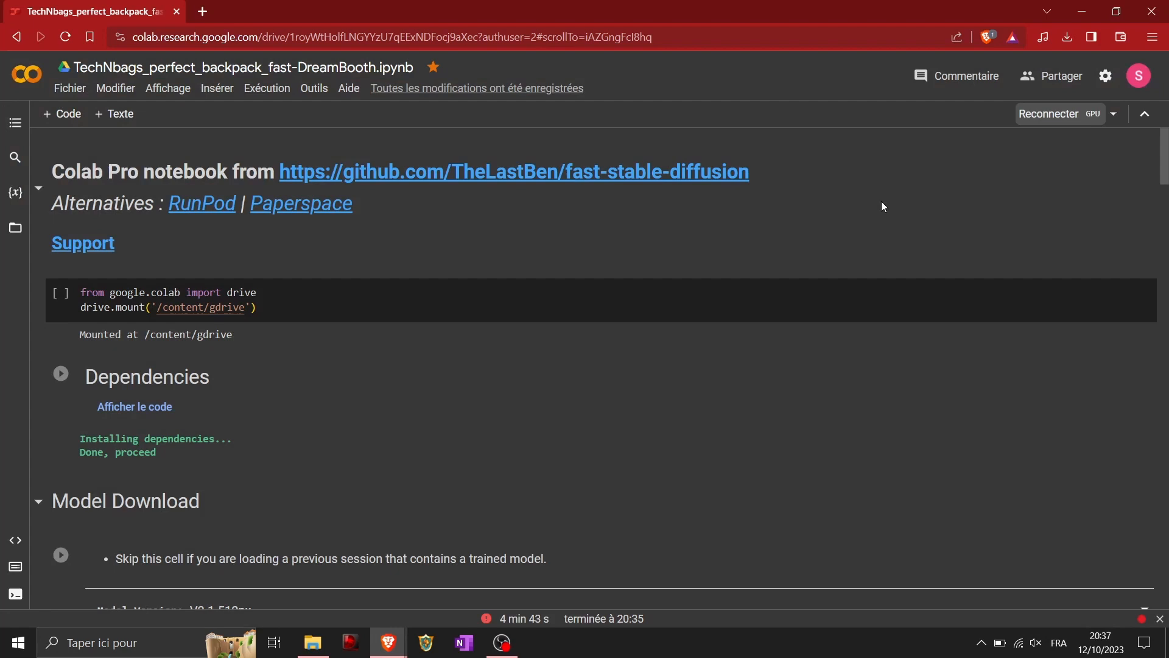
click(1060, 113)
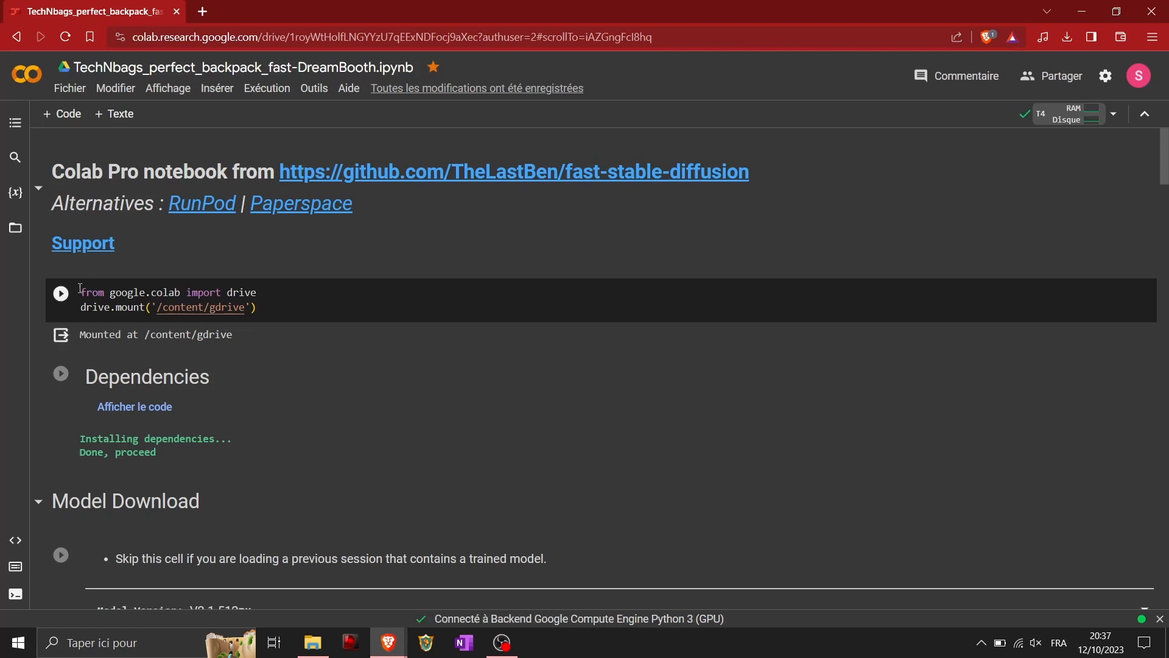
Step: Run the drive.mount cell, grant Google Drive access, and move on to the session cells
click(61, 292)
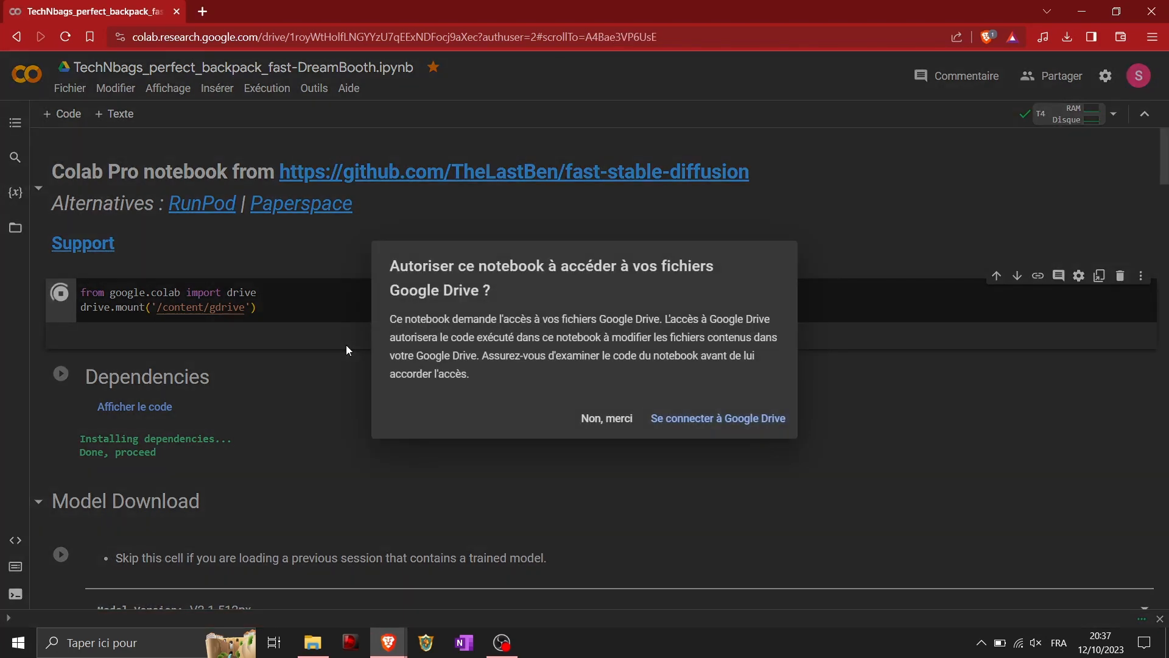
click(718, 418)
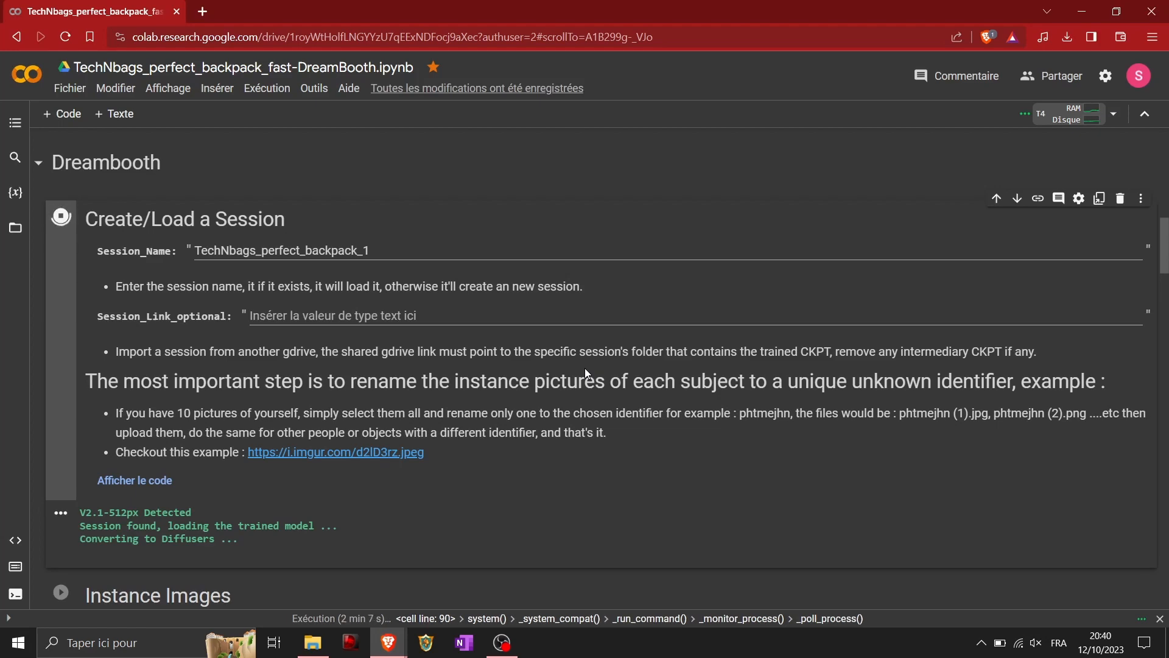
scroll(down, 3)
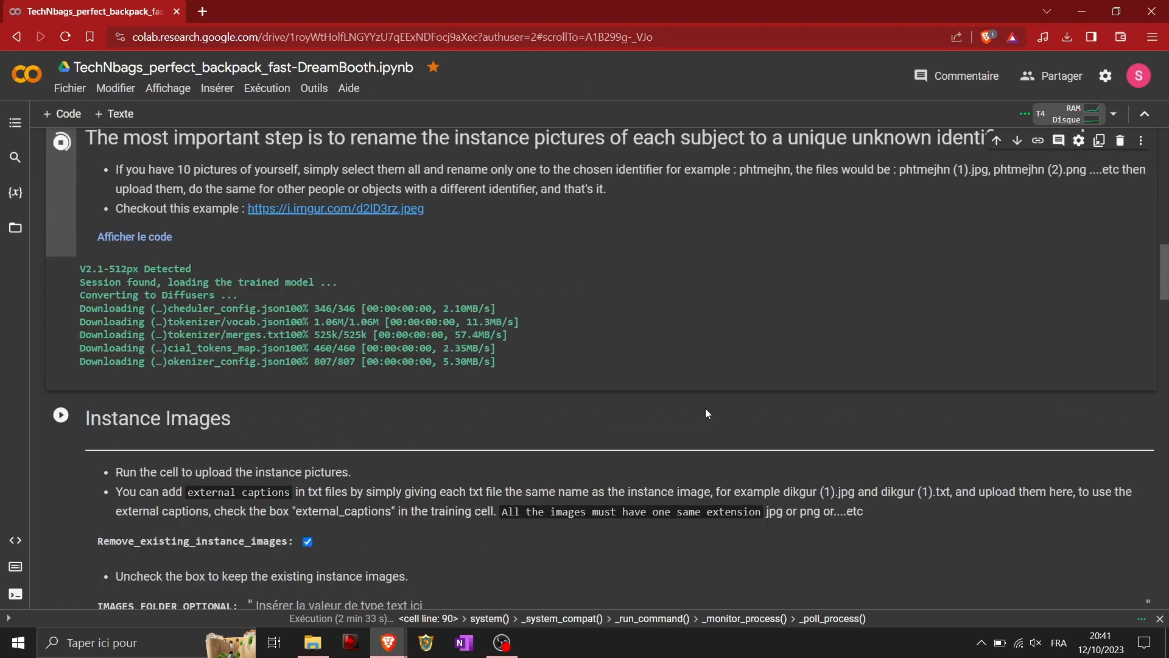